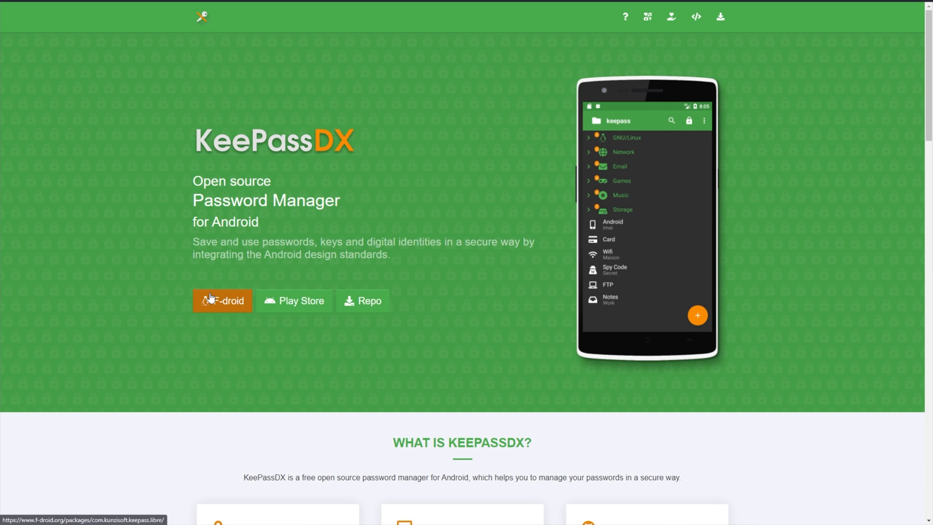
pyautogui.moveTo(294, 300)
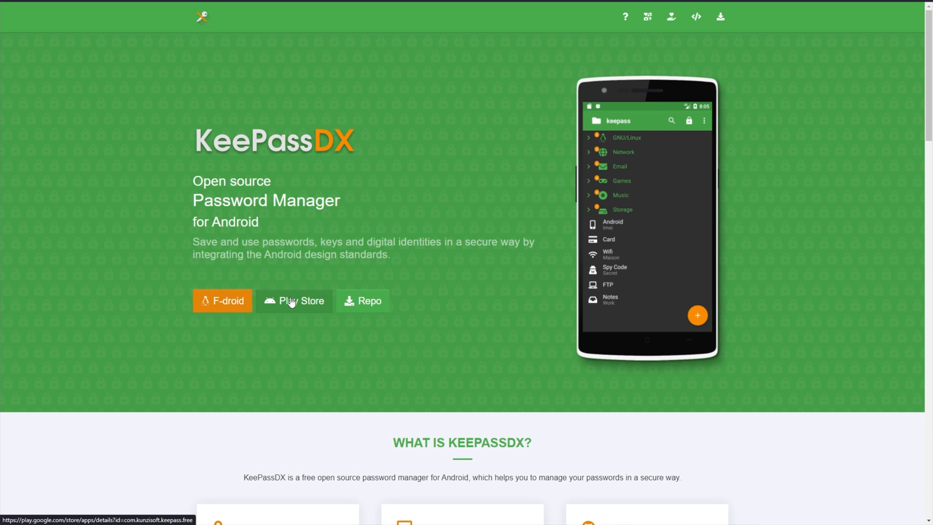
pyautogui.moveTo(359, 308)
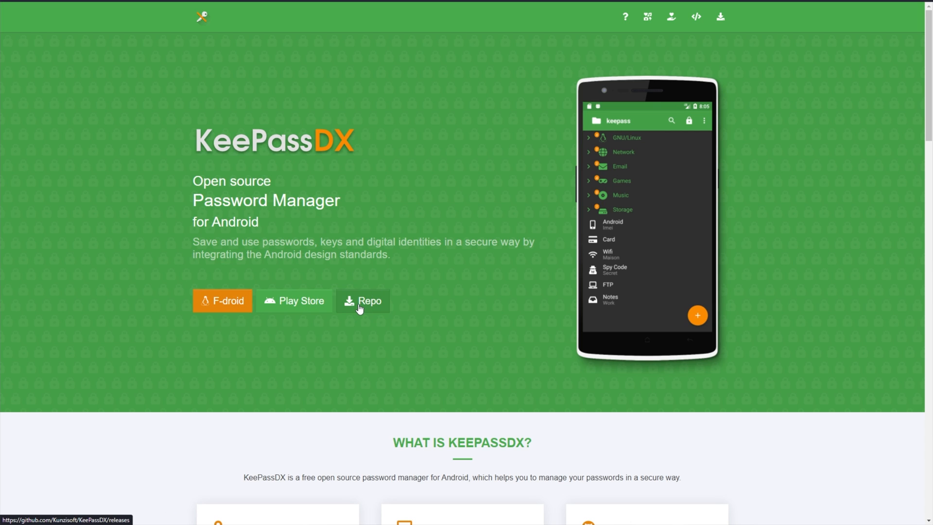
# View the KeePassDX releases on GitHub and its main repository page.
pyautogui.click(362, 300)
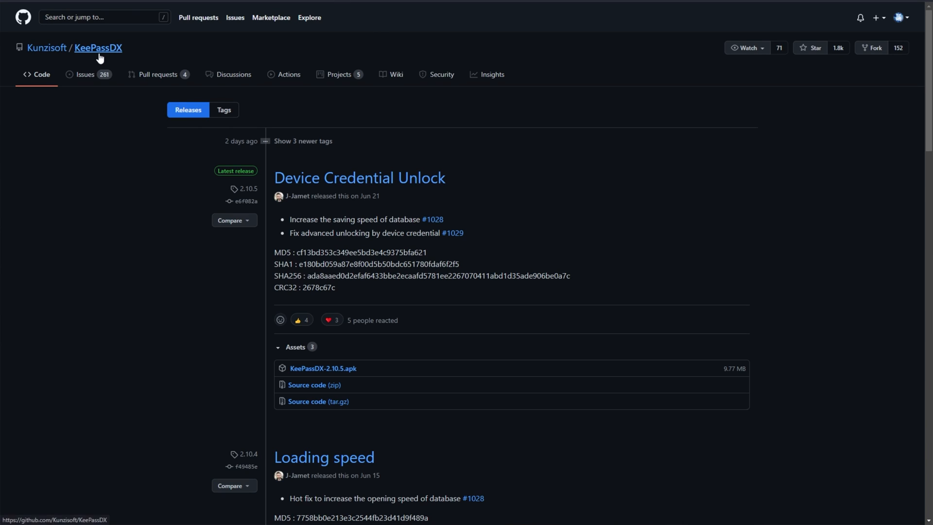
pyautogui.click(97, 47)
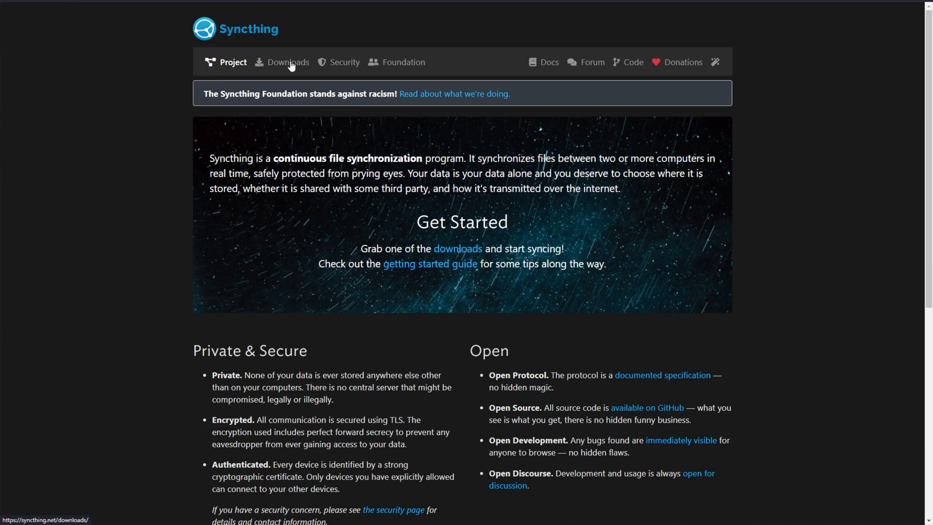
# Reach the syncthing-android GitHub repository from the Syncthing downloads page.
pyautogui.click(287, 63)
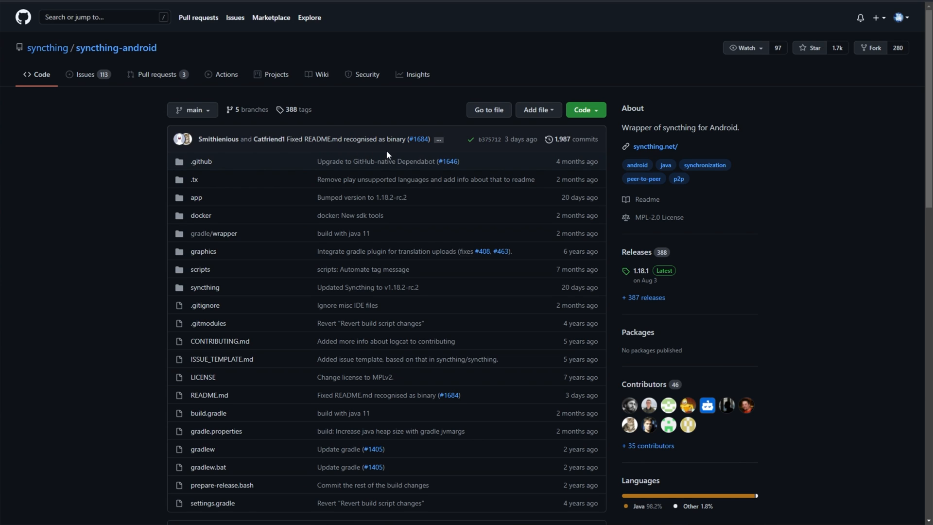
pyautogui.click(48, 47)
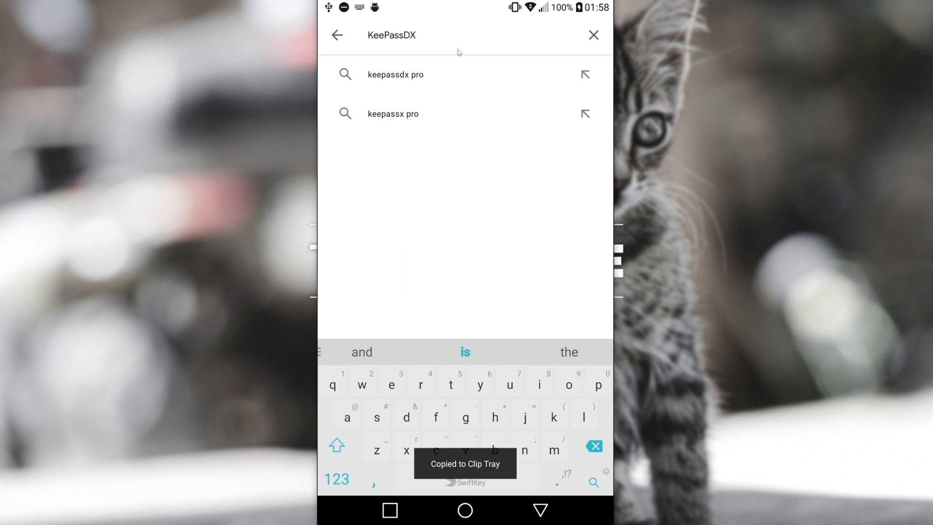
# Install KeePassDX from the Play Store and find the official Syncthing app listing.
pyautogui.press('Enter')
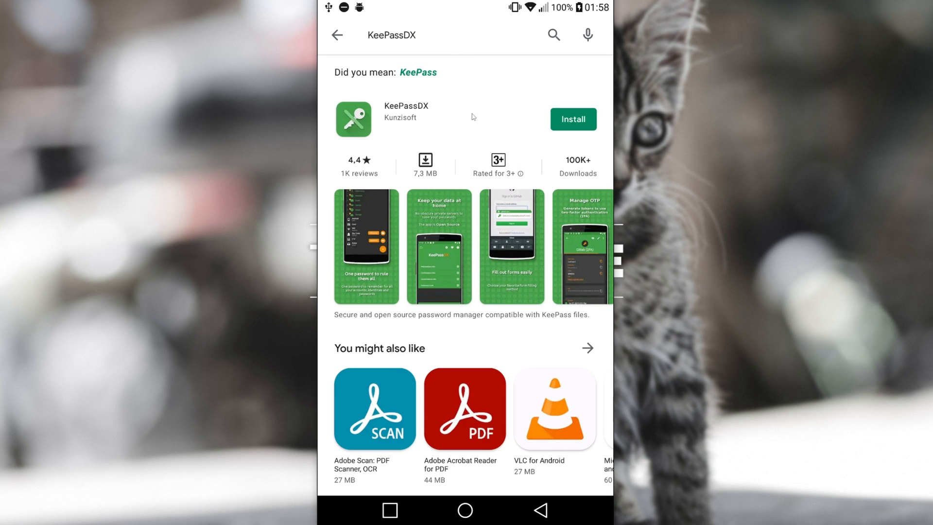
pyautogui.moveTo(558, 125)
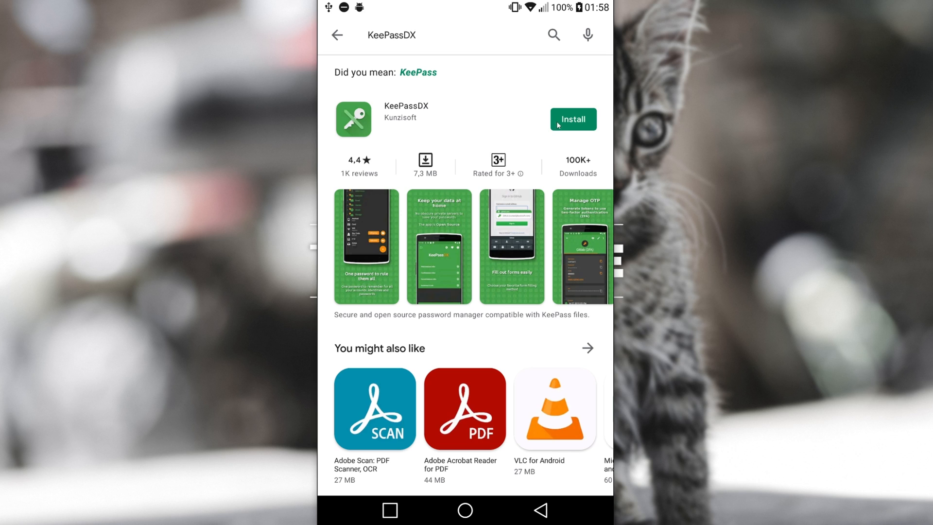
pyautogui.click(572, 118)
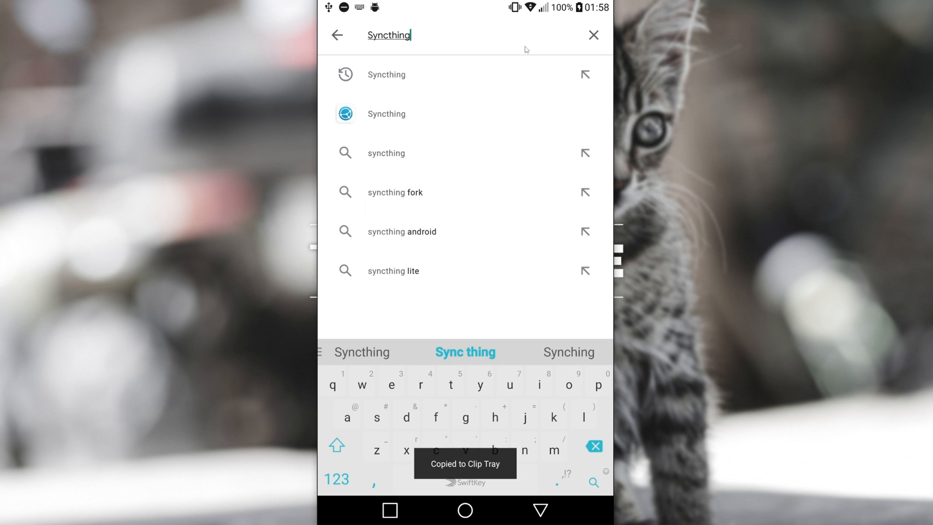
pyautogui.press('enter')
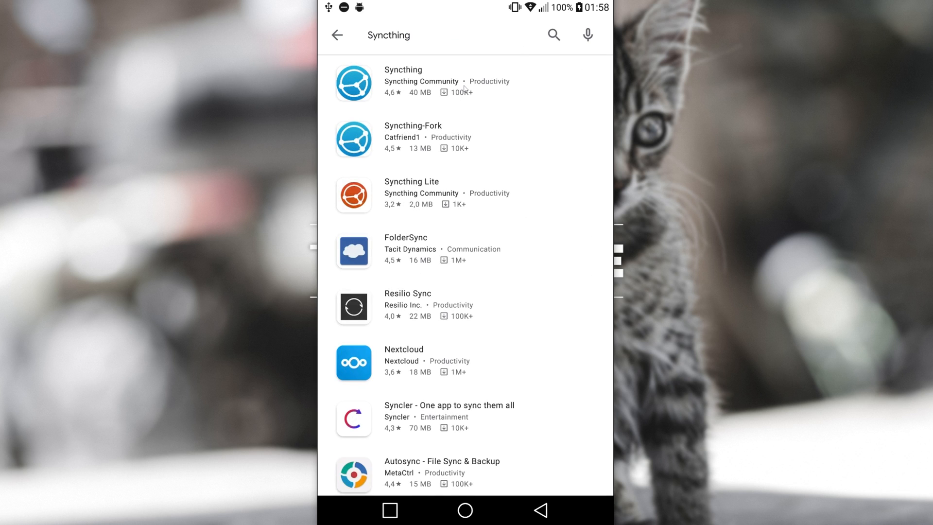
pyautogui.click(402, 81)
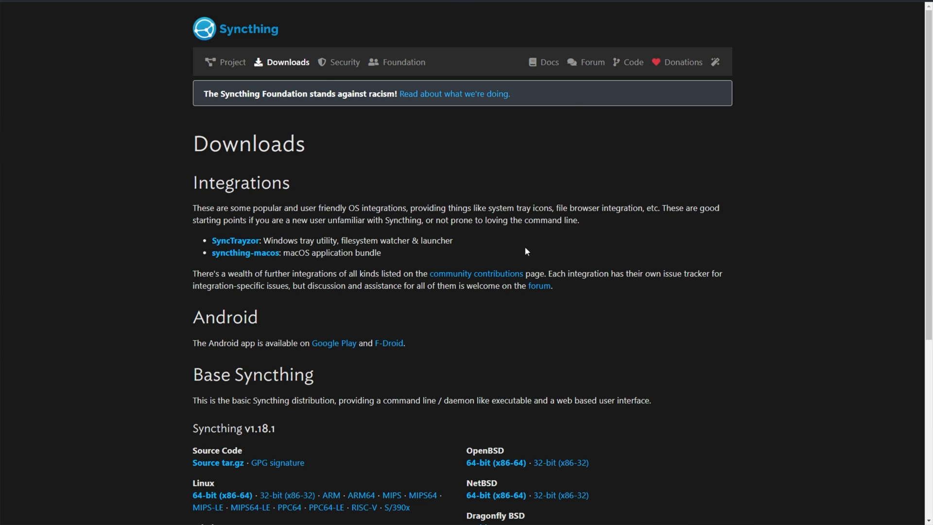
pyautogui.moveTo(575, 100)
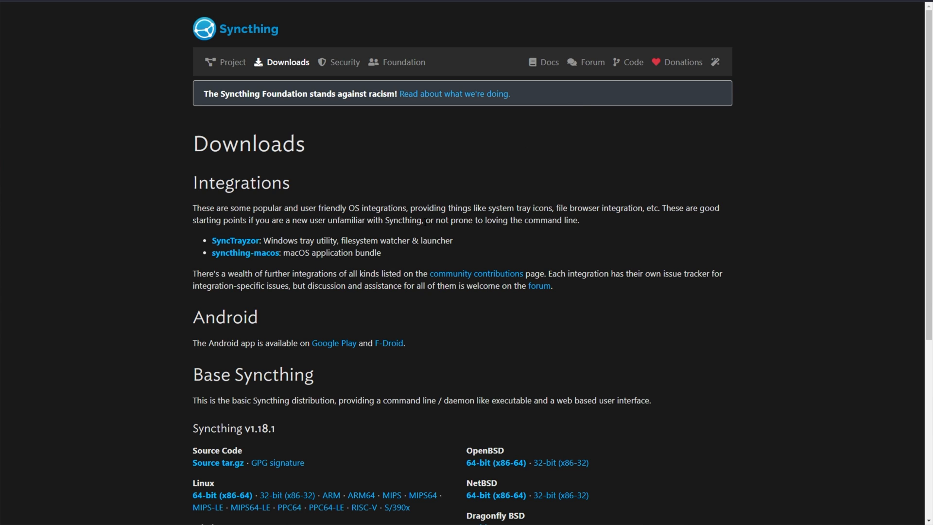
# Download the Windows 64-bit (x86-64) zip of Syncthing v1.18.1.
pyautogui.scroll(-3)
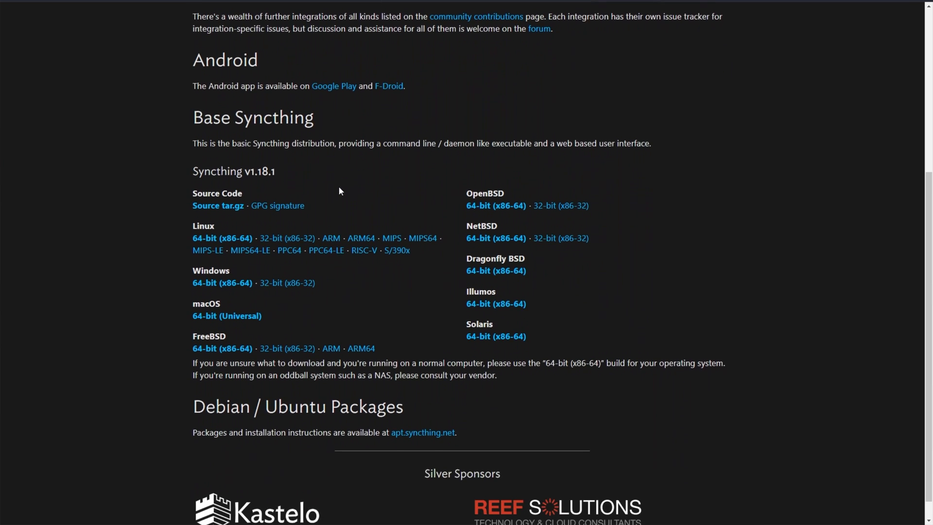
pyautogui.scroll(-3)
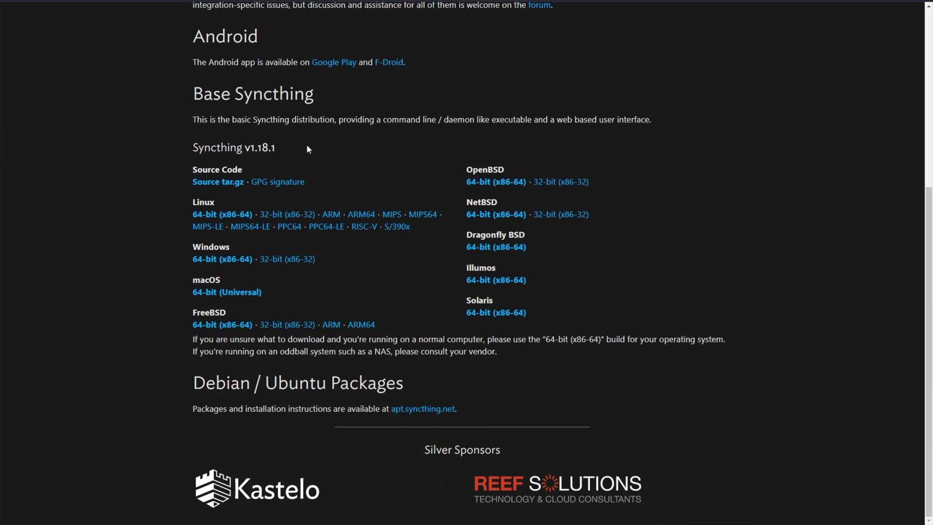
pyautogui.moveTo(222, 258)
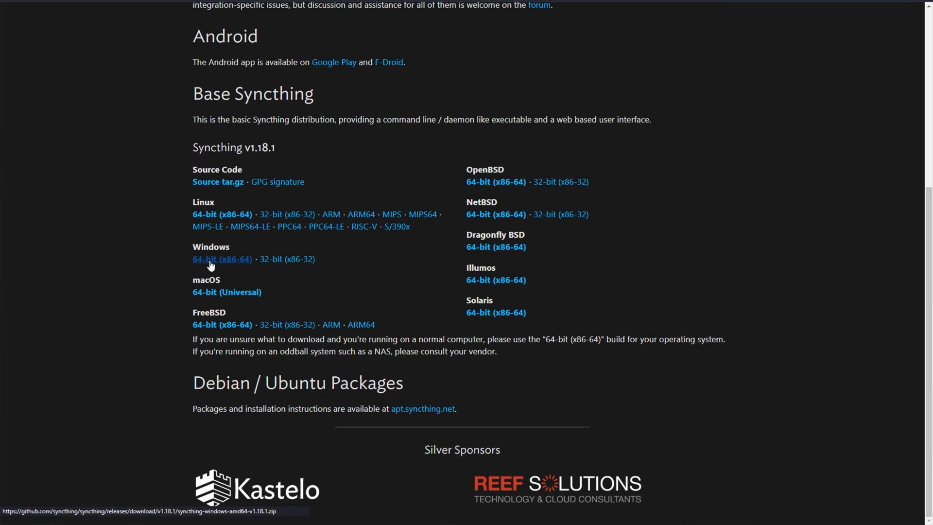
pyautogui.click(222, 258)
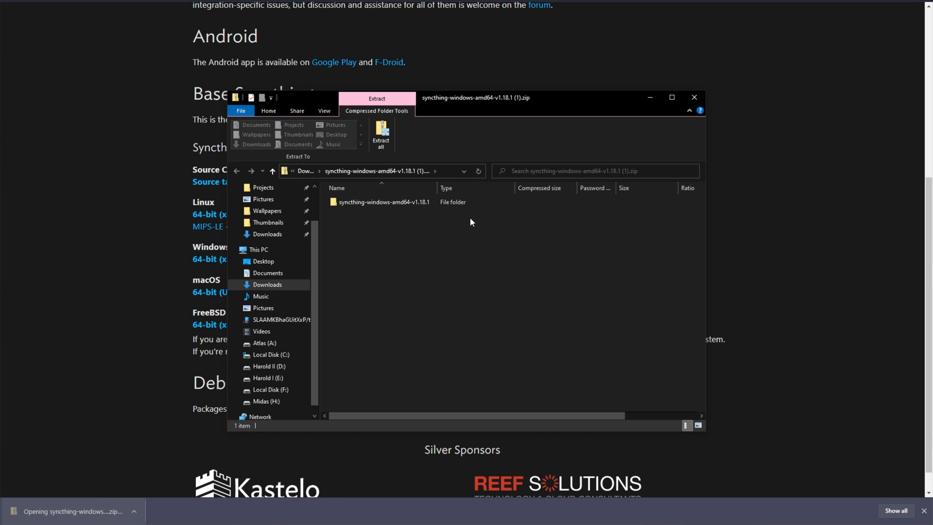
# Extract the zip into A:\Projects\Docs\Syncthing and launch syncthing.exe.
pyautogui.click(383, 202)
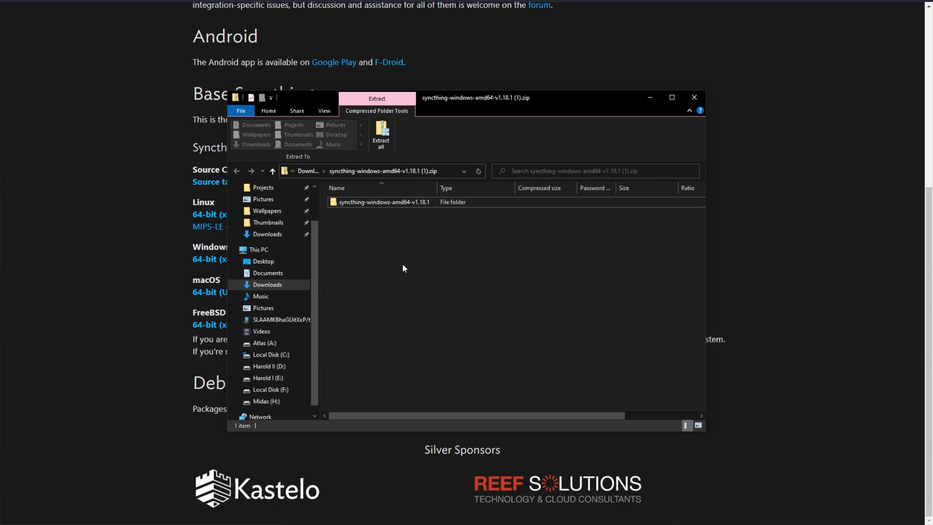
pyautogui.moveTo(481, 222)
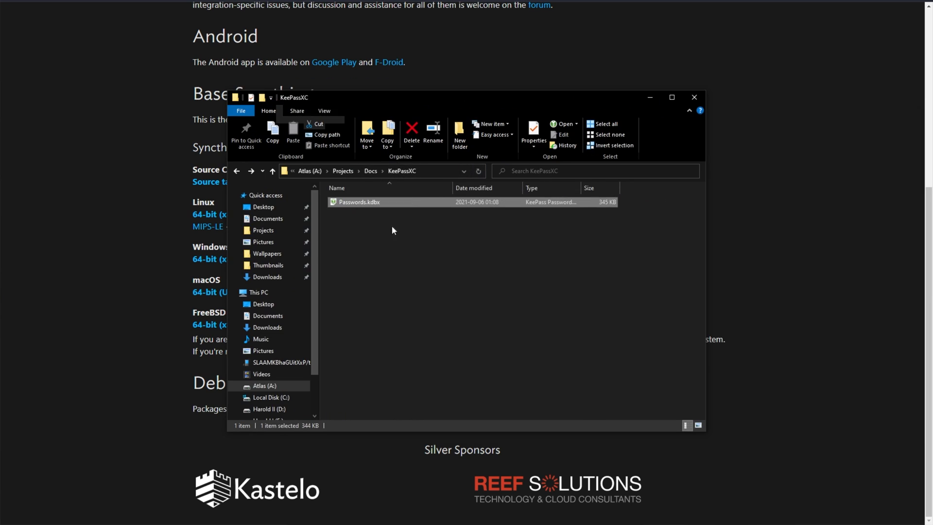
pyautogui.click(415, 243)
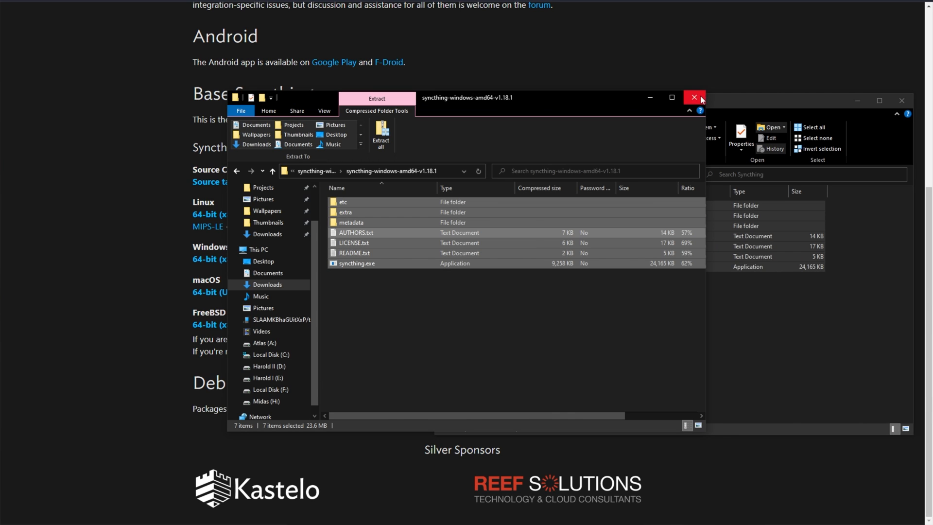
pyautogui.click(692, 98)
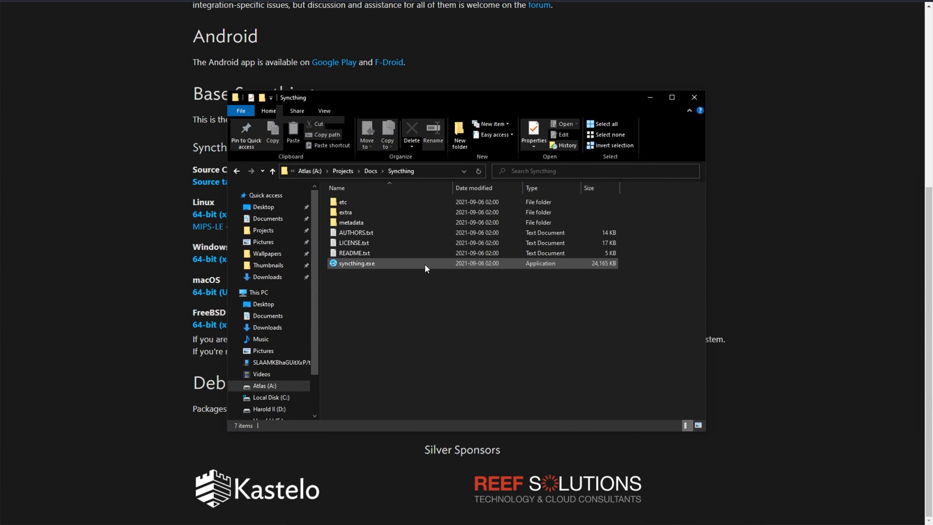
pyautogui.doubleClick(355, 263)
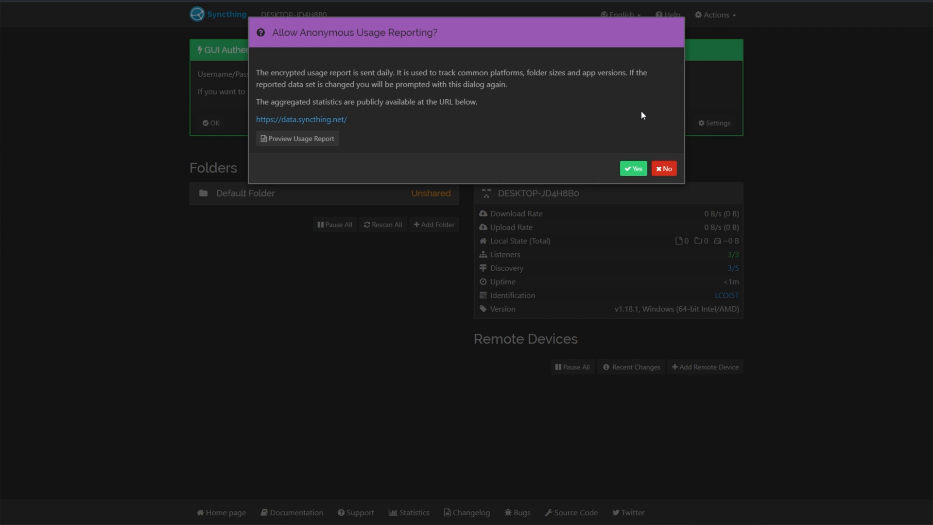
pyautogui.moveTo(529, 120)
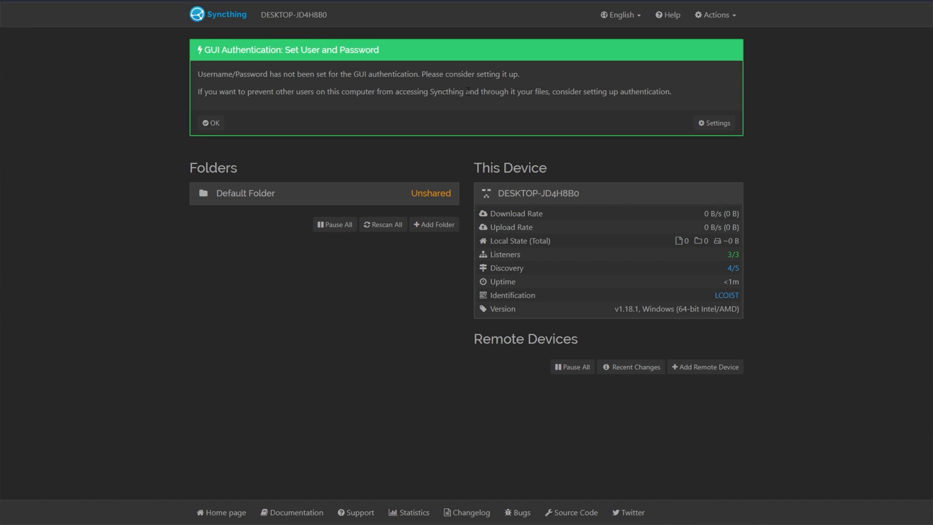
# Set GUI username tcno with a password and the Dark theme, save and sign in.
pyautogui.click(714, 123)
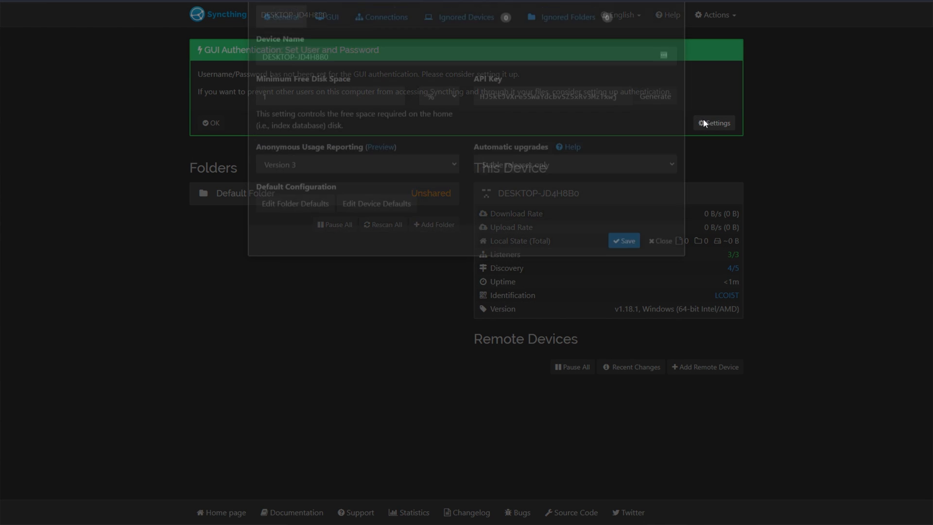
pyautogui.click(327, 65)
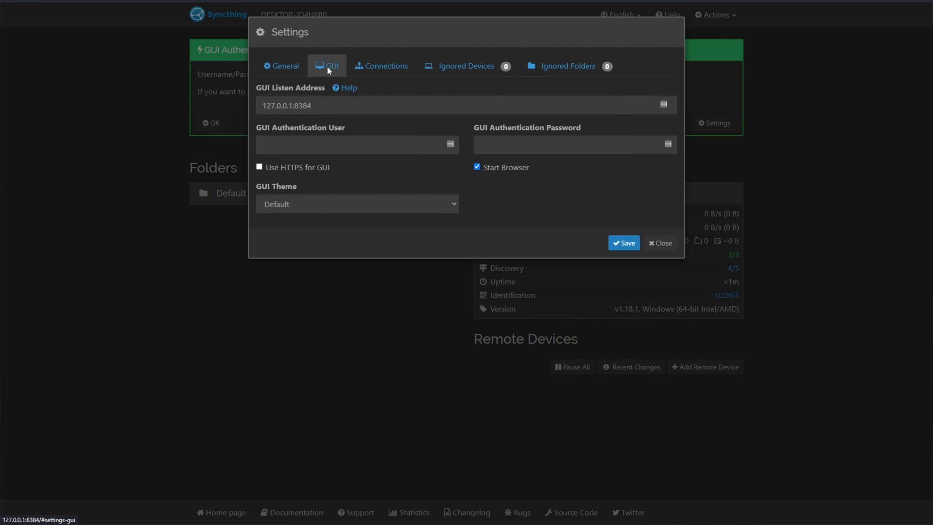
pyautogui.doubleClick(315, 126)
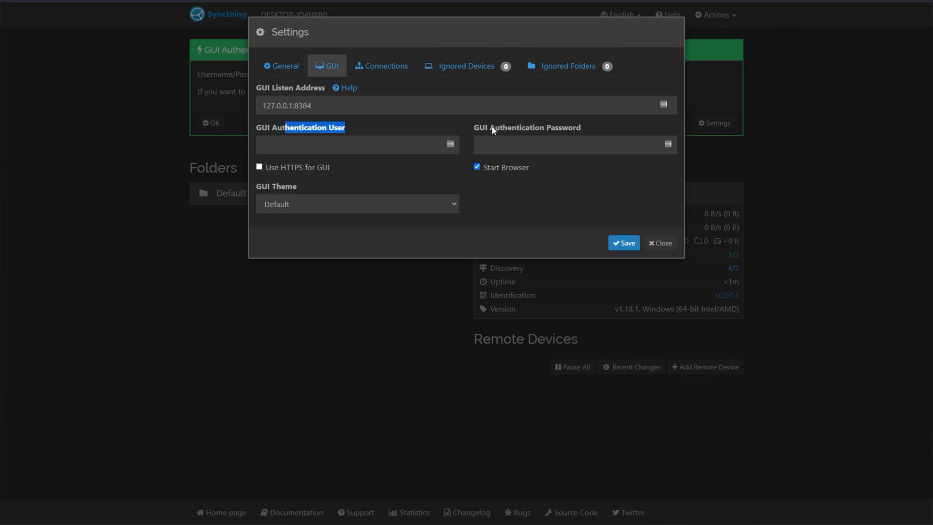
pyautogui.write('tcno')
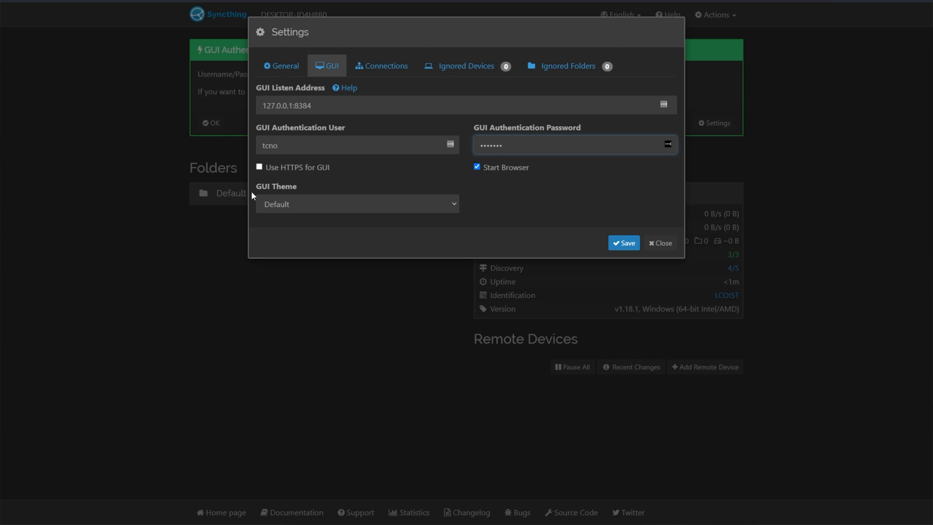
pyautogui.moveTo(309, 271)
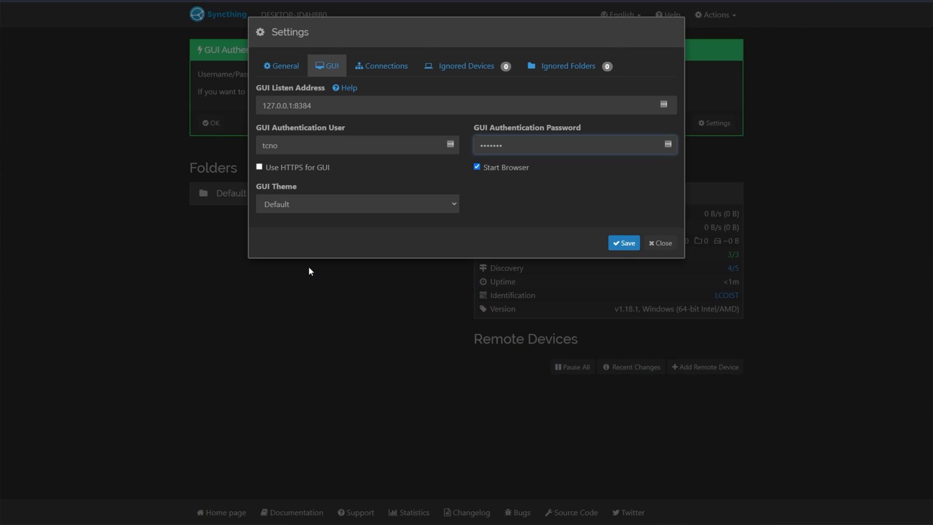
pyautogui.click(357, 204)
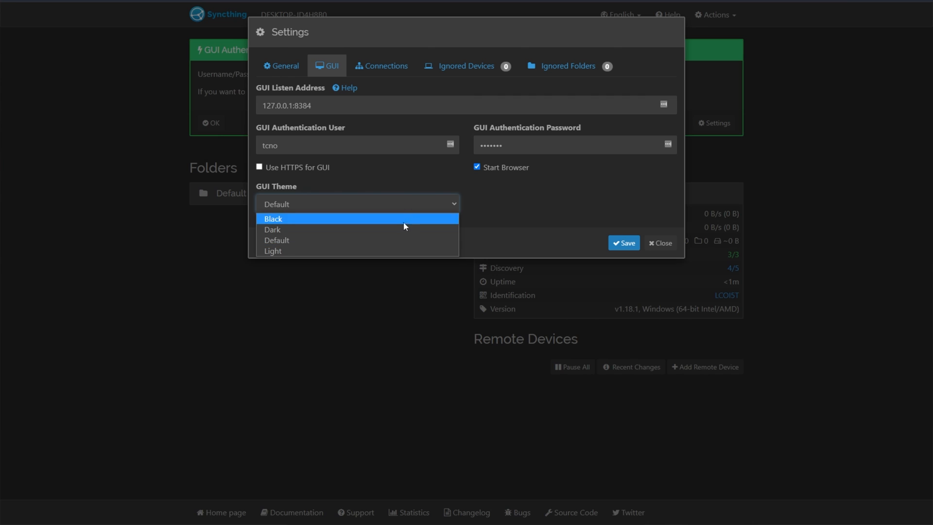
pyautogui.click(272, 229)
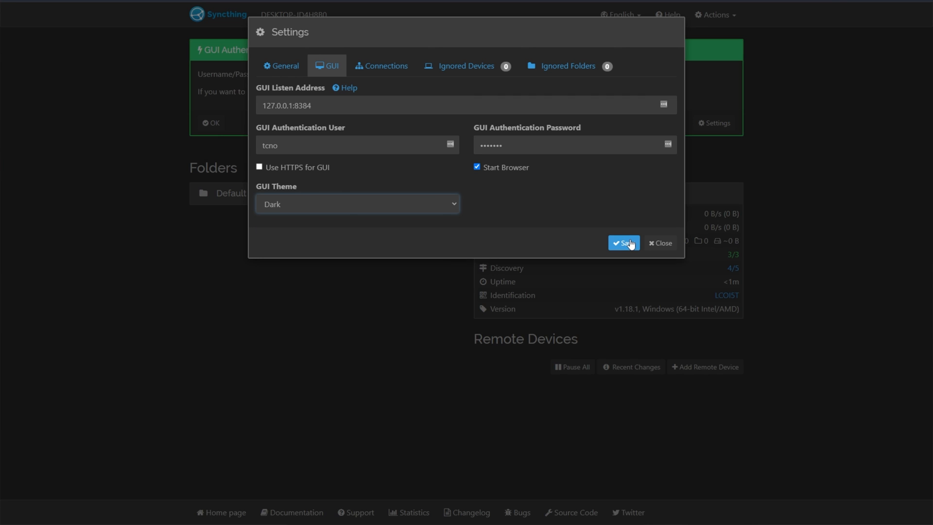
pyautogui.click(622, 243)
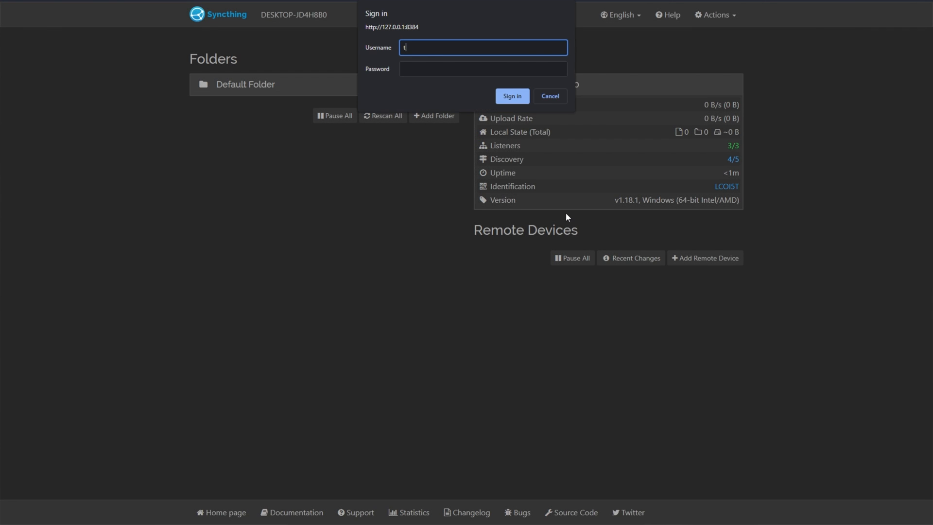
pyautogui.click(549, 96)
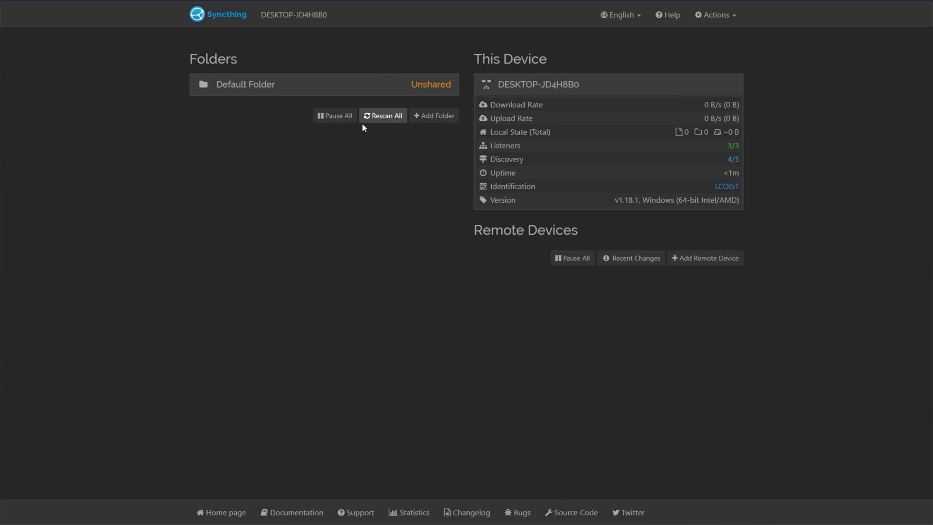
# Add a folder labelled KeePass, ID keepass, path A:\Projects\Docs\KeePassXC\.
pyautogui.click(433, 116)
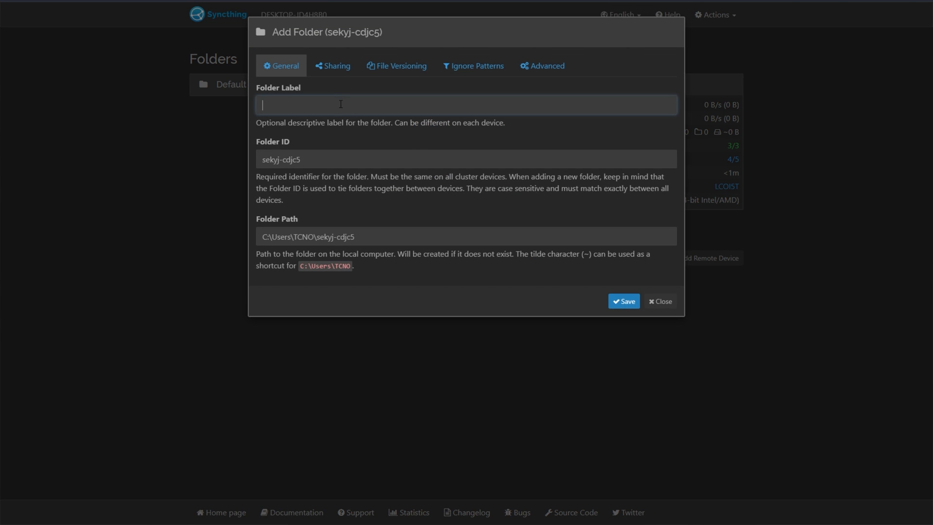
pyautogui.write('Kee')
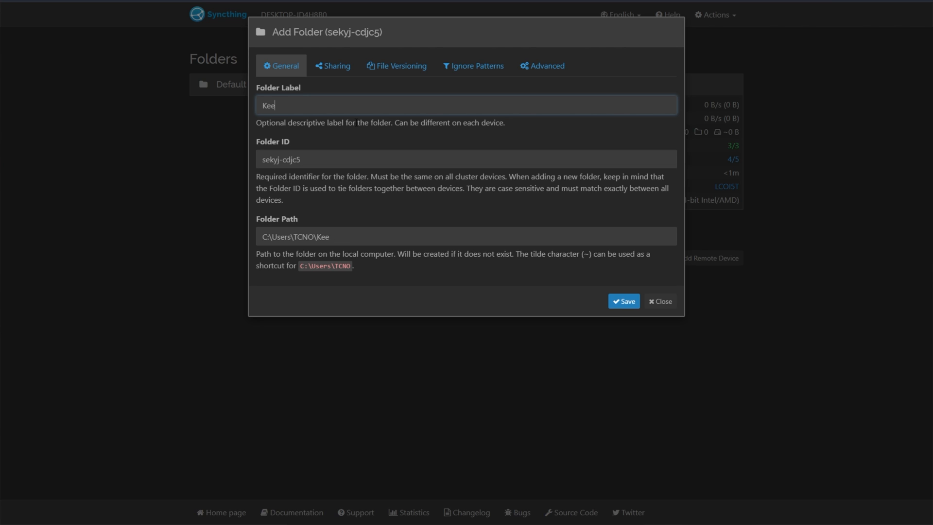
pyautogui.write('Pass')
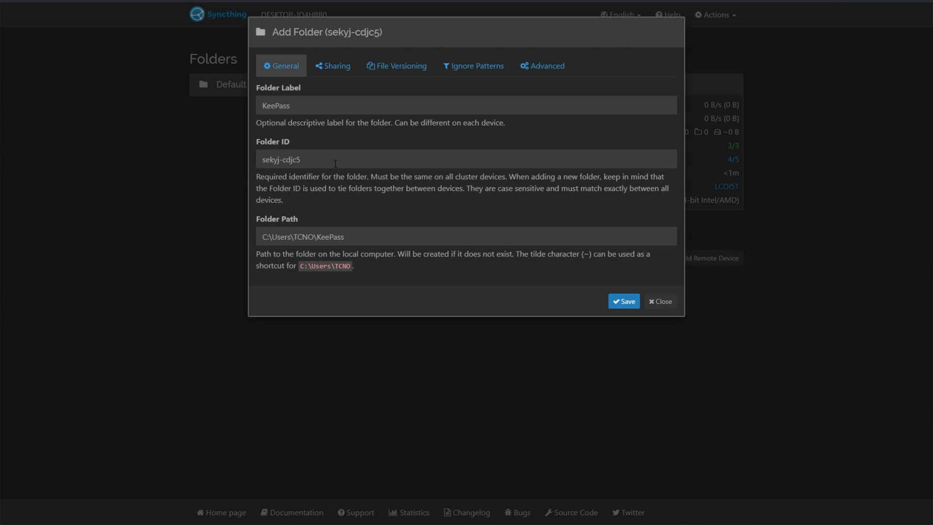
pyautogui.write('kee')
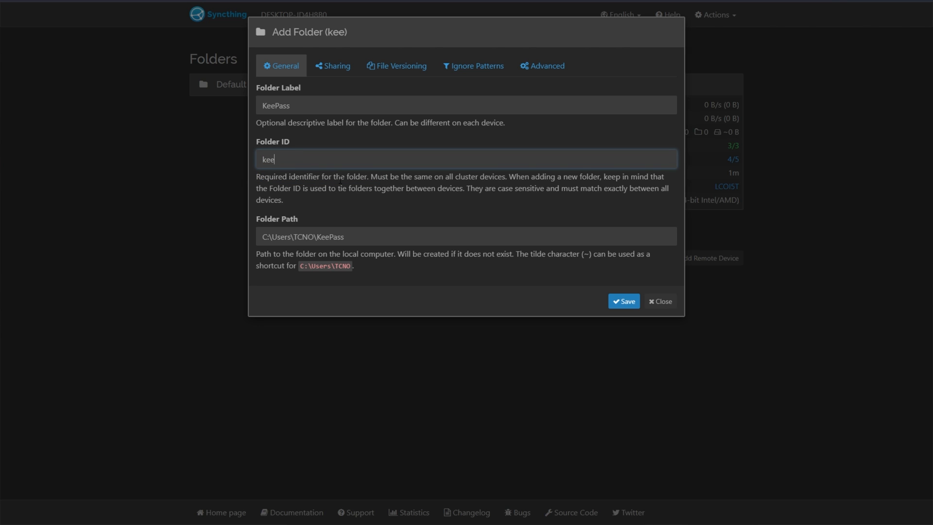
pyautogui.write('pass')
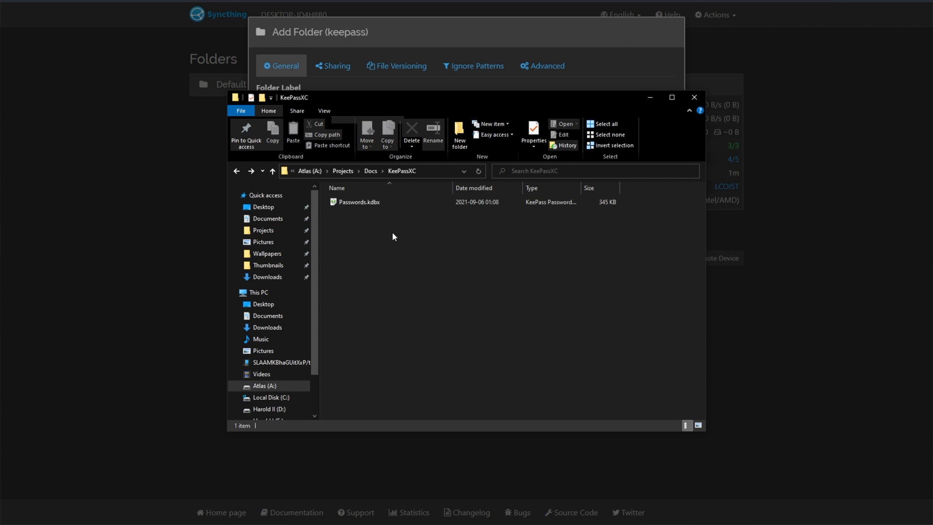
pyautogui.moveTo(425, 172)
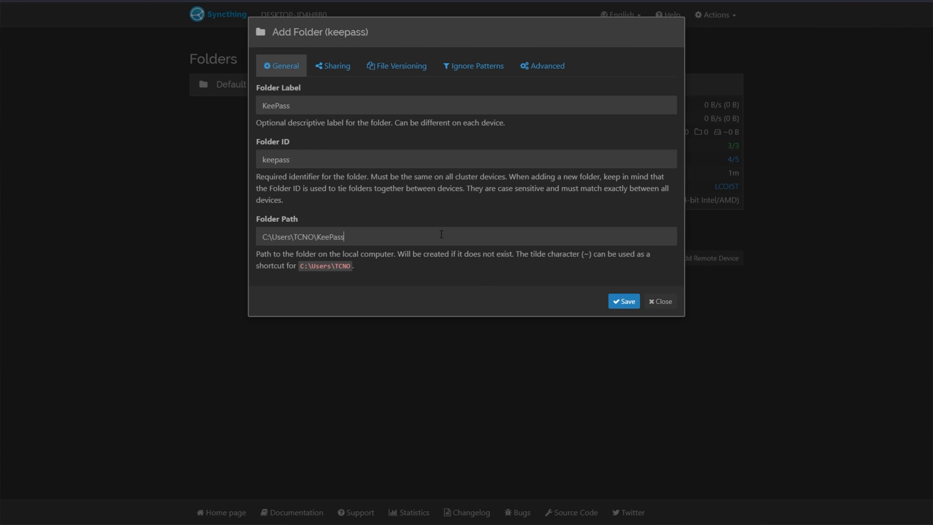
pyautogui.write('A:\\Projects\\Docs\\KeePassXC\\')
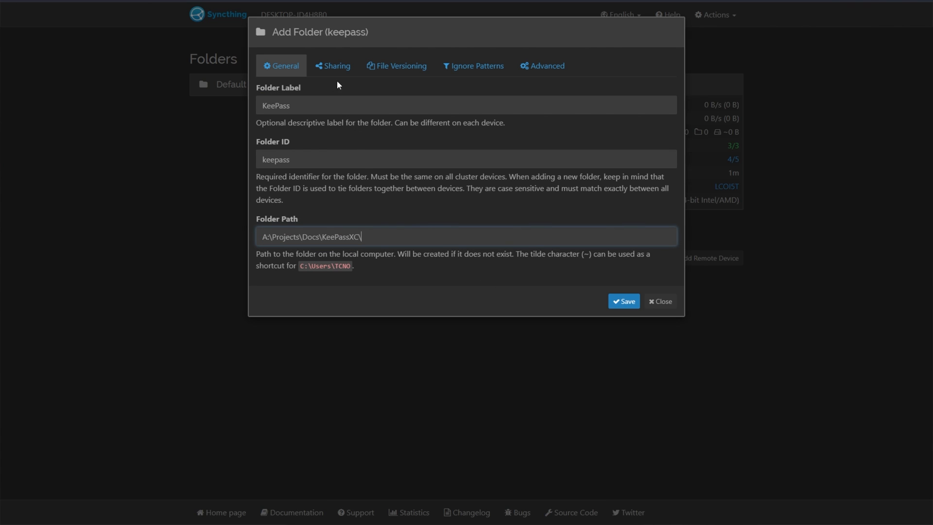
# Keep versioning off and folder type Send & Receive, then save the KeePass folder.
pyautogui.click(395, 65)
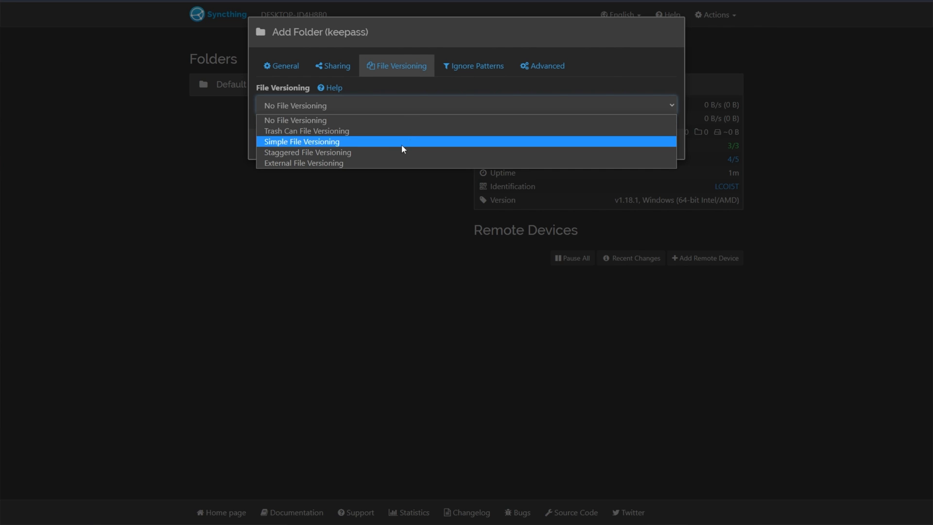
pyautogui.moveTo(360, 120)
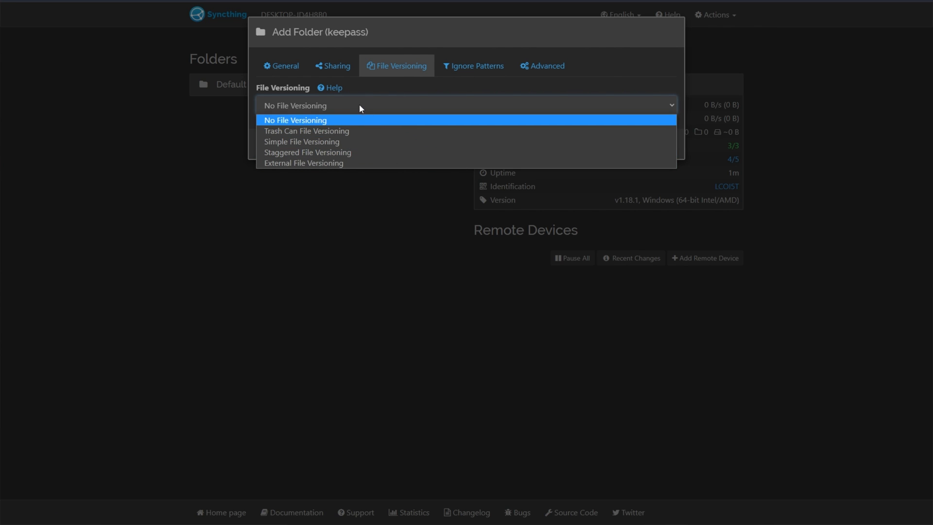
pyautogui.click(473, 65)
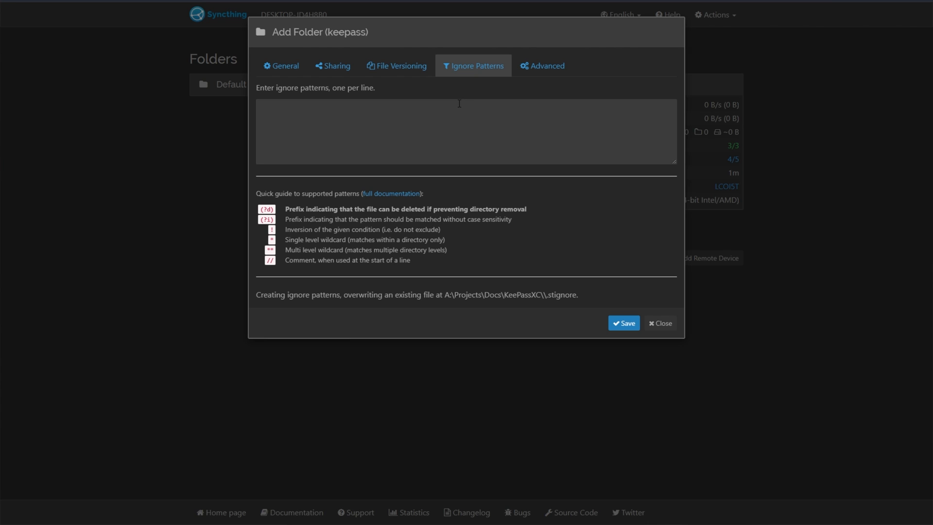
pyautogui.click(541, 65)
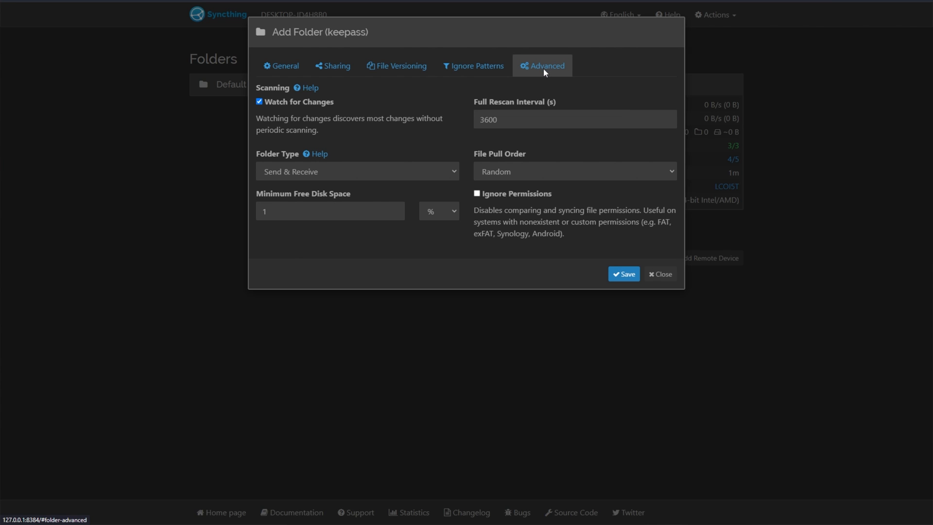
pyautogui.moveTo(260, 156)
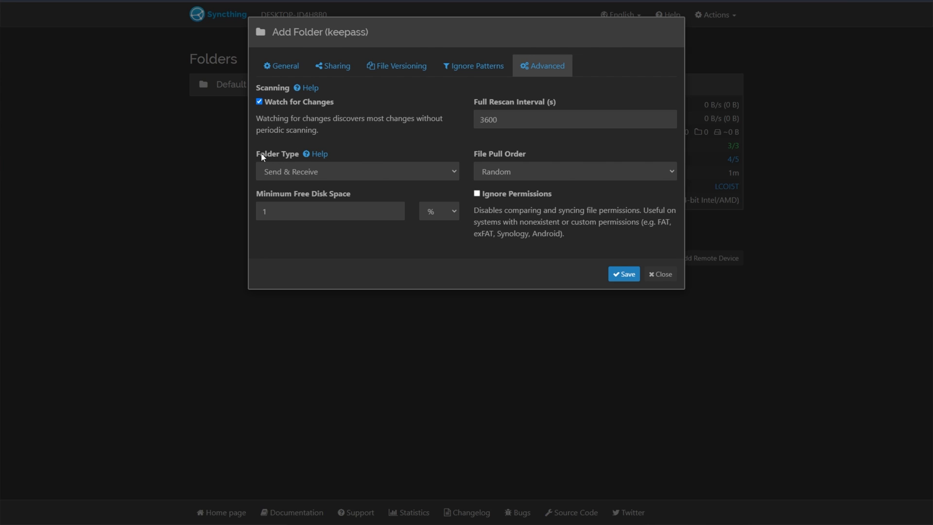
pyautogui.click(357, 171)
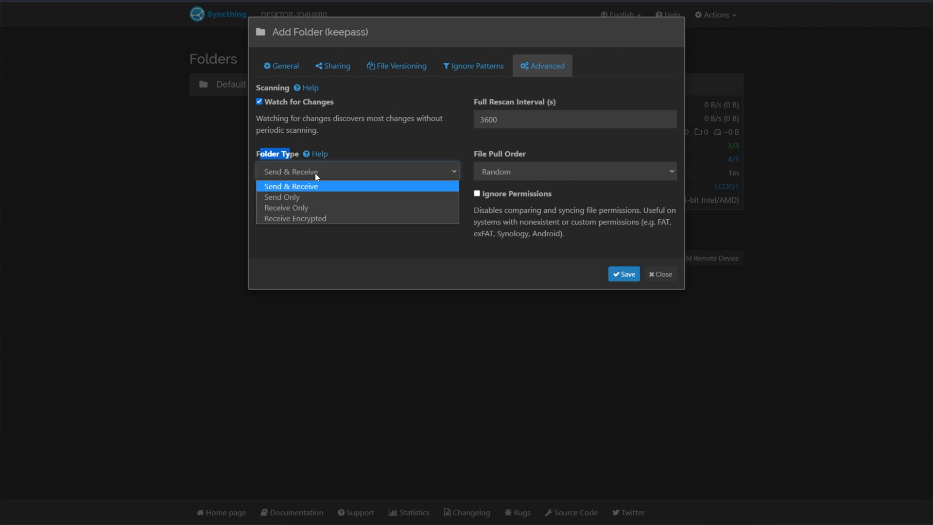
pyautogui.click(291, 186)
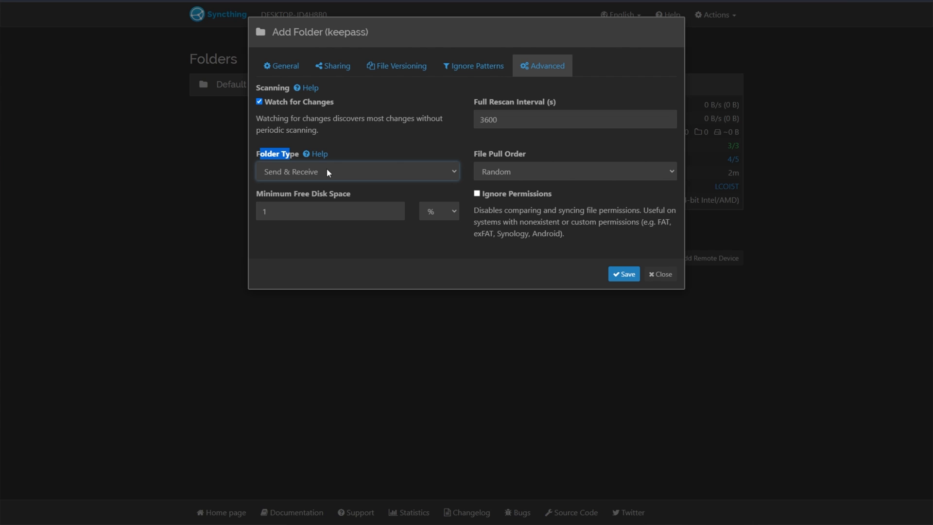
pyautogui.moveTo(336, 180)
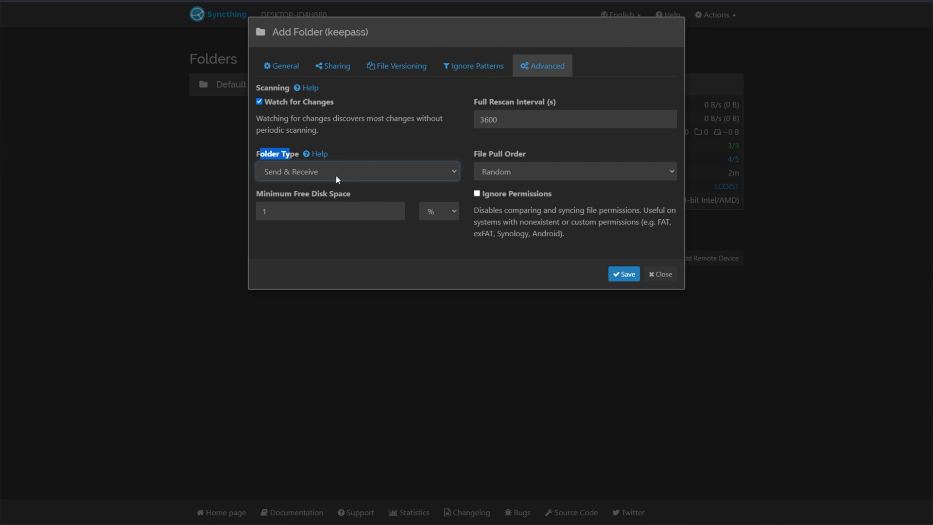
pyautogui.moveTo(408, 185)
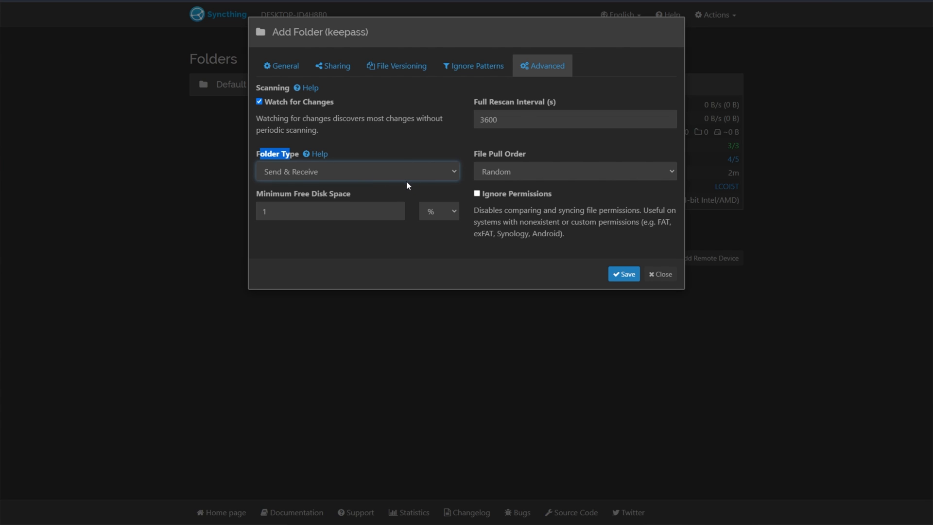
pyautogui.click(279, 65)
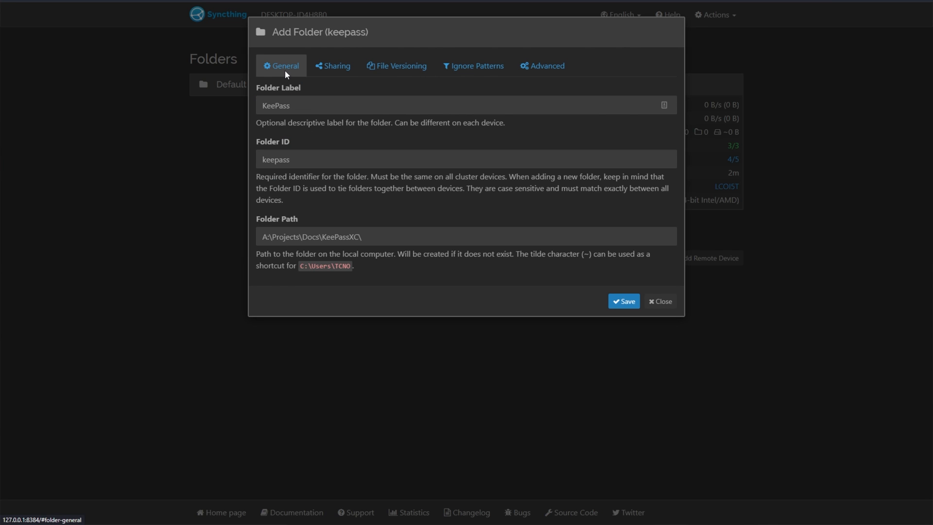
pyautogui.click(622, 300)
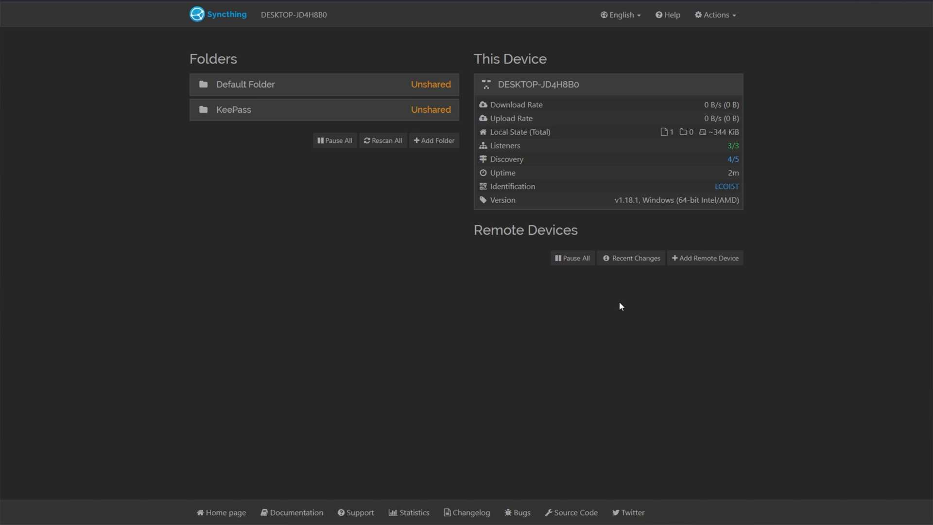
pyautogui.moveTo(580, 425)
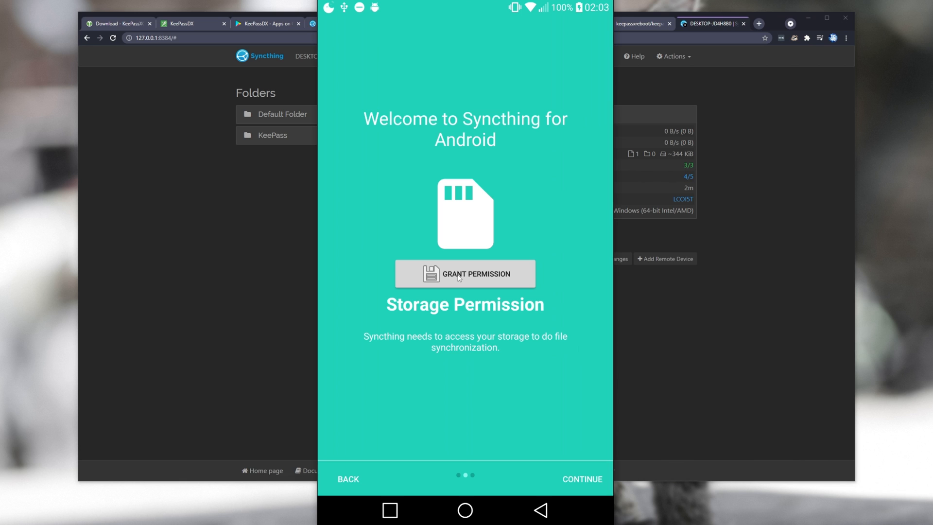
# Grant Syncthing Android storage and background location permissions in the welcome wizard.
pyautogui.click(464, 274)
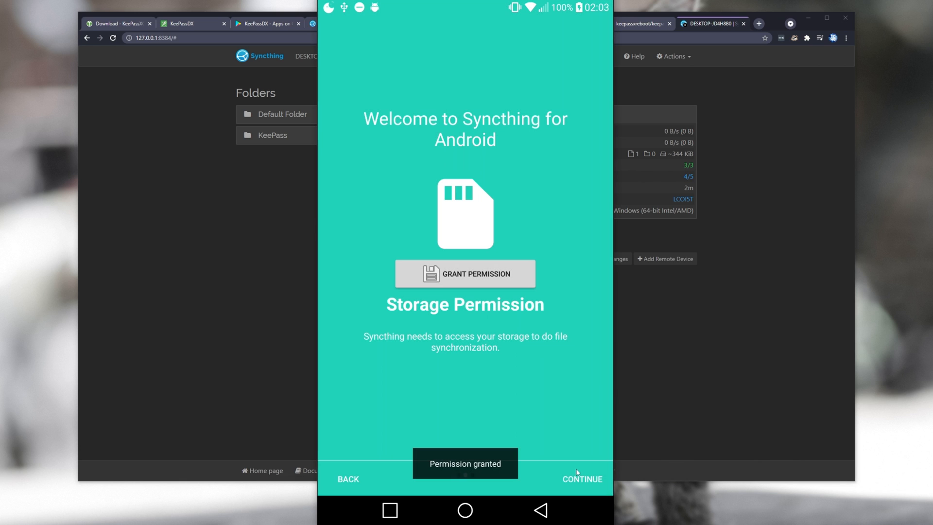
pyautogui.click(582, 479)
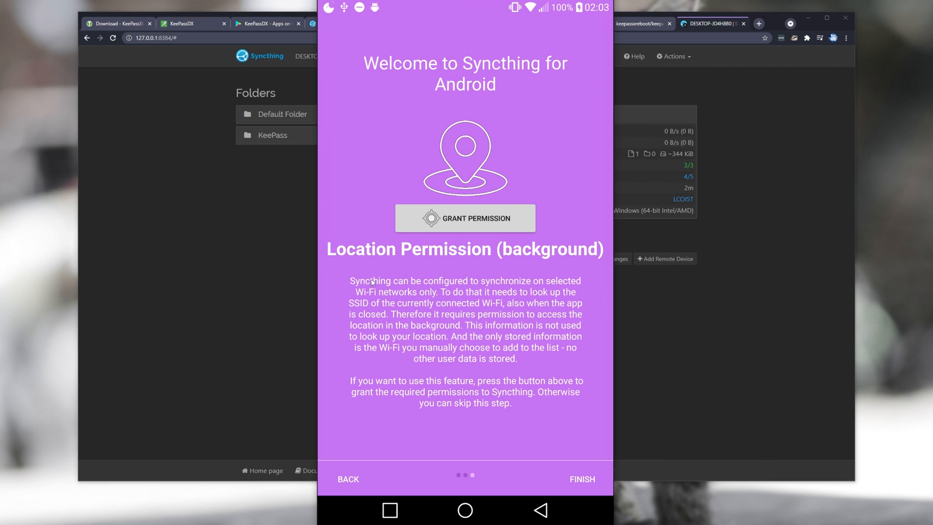
pyautogui.moveTo(411, 303)
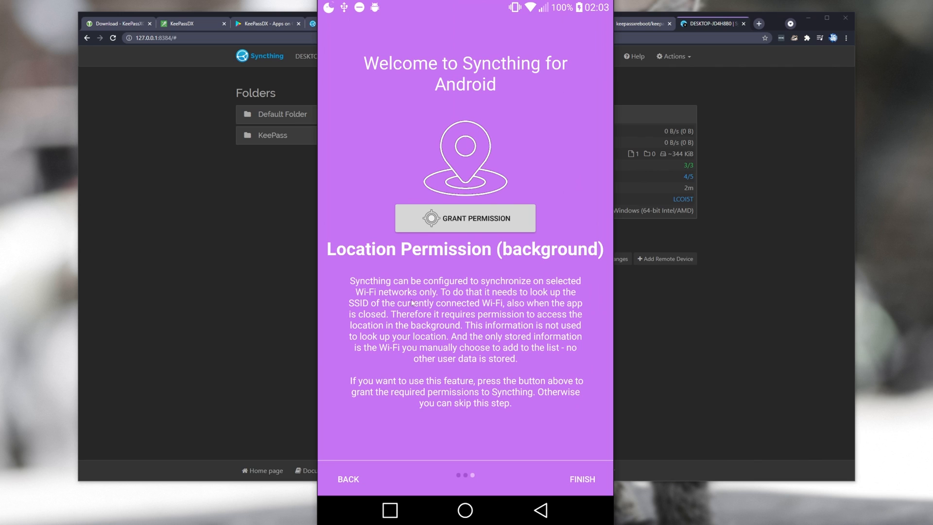
pyautogui.moveTo(464, 293)
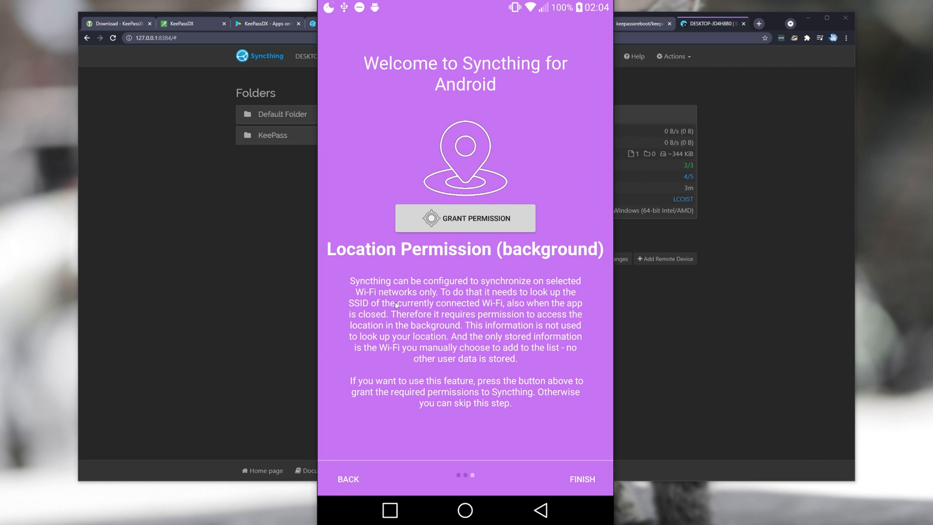
pyautogui.moveTo(557, 303)
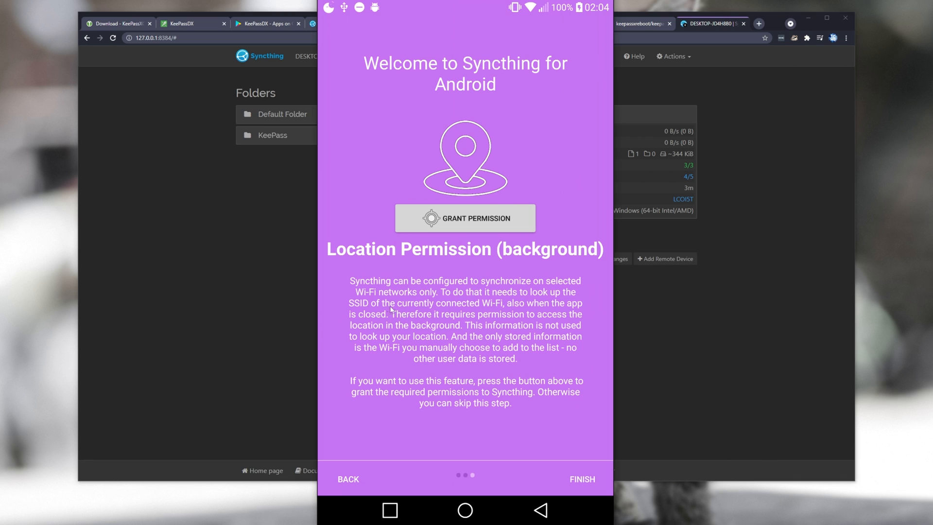
pyautogui.moveTo(477, 313)
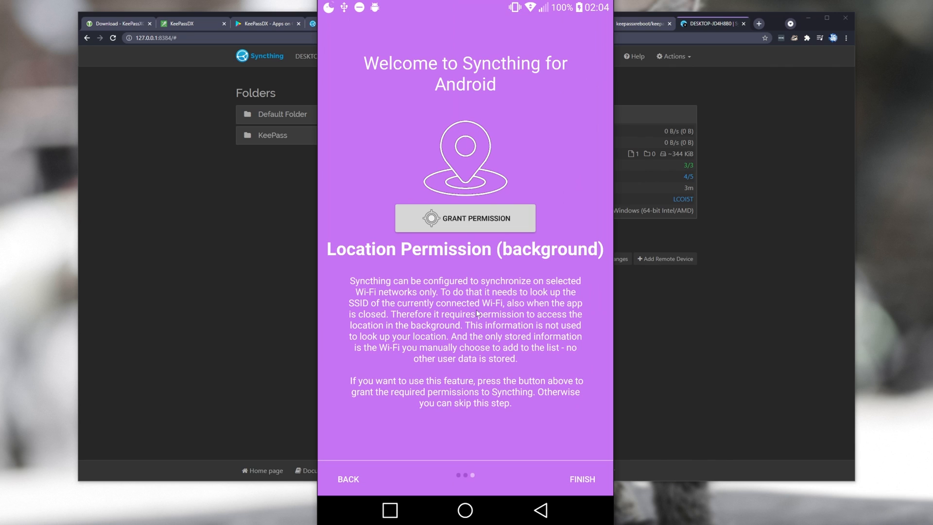
pyautogui.moveTo(443, 327)
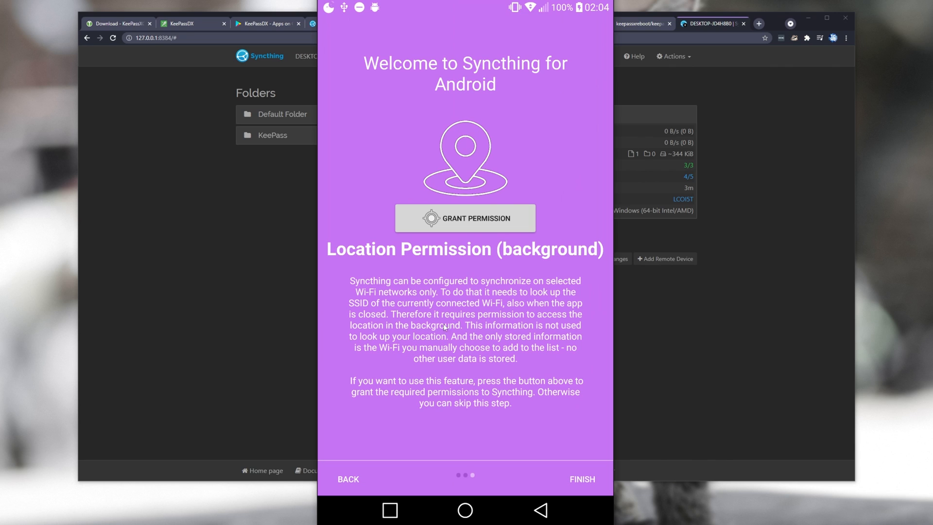
pyautogui.moveTo(437, 334)
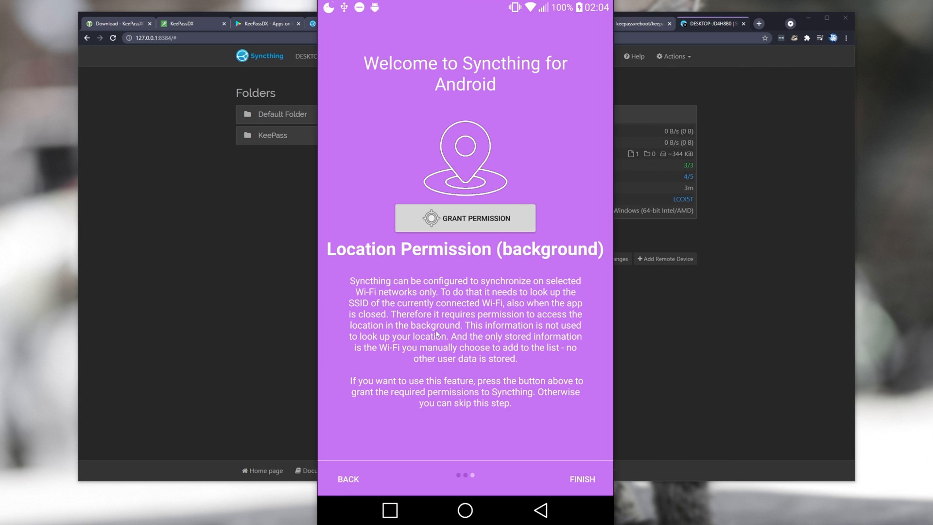
pyautogui.moveTo(451, 342)
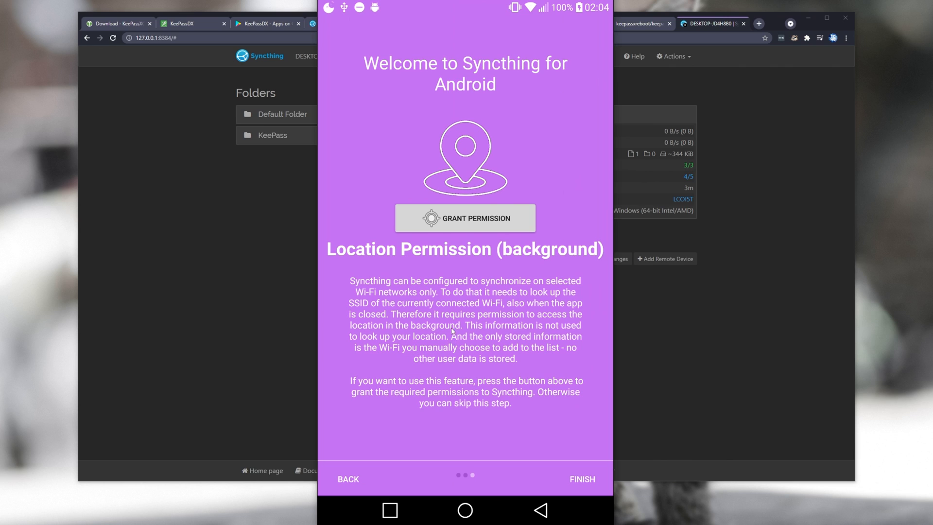
pyautogui.click(464, 218)
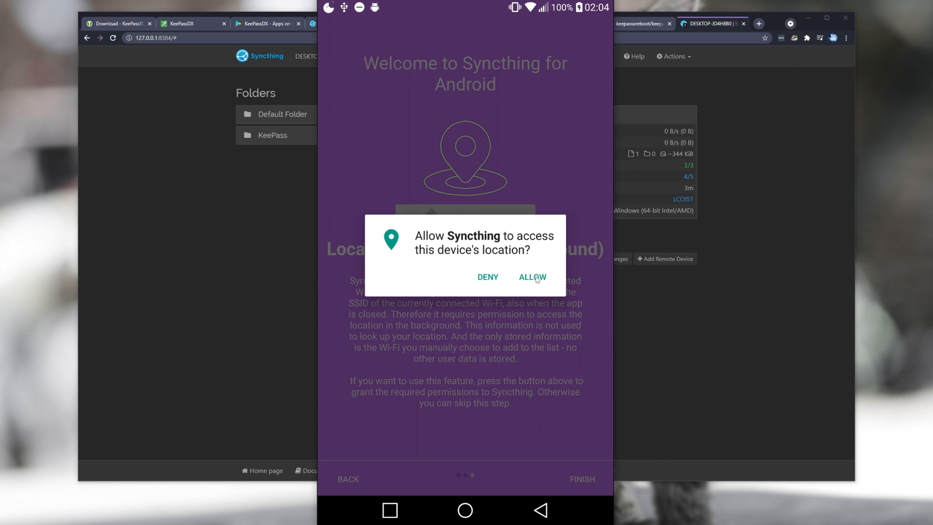
pyautogui.click(530, 278)
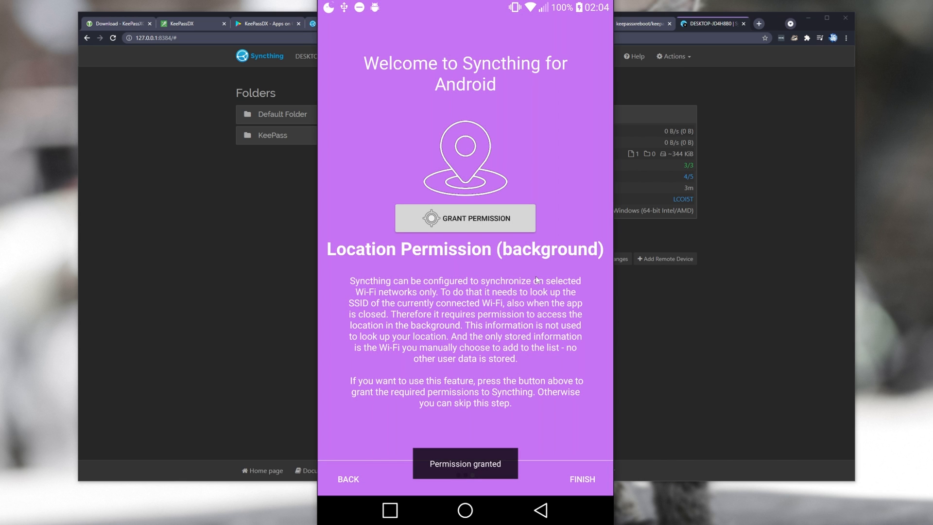
pyautogui.click(581, 479)
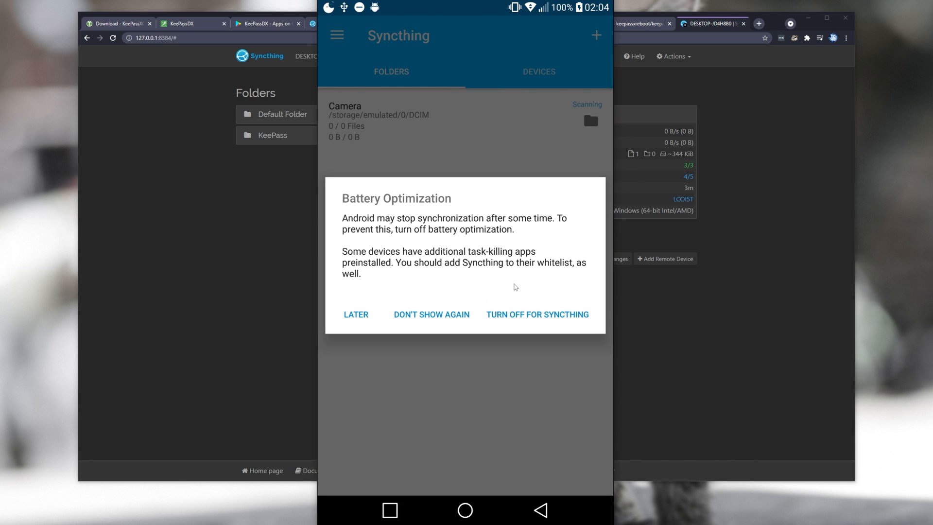
pyautogui.moveTo(452, 192)
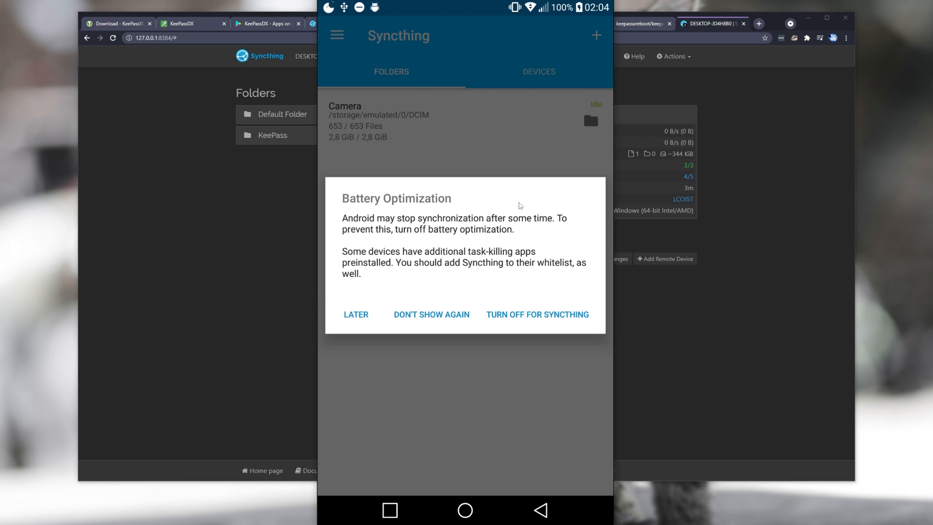
pyautogui.moveTo(547, 314)
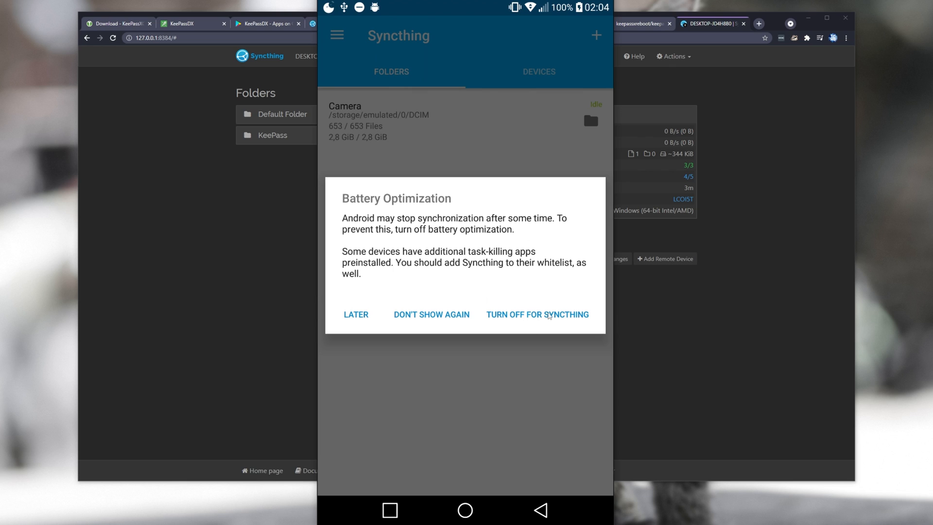
pyautogui.moveTo(524, 268)
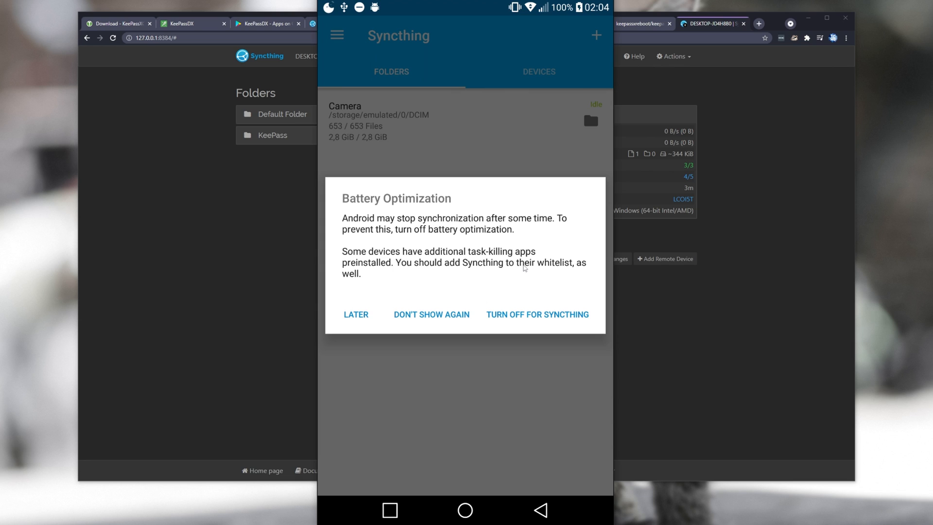
pyautogui.moveTo(529, 330)
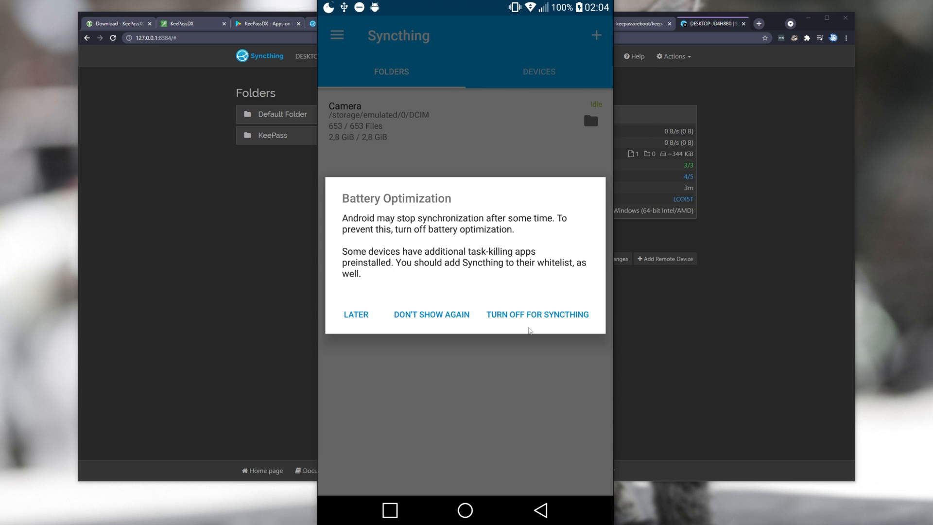
pyautogui.moveTo(529, 319)
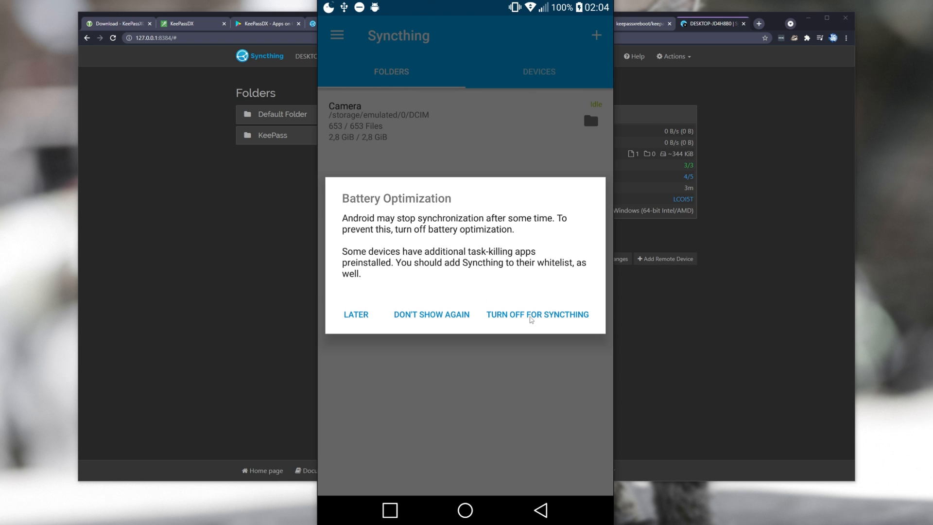
# Disable battery optimization, then start adding a device via the QR scanner with camera access.
pyautogui.click(537, 313)
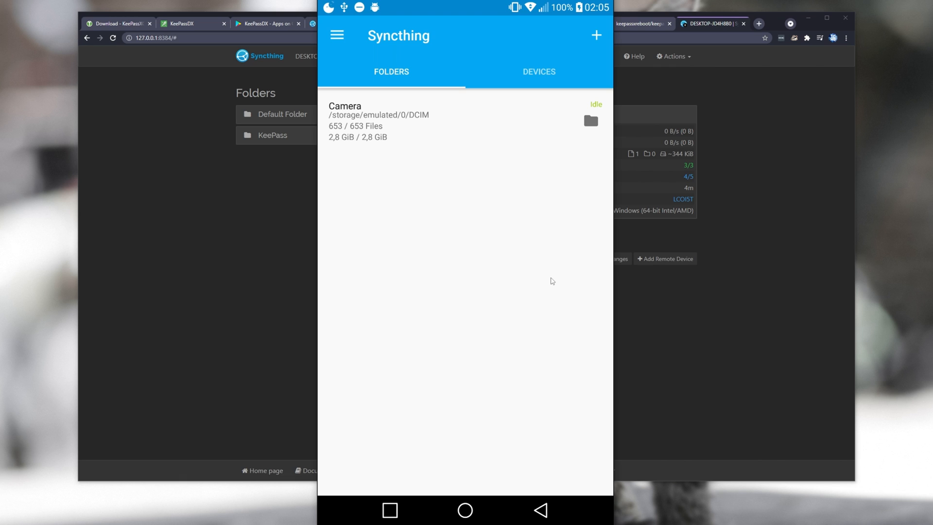
pyautogui.moveTo(523, 87)
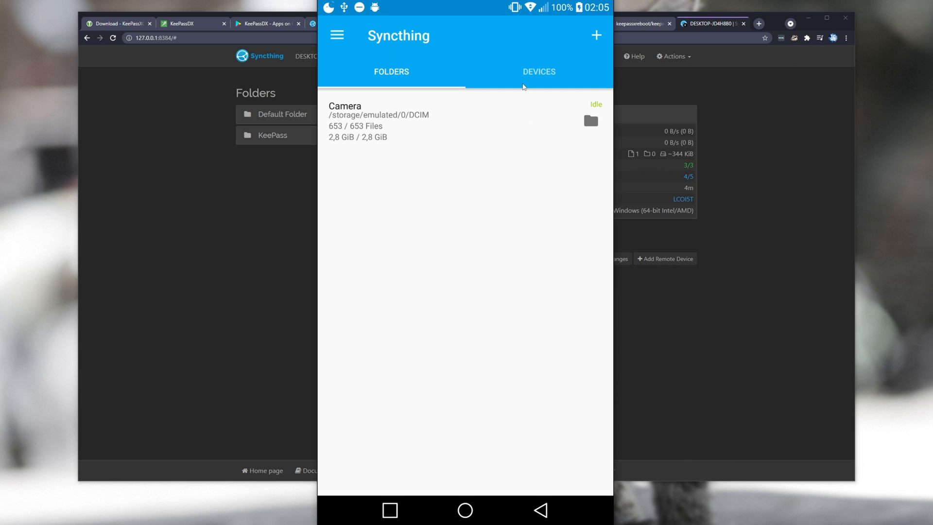
pyautogui.click(538, 71)
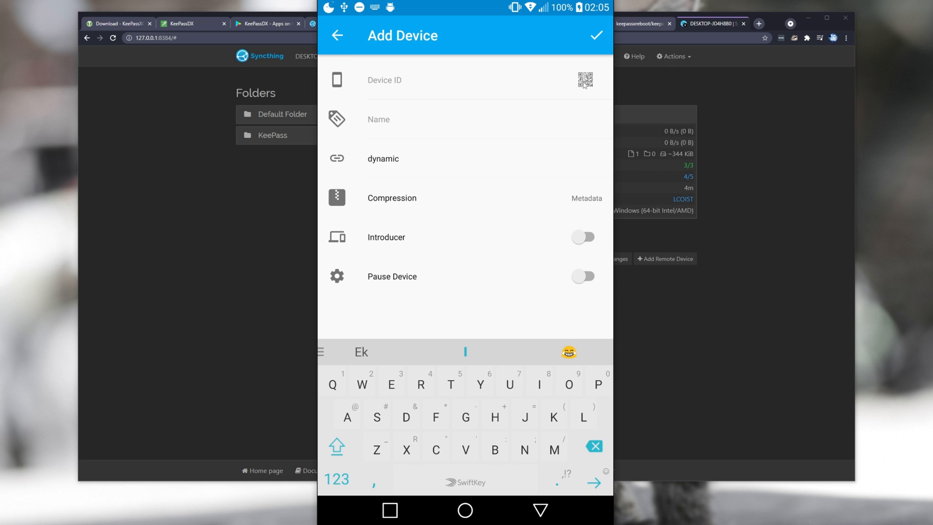
pyautogui.click(584, 79)
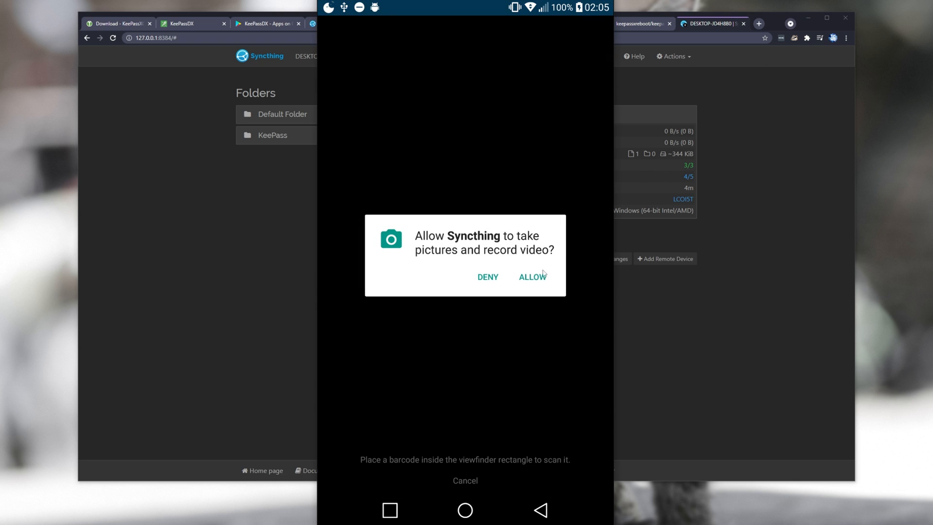
pyautogui.click(532, 277)
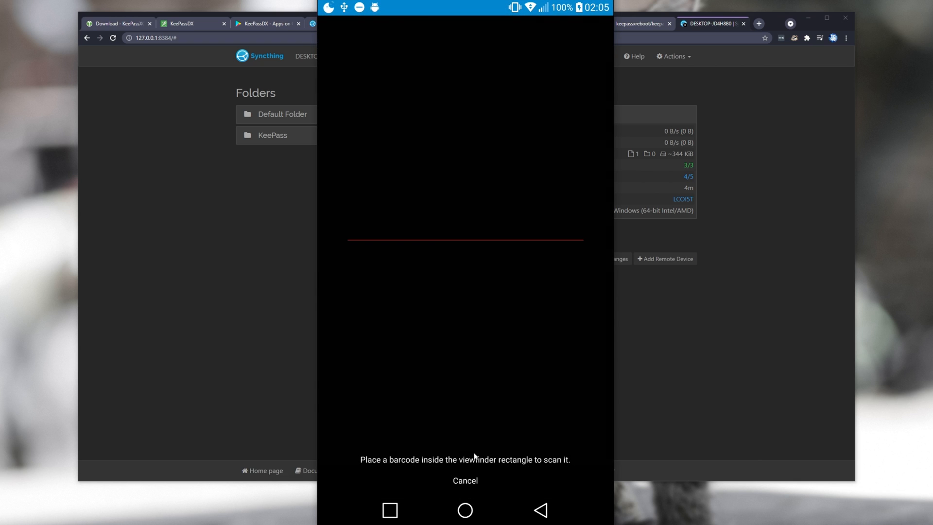
pyautogui.click(465, 480)
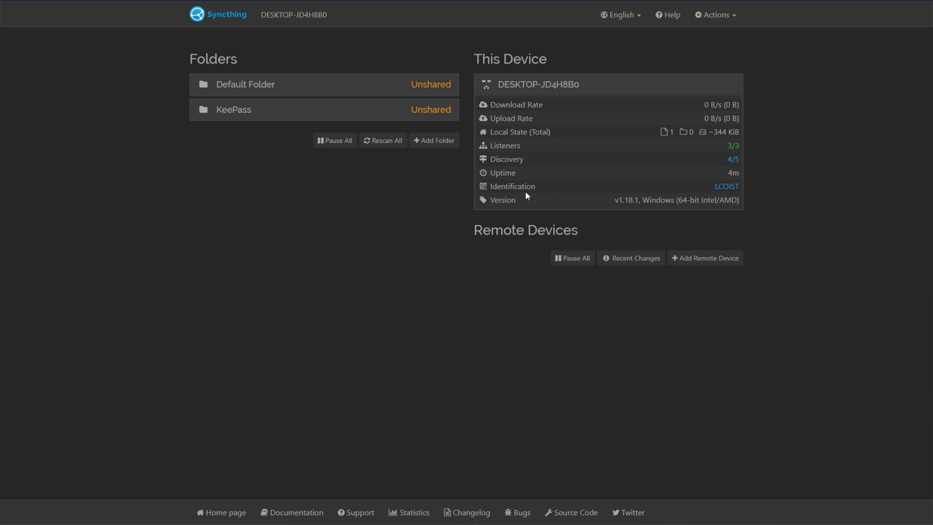
pyautogui.moveTo(706, 118)
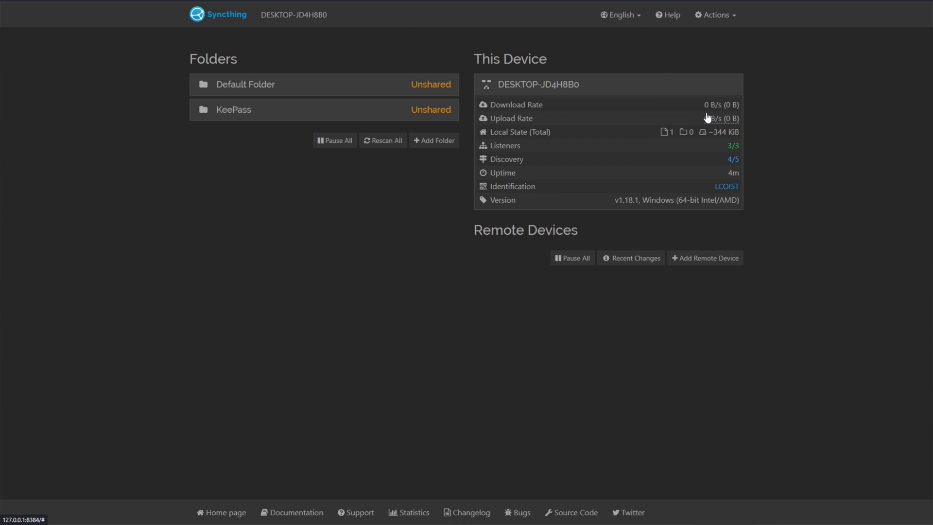
pyautogui.click(714, 15)
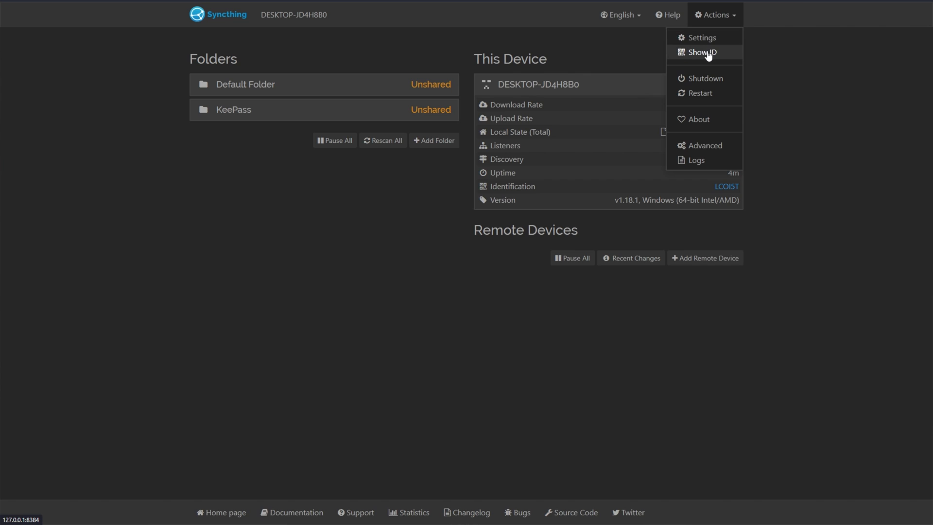
pyautogui.click(715, 15)
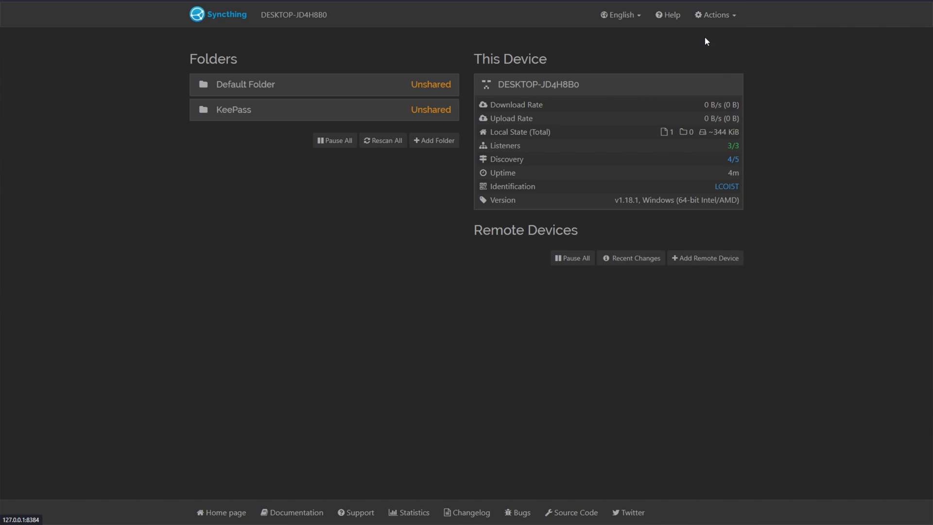
pyautogui.click(715, 14)
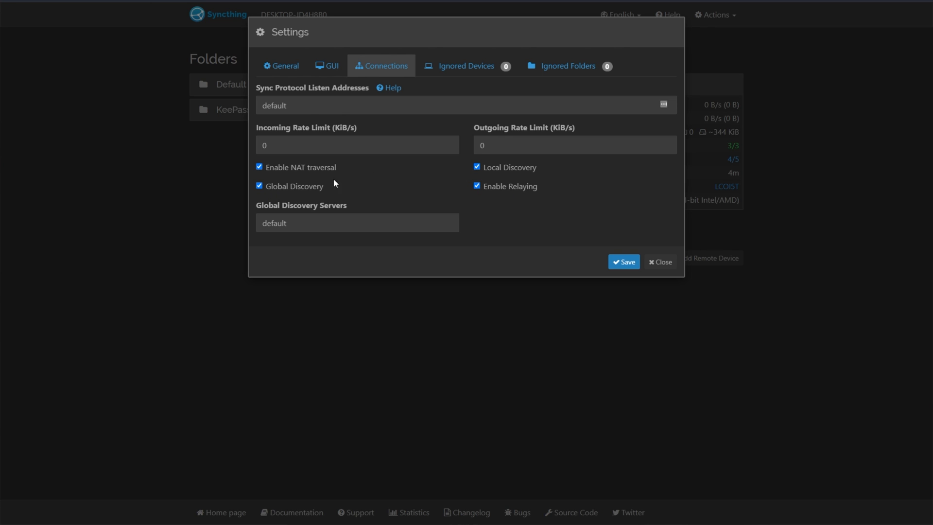
pyautogui.moveTo(452, 194)
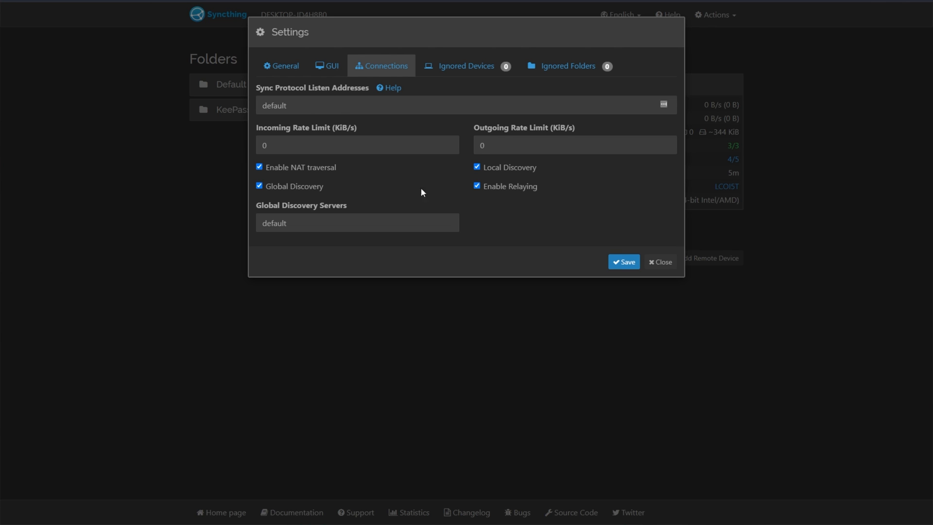
pyautogui.moveTo(428, 192)
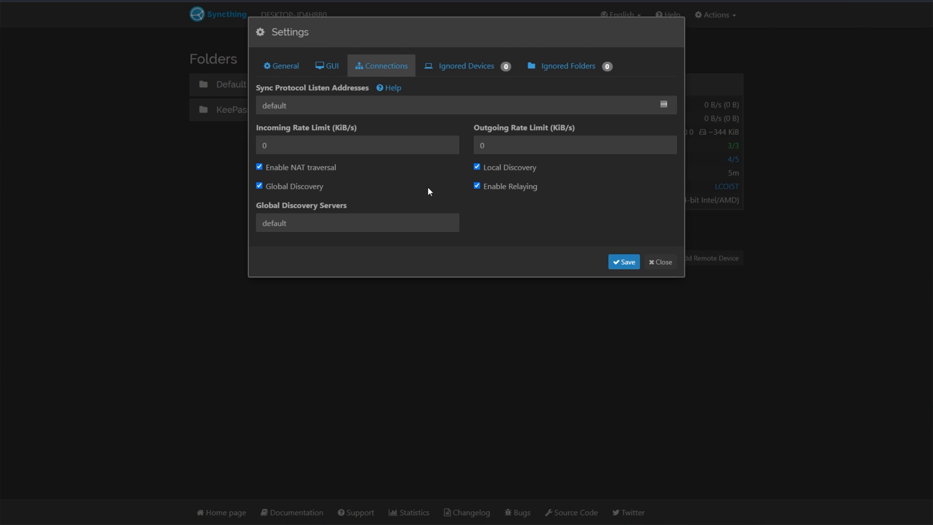
pyautogui.click(659, 262)
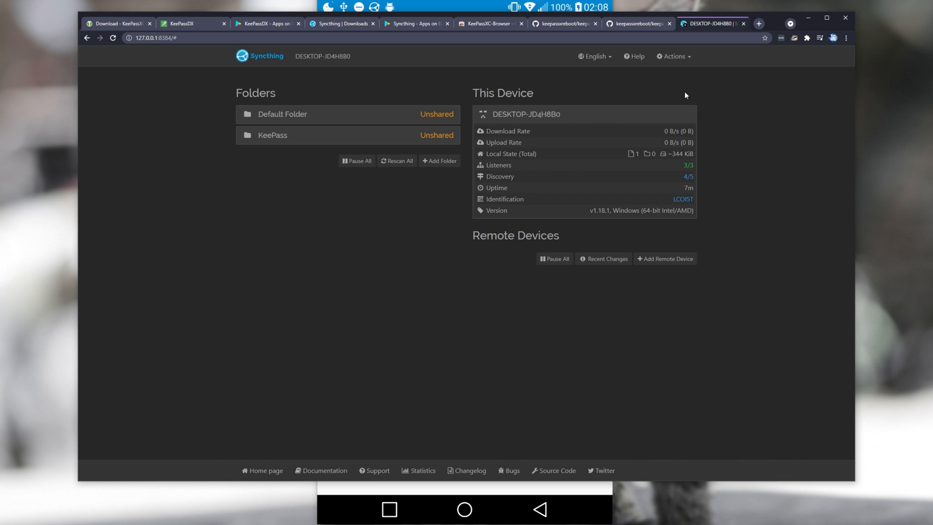
pyautogui.moveTo(678, 116)
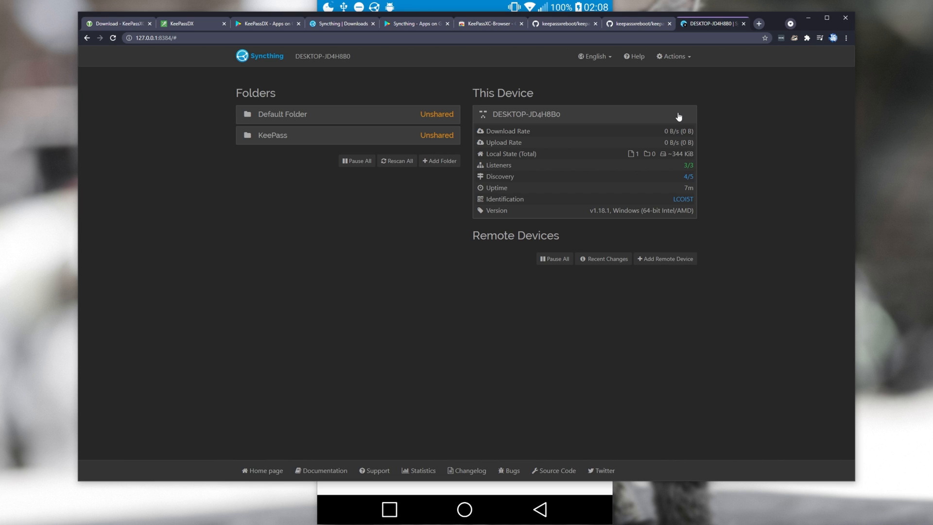
pyautogui.moveTo(723, 123)
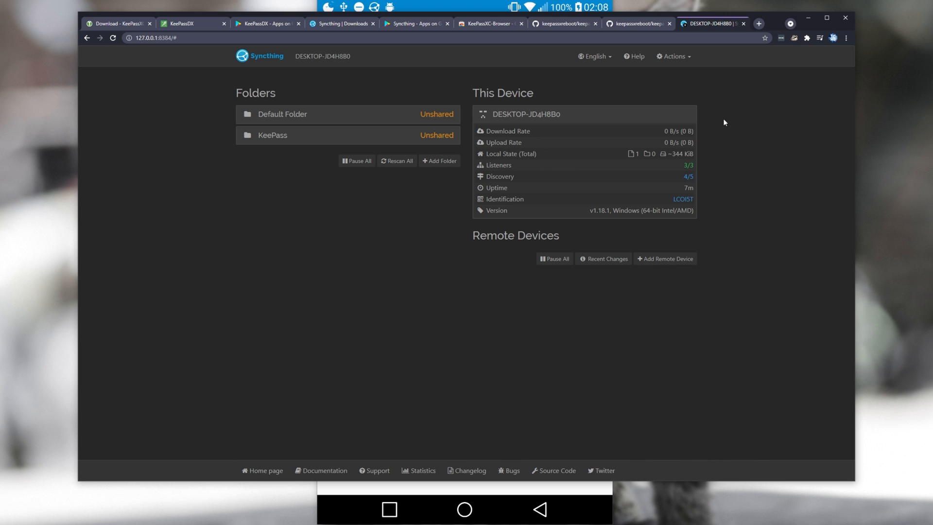
pyautogui.moveTo(899, 428)
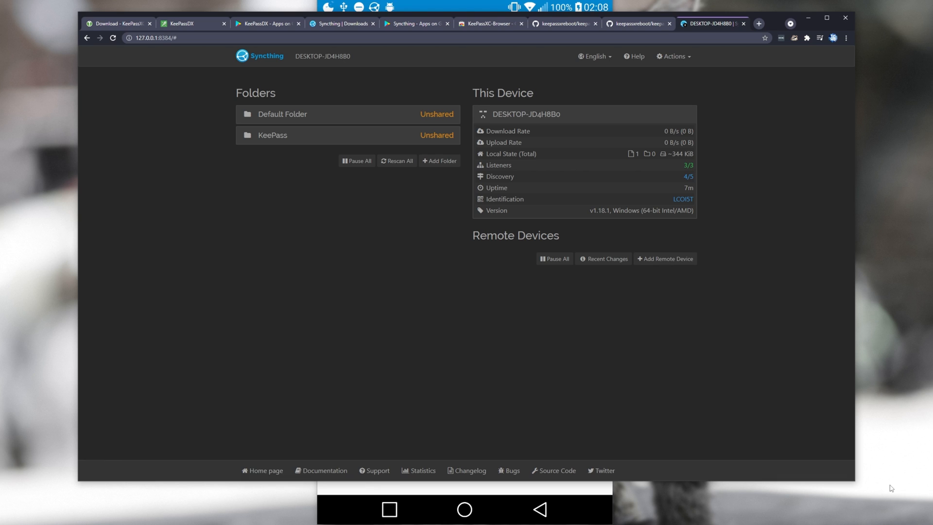
pyautogui.moveTo(894, 461)
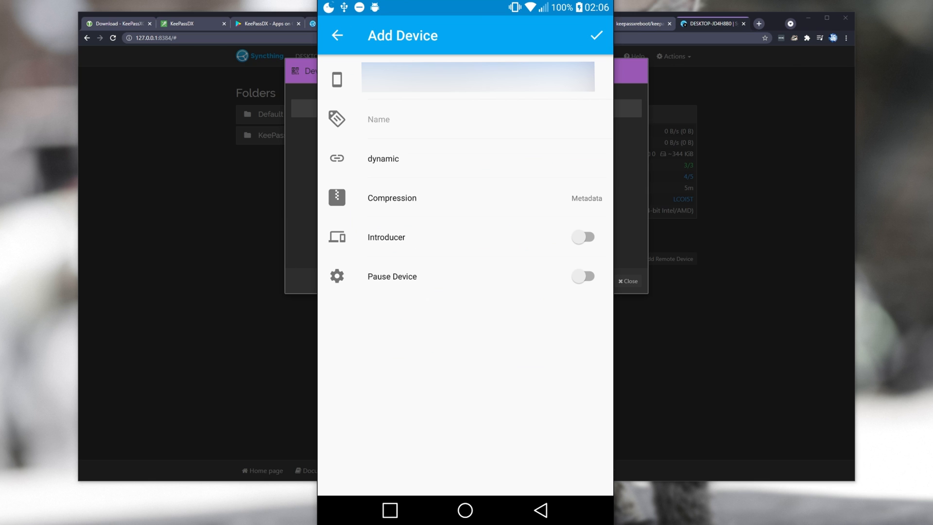
# Save the PC on the phone as device 'TCNO PC'.
pyautogui.write('TCNO PC')
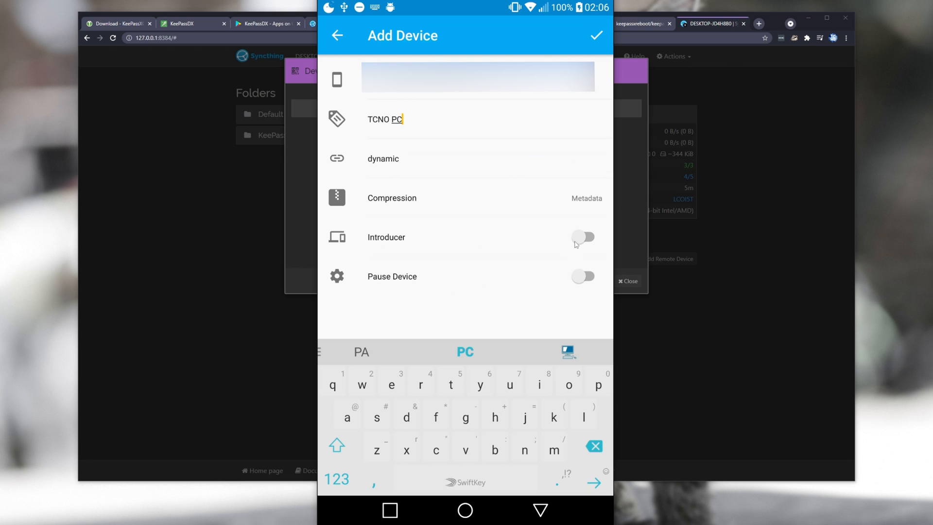
pyautogui.click(583, 237)
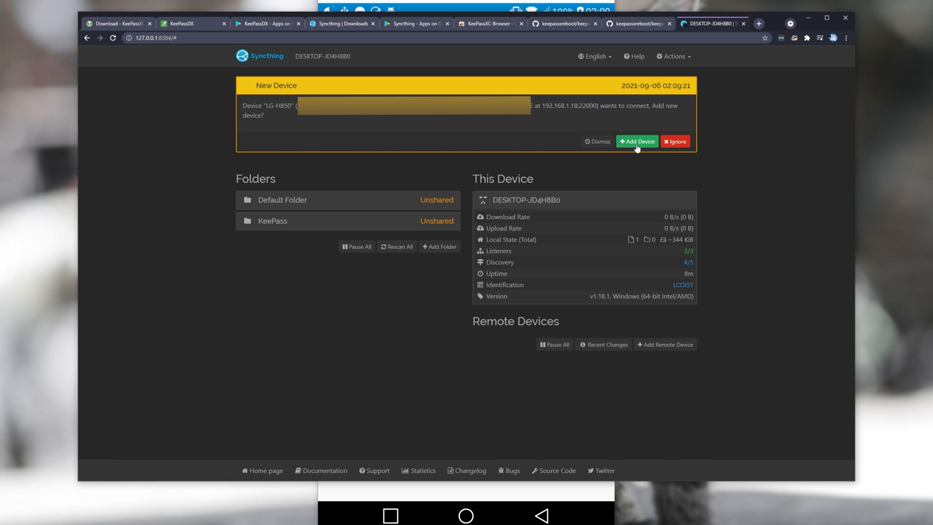
# Accept the phone LG-H850 on the PC and share the KeePass folder with it.
pyautogui.click(636, 142)
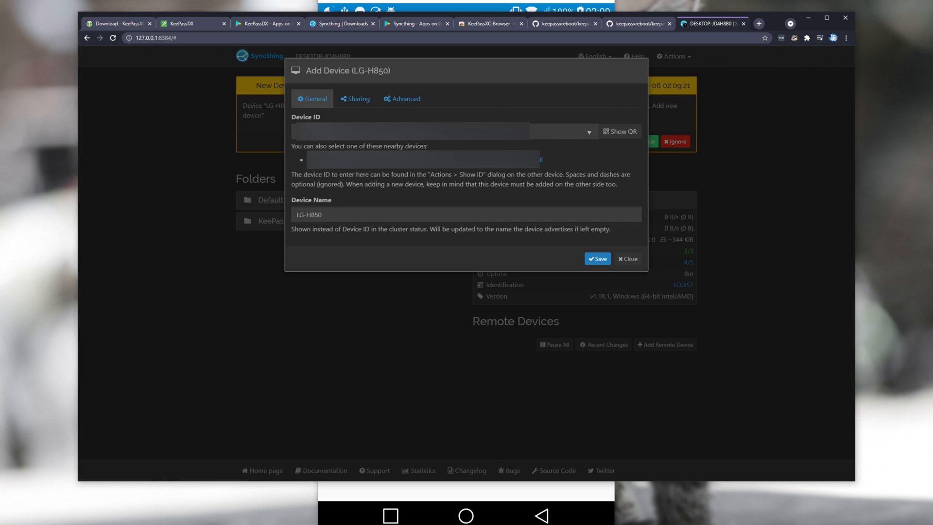
pyautogui.click(356, 99)
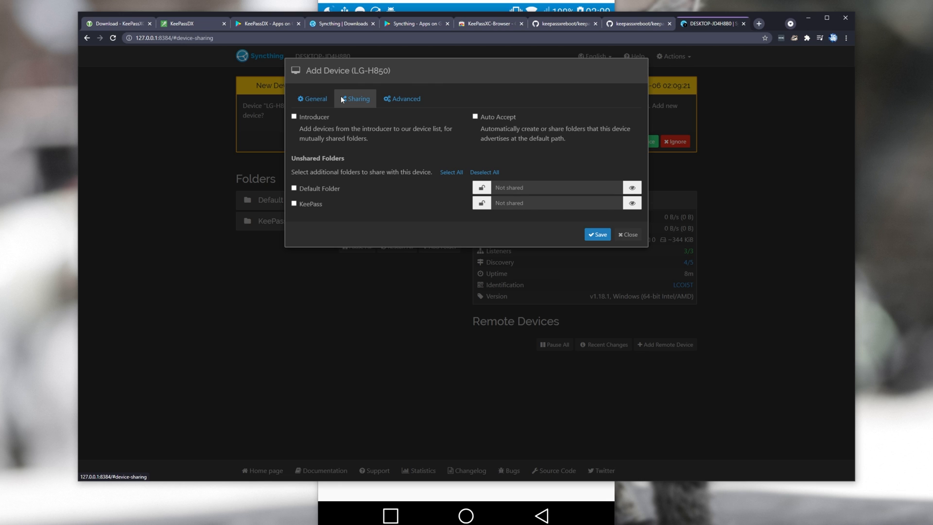
pyautogui.click(405, 98)
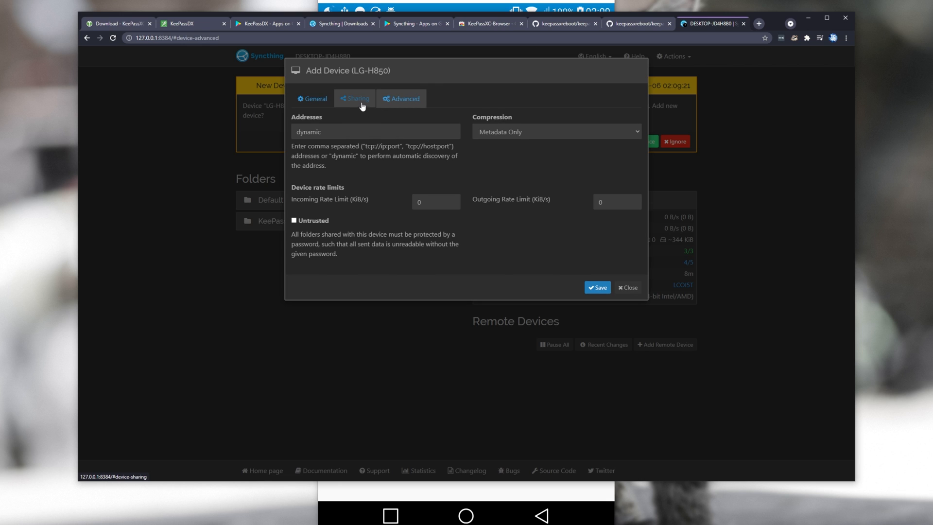
pyautogui.click(355, 98)
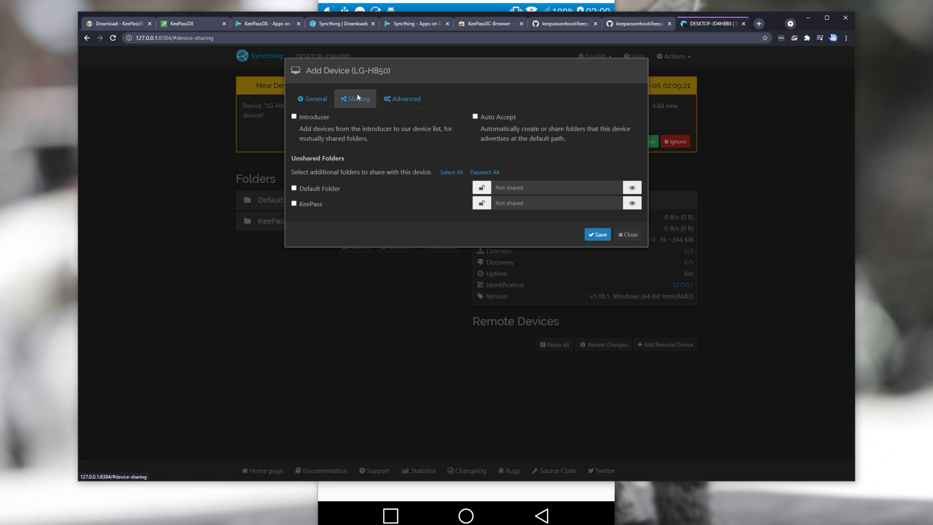
pyautogui.click(293, 203)
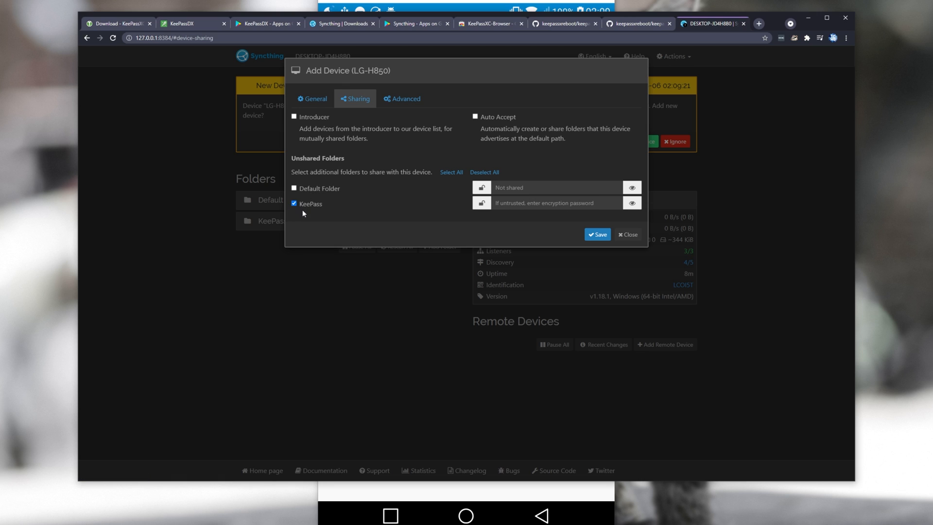
pyautogui.moveTo(367, 221)
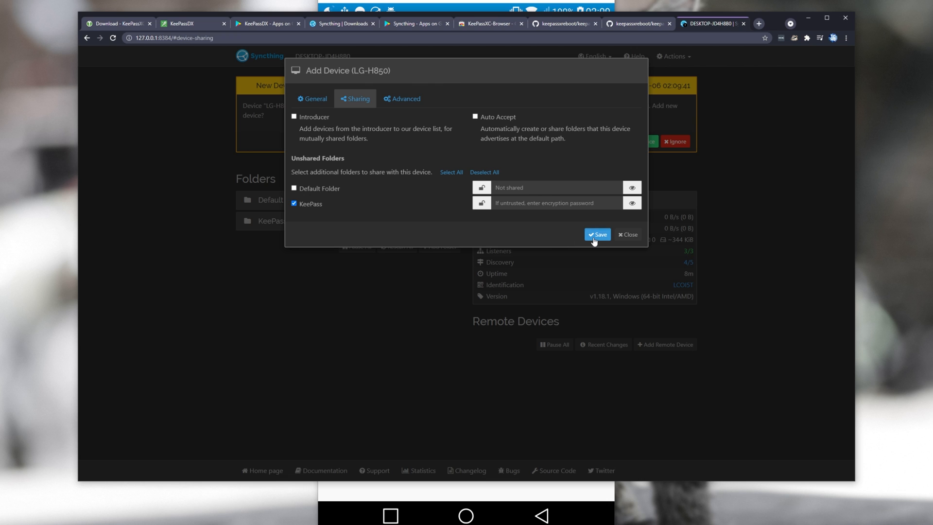
pyautogui.click(596, 234)
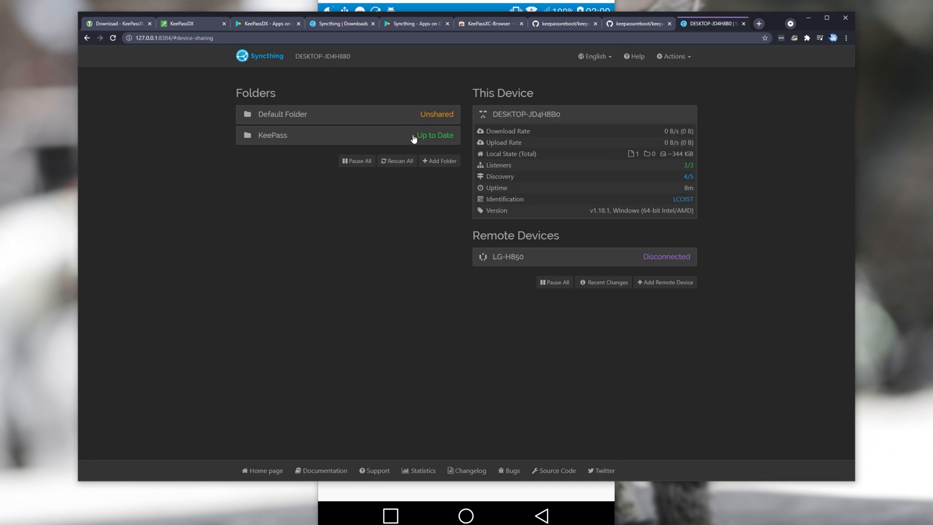
pyautogui.moveTo(413, 145)
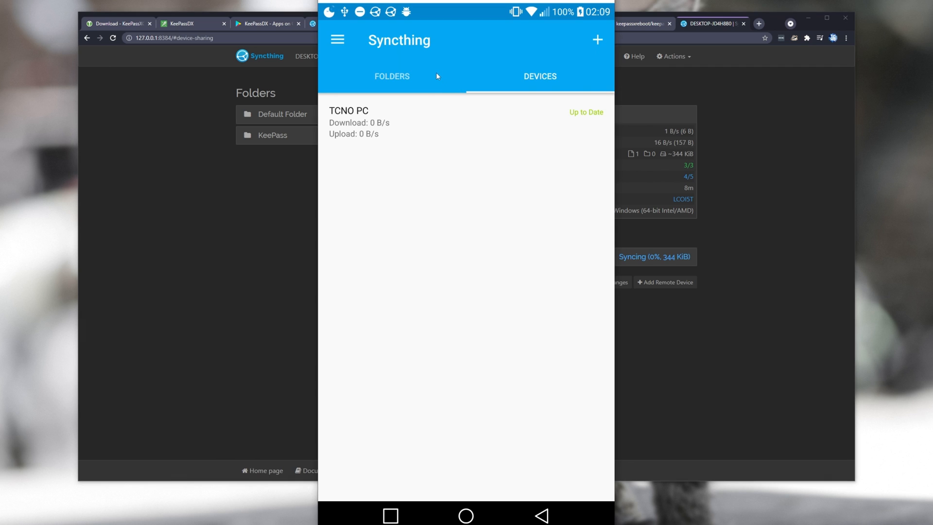
# Start a new synced folder labelled KeePass and check the KeePass folder's details on the PC.
pyautogui.click(391, 76)
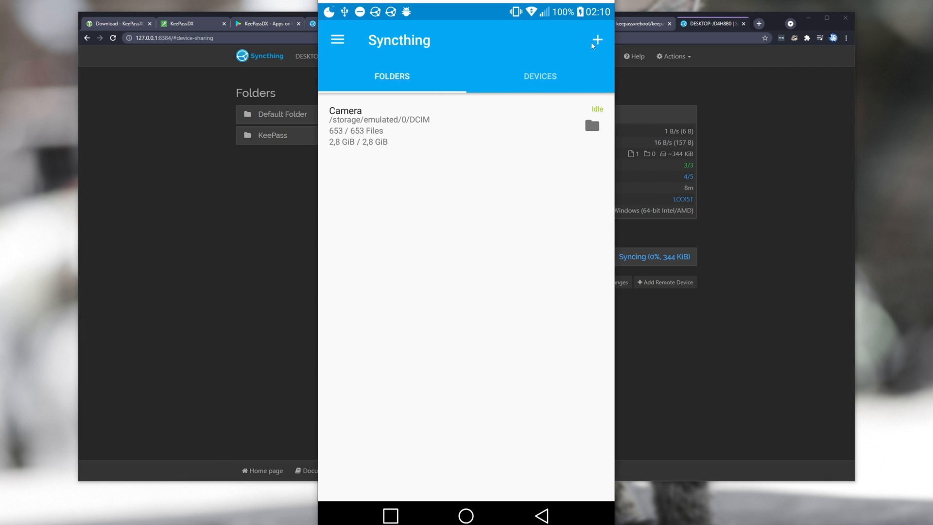
pyautogui.click(598, 39)
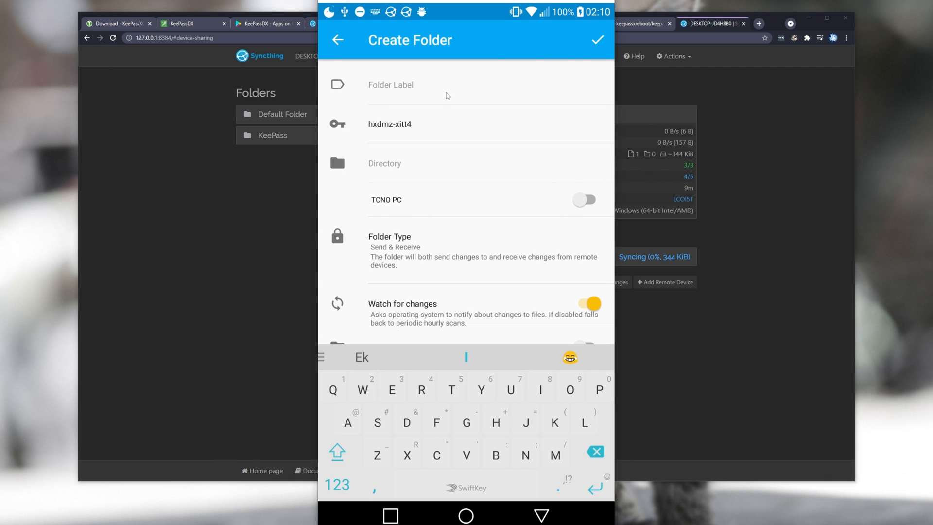
pyautogui.write('KeePas')
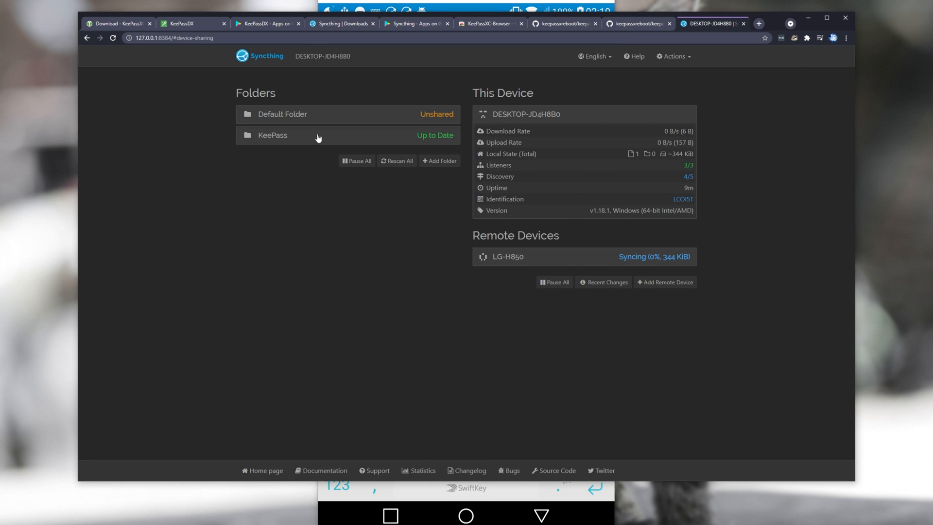
pyautogui.click(272, 135)
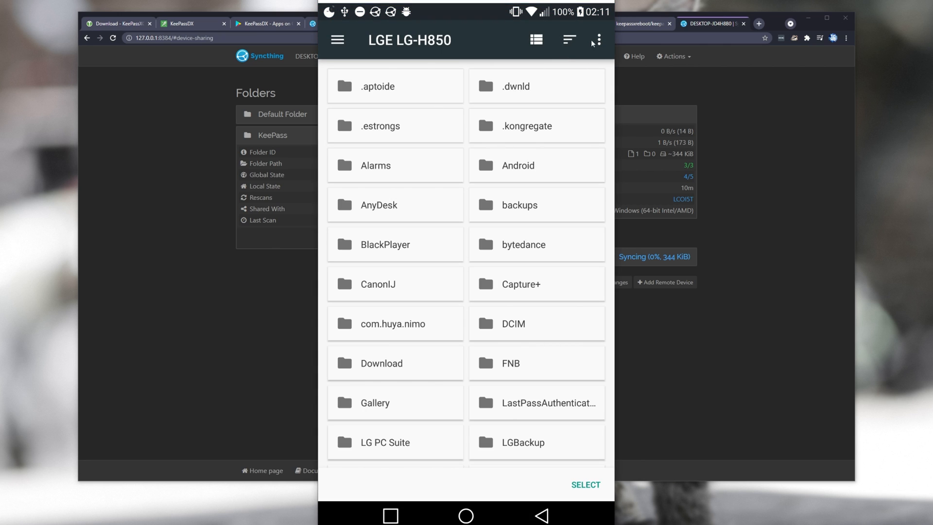
# Create the KeePass directory on the phone, share it with TCNO PC and save the folder.
pyautogui.click(596, 40)
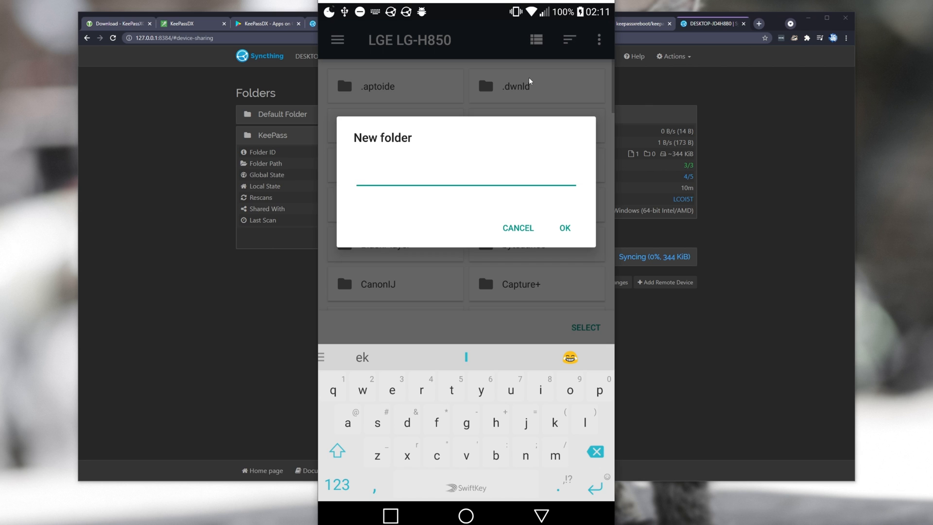
pyautogui.write('KeePass')
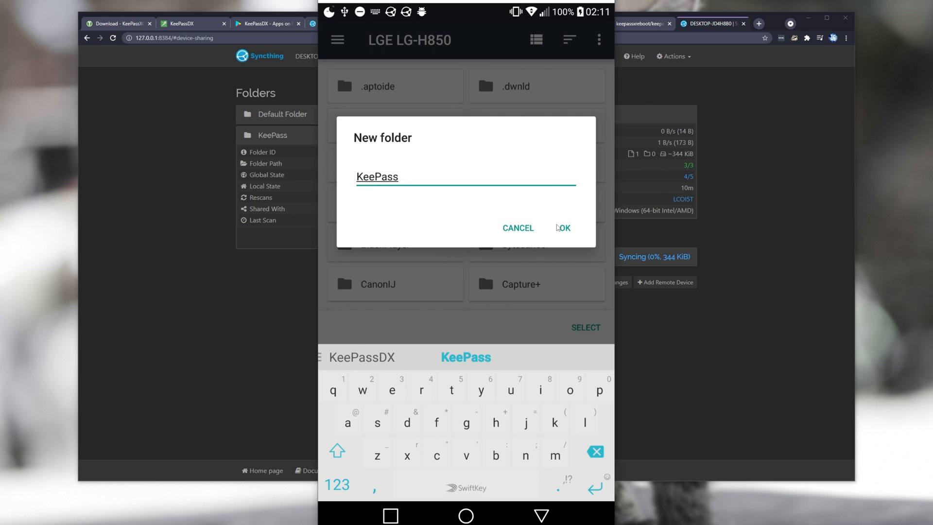
pyautogui.click(562, 227)
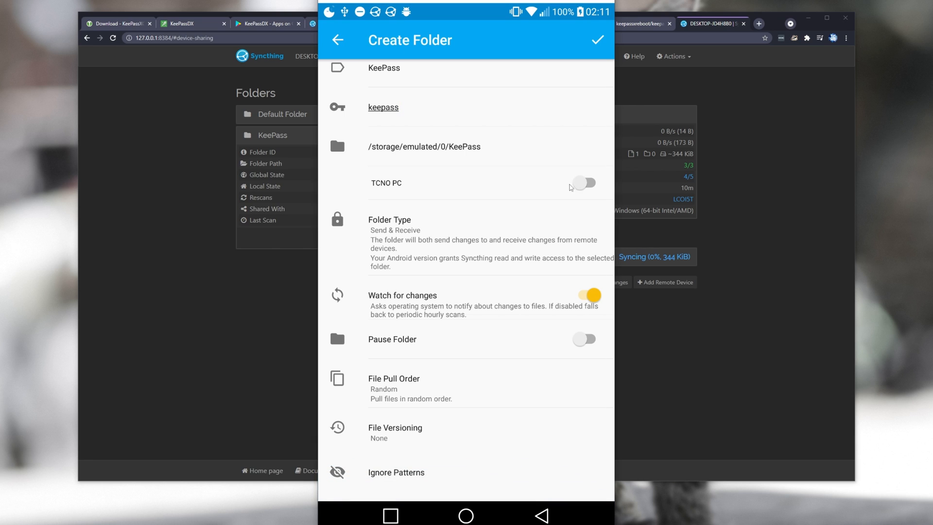
pyautogui.click(584, 183)
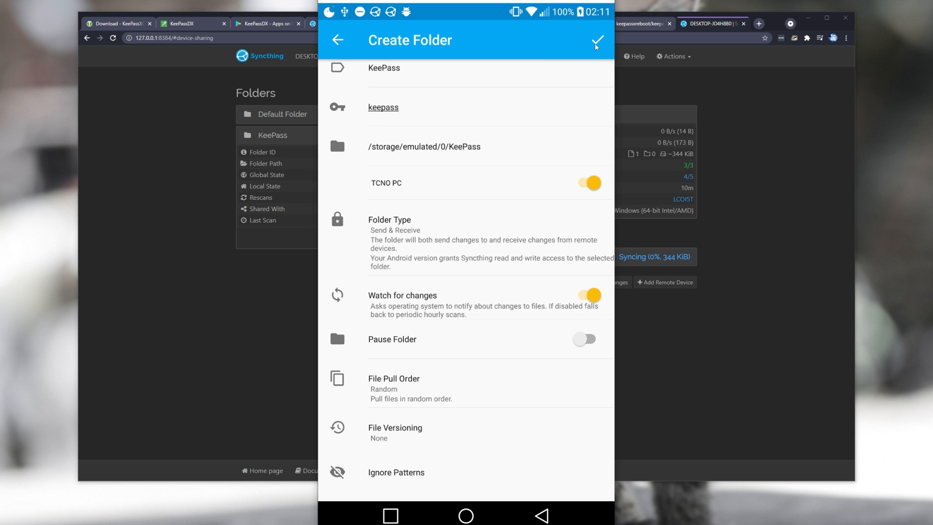
pyautogui.click(597, 41)
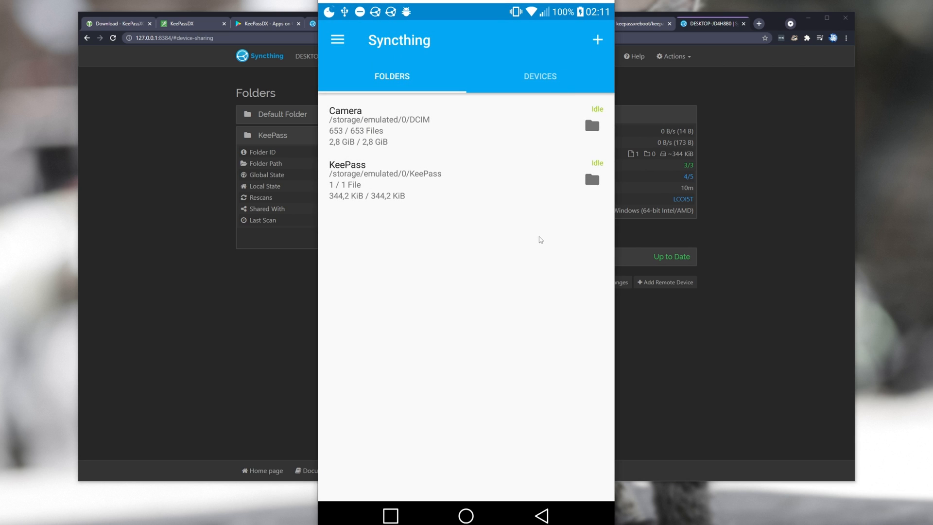
pyautogui.moveTo(737, 251)
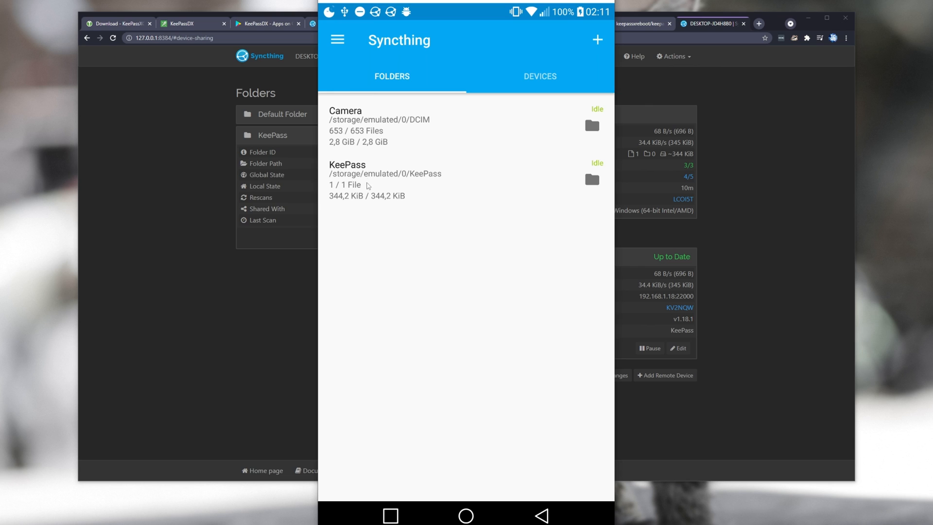
pyautogui.moveTo(375, 198)
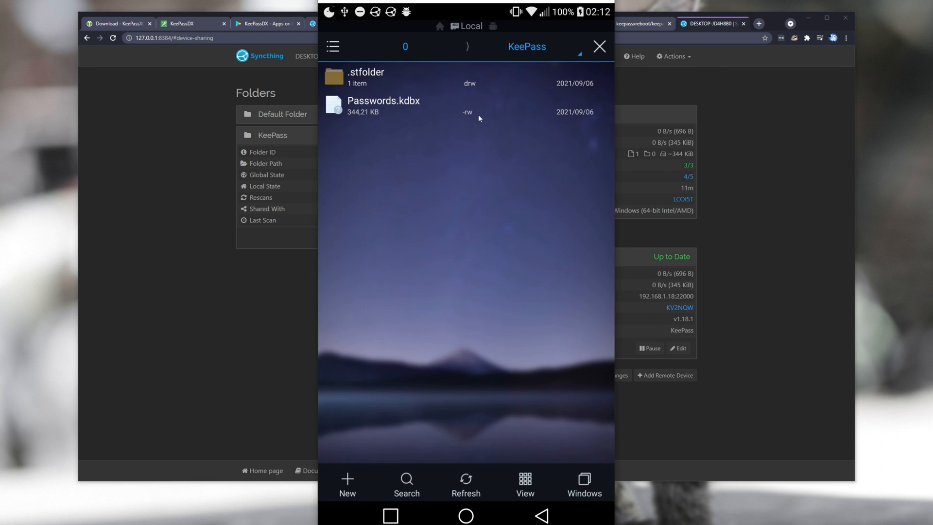
pyautogui.moveTo(387, 114)
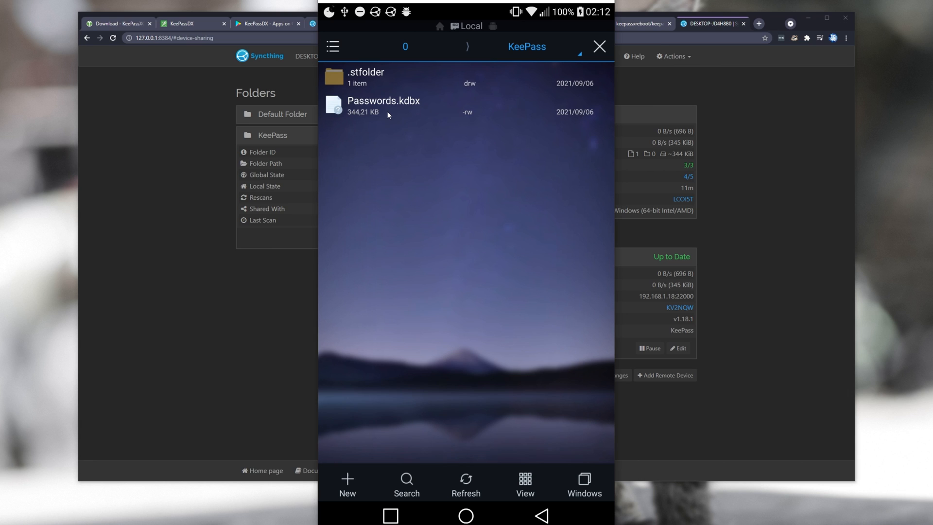
pyautogui.moveTo(385, 117)
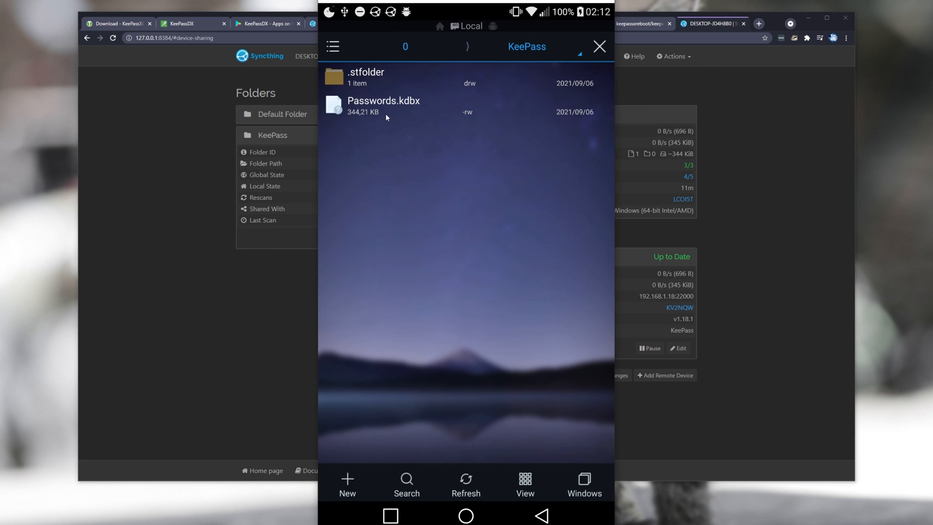
pyautogui.moveTo(479, 512)
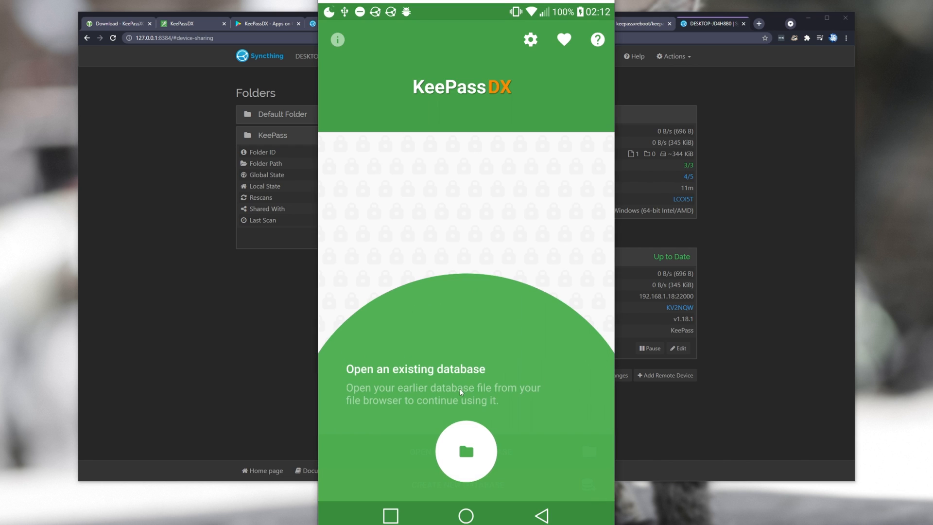
# Open the existing Passwords.kdbx from the KeePass folder and unlock it with the master password.
pyautogui.click(465, 450)
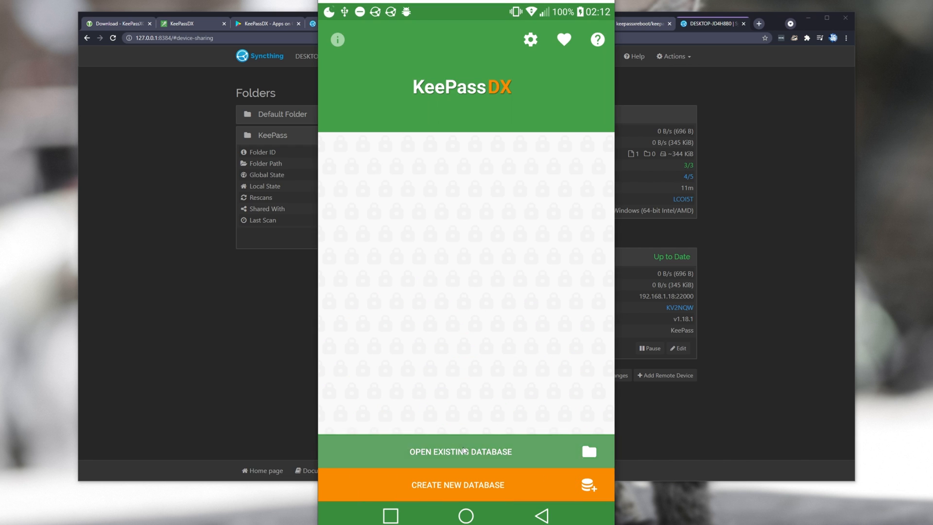
pyautogui.click(459, 452)
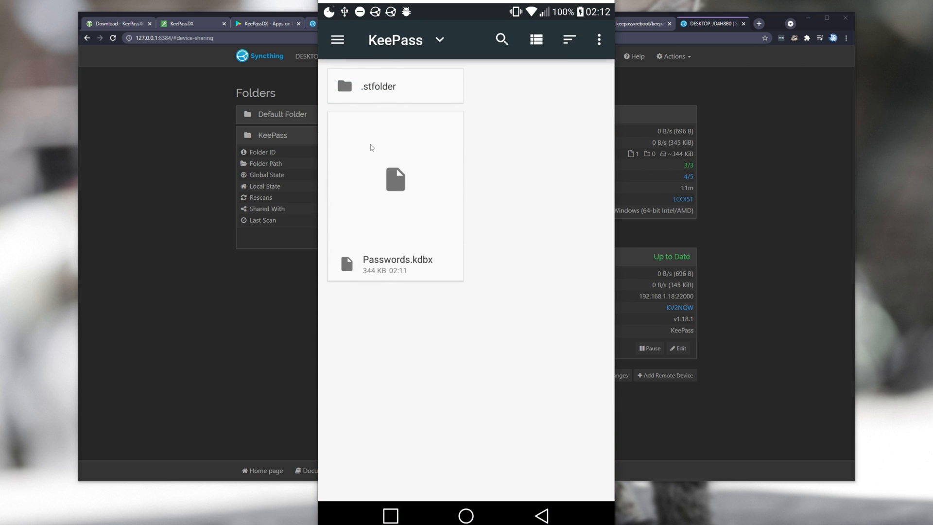
pyautogui.moveTo(407, 205)
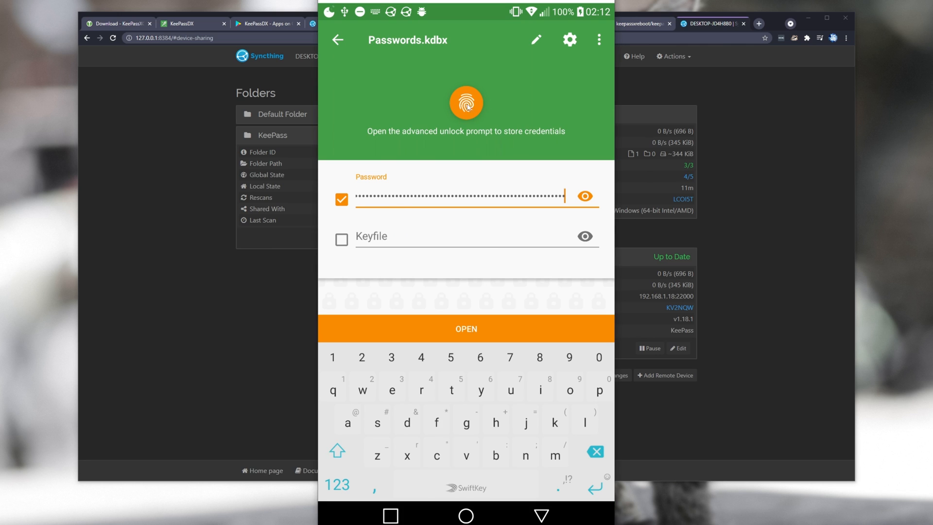
pyautogui.click(466, 328)
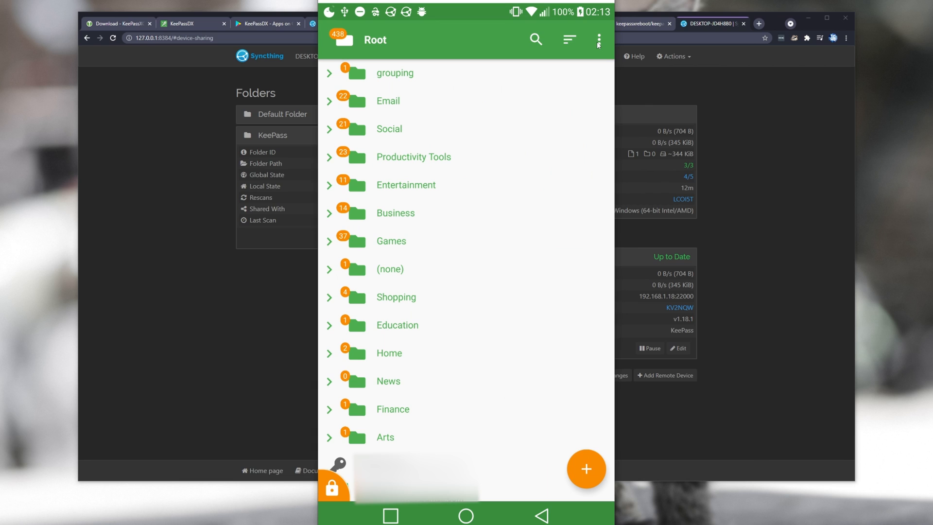
pyautogui.moveTo(406, 157)
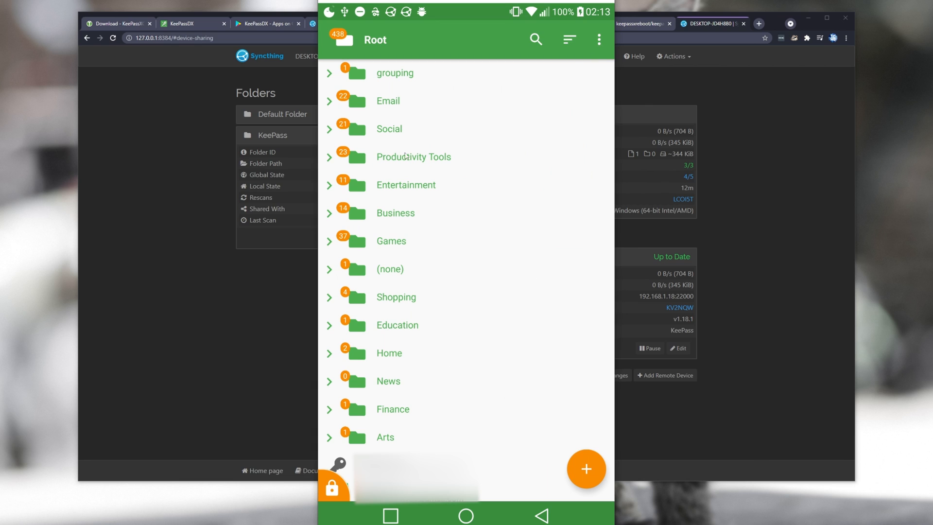
pyautogui.moveTo(492, 244)
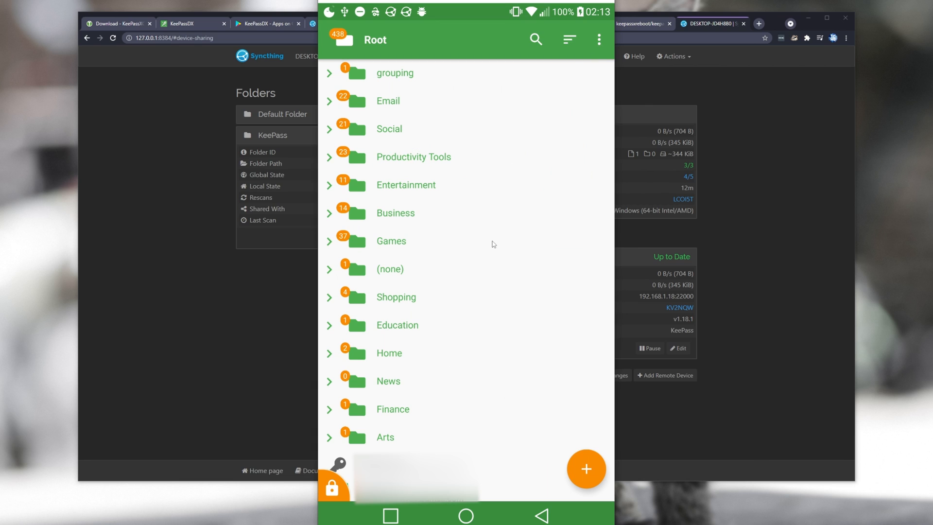
# Go to KeePassDX Settings and review the App settings page.
pyautogui.click(599, 39)
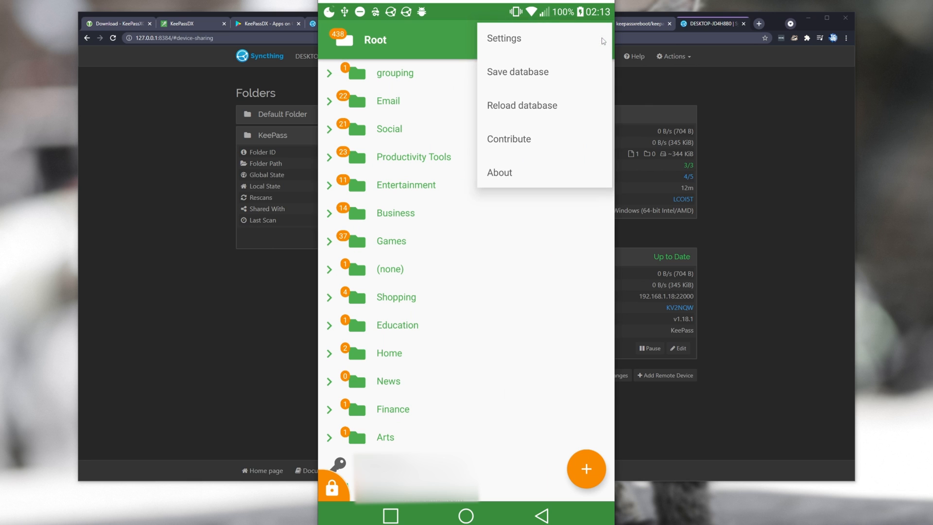
pyautogui.click(503, 38)
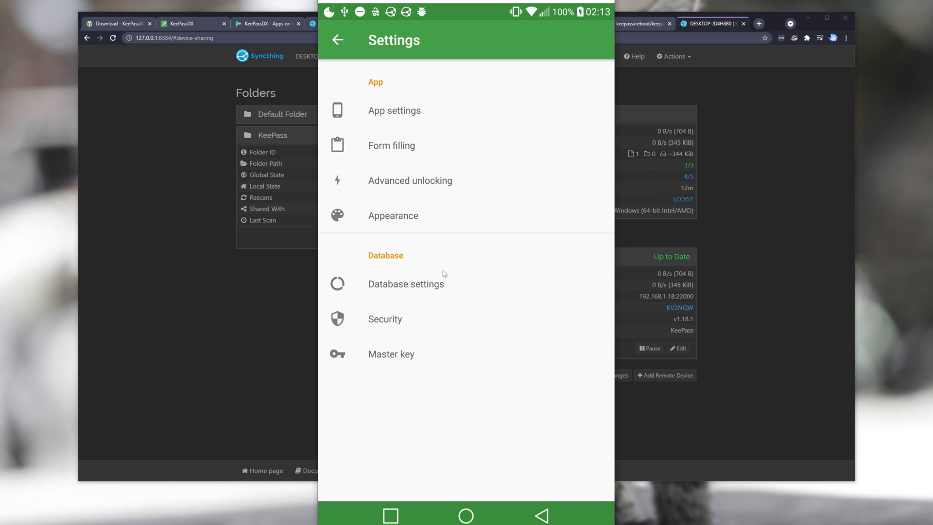
pyautogui.moveTo(446, 280)
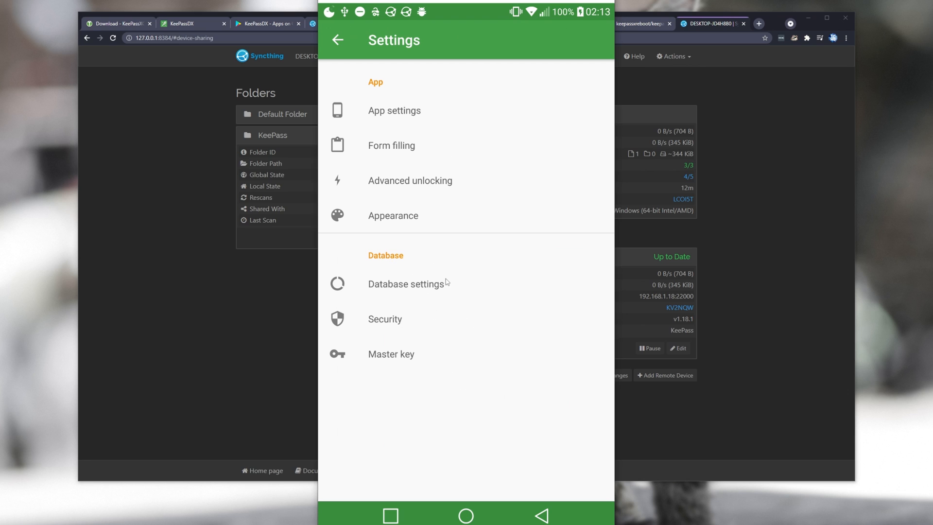
pyautogui.moveTo(439, 297)
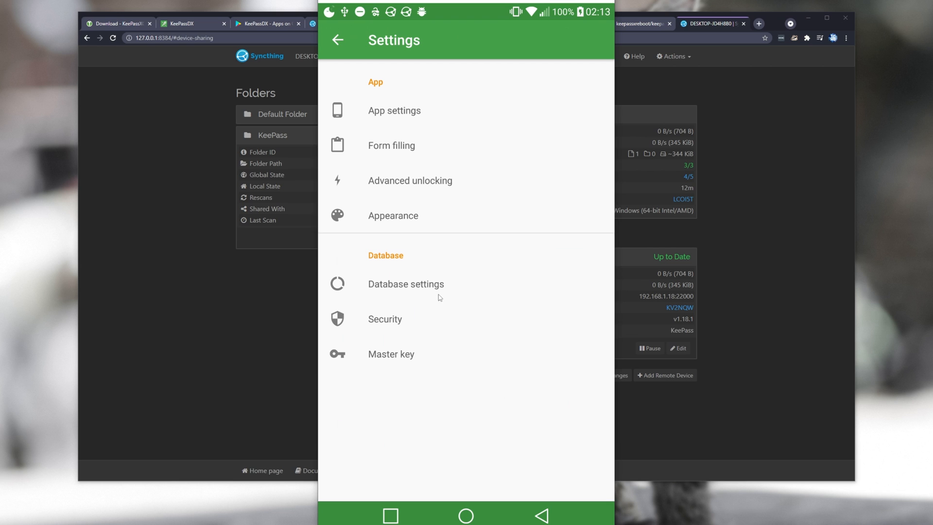
pyautogui.click(394, 110)
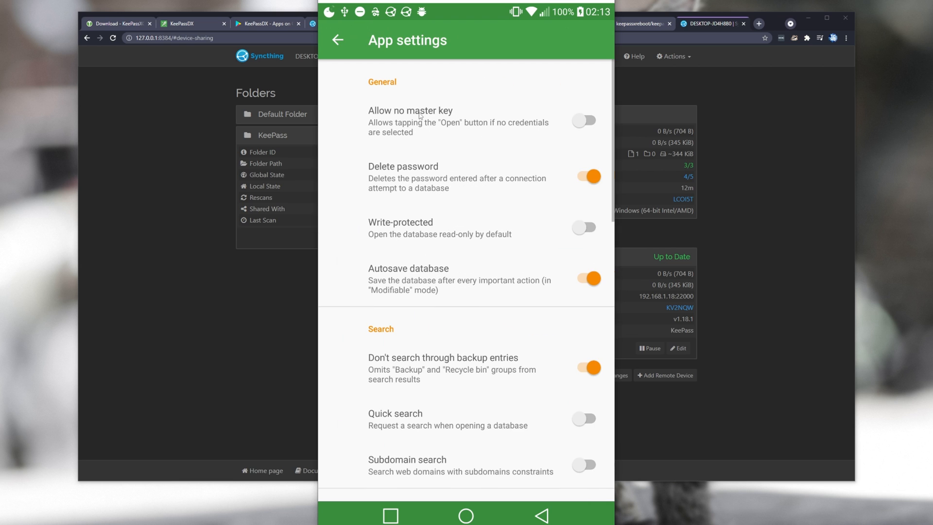
pyautogui.scroll(-3)
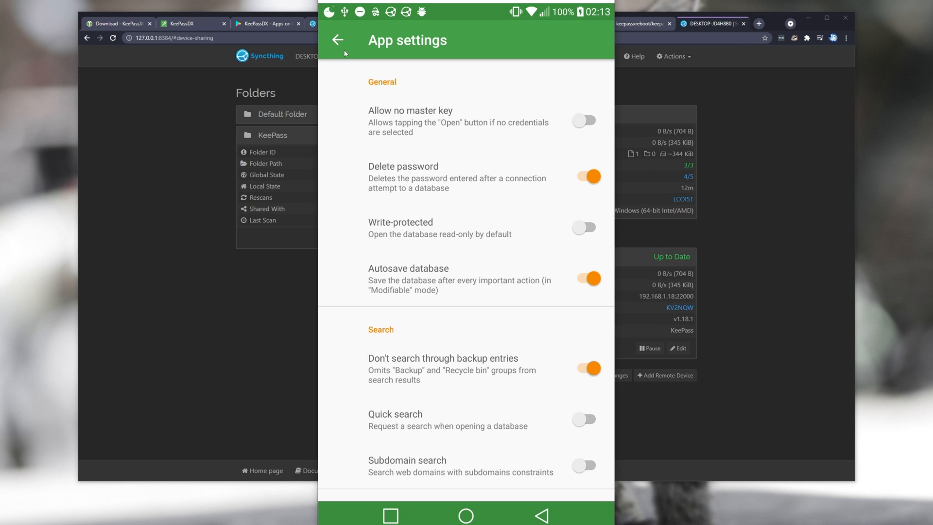
pyautogui.moveTo(448, 289)
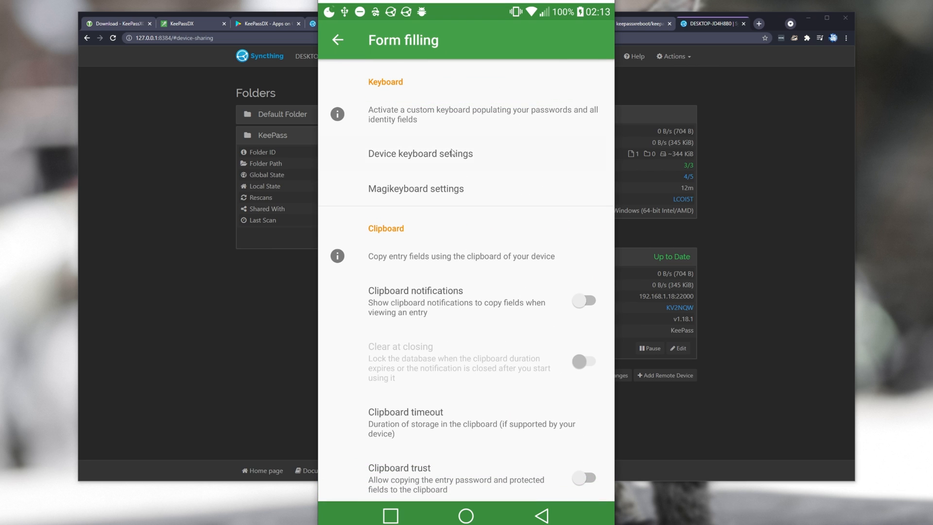
# Enable Magikeyboard and set it to switch back on the database credentials screen.
pyautogui.click(420, 153)
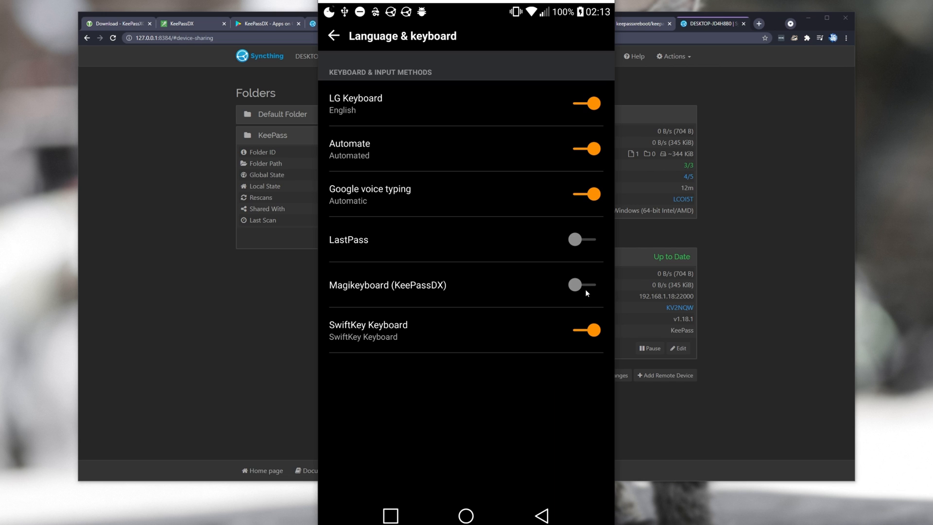
pyautogui.click(586, 285)
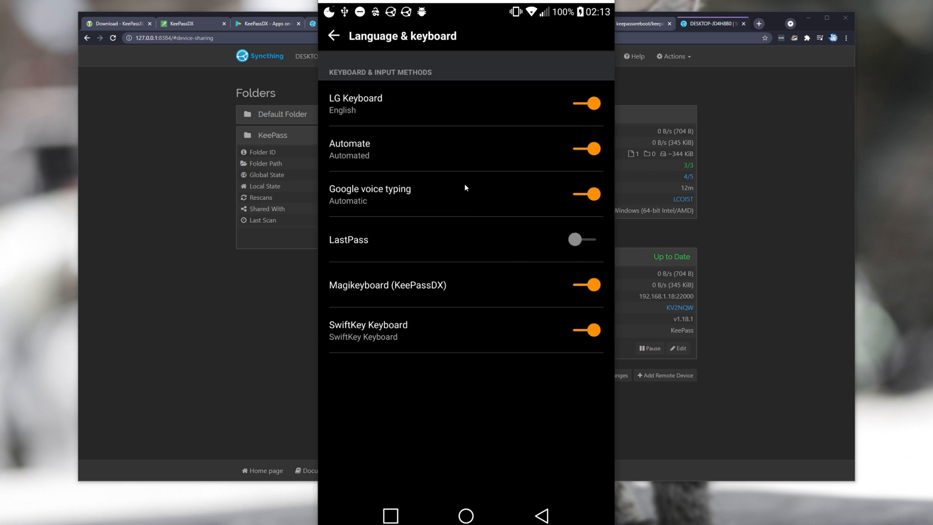
pyautogui.click(386, 285)
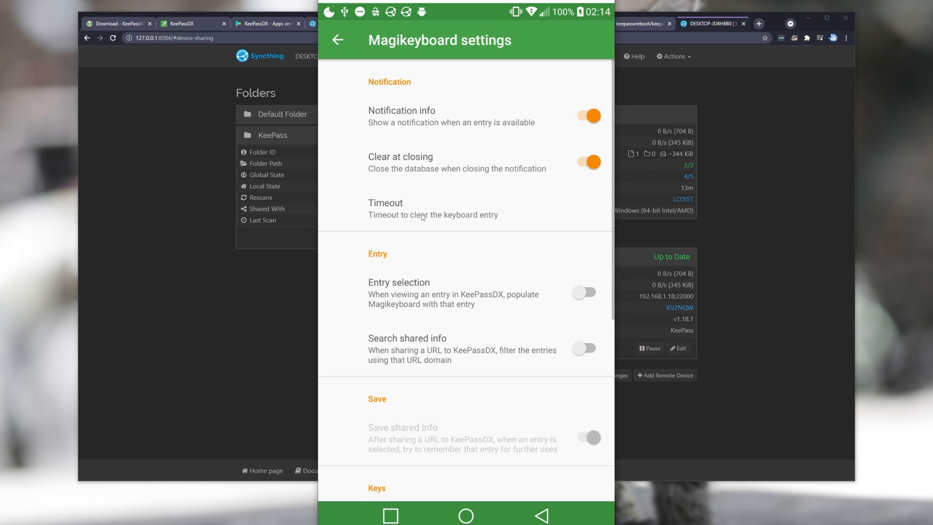
pyautogui.scroll(-3)
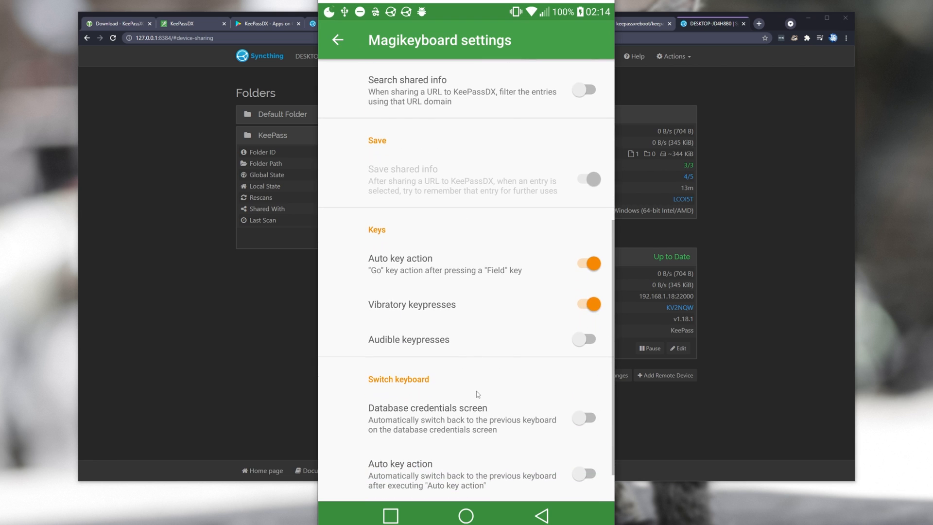
pyautogui.scroll(-3)
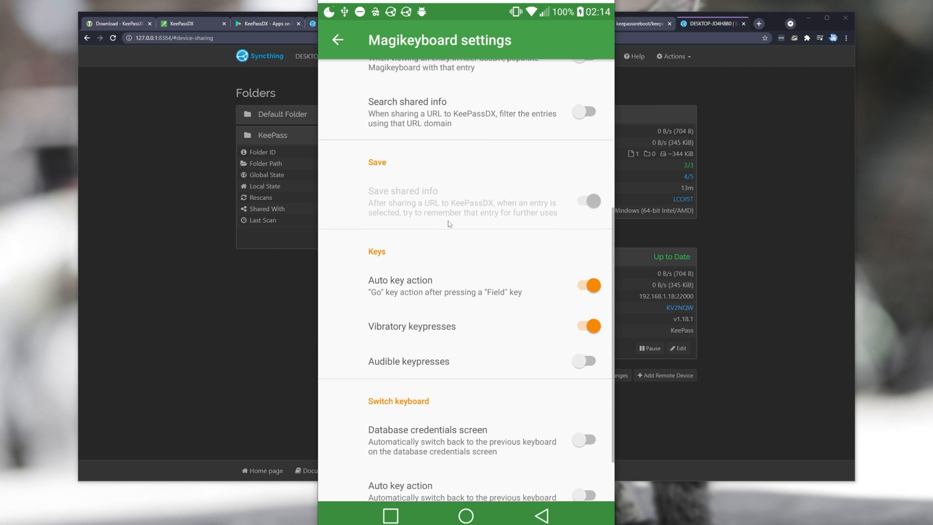
pyautogui.scroll(-3)
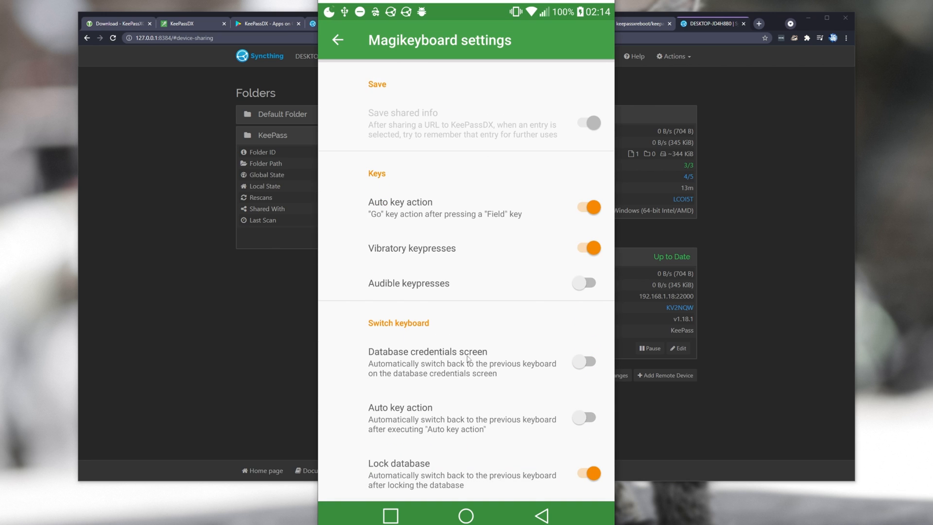
pyautogui.click(584, 361)
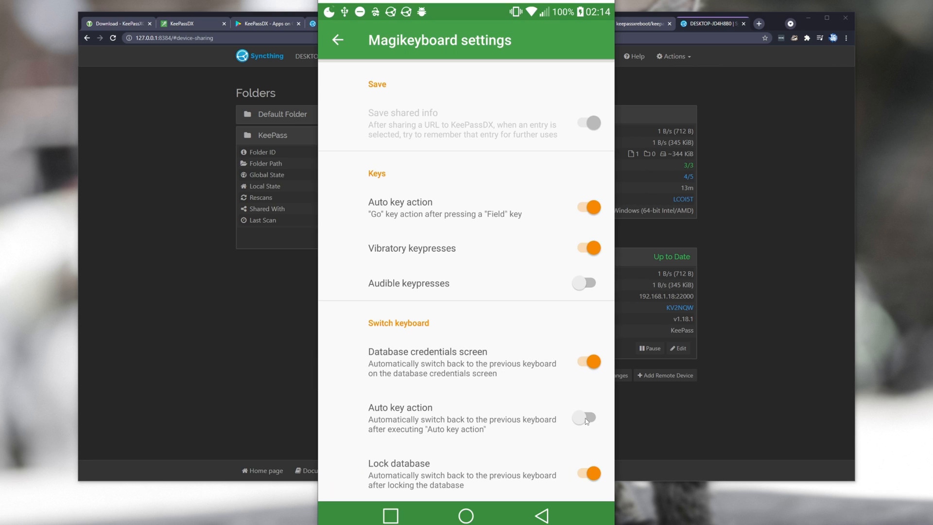
# Return to the main settings list and go to Advanced unlocking.
pyautogui.click(337, 40)
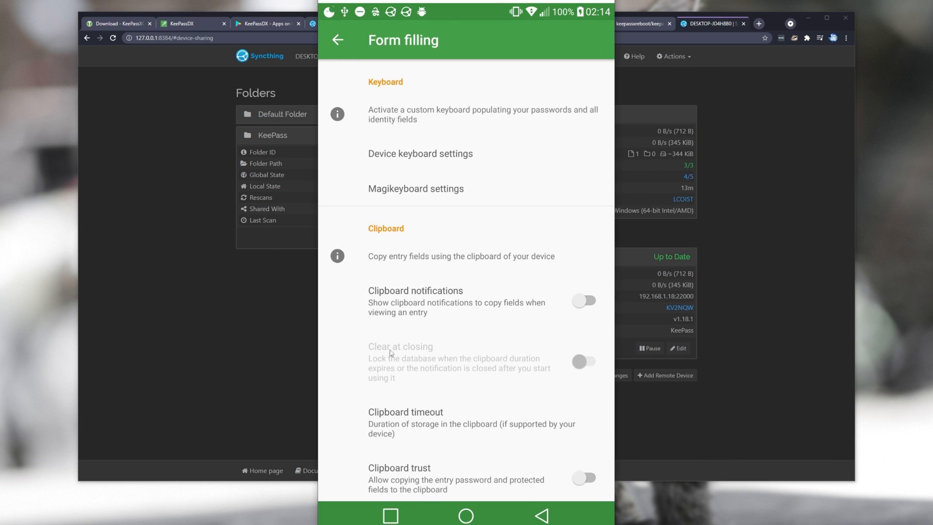
pyautogui.click(337, 40)
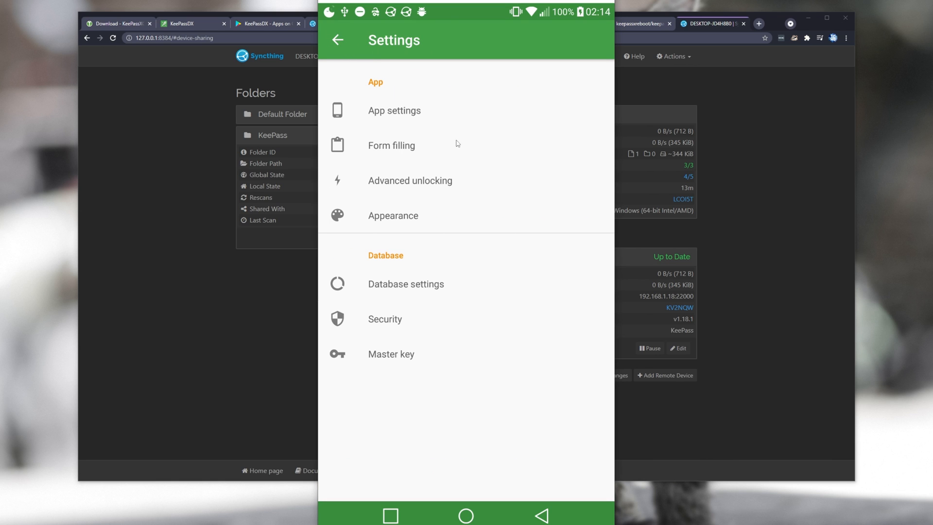
pyautogui.click(409, 180)
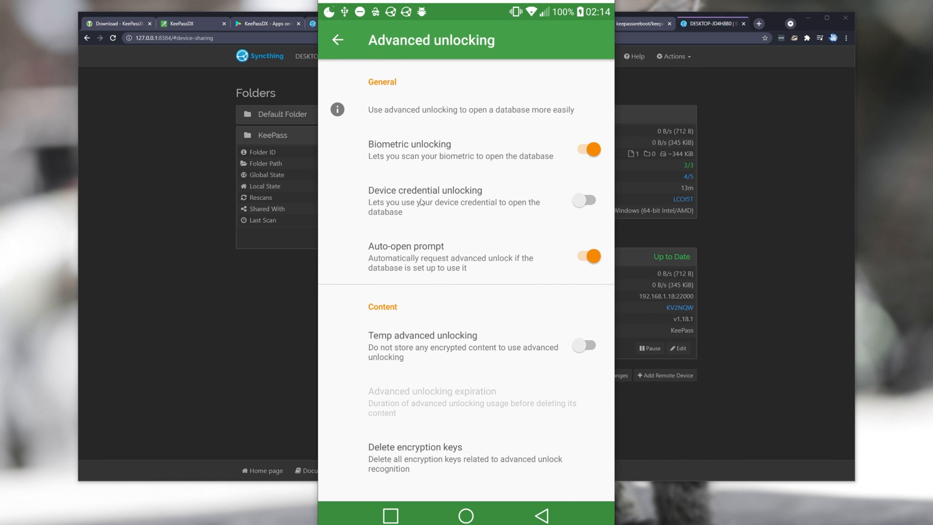
pyautogui.moveTo(431, 156)
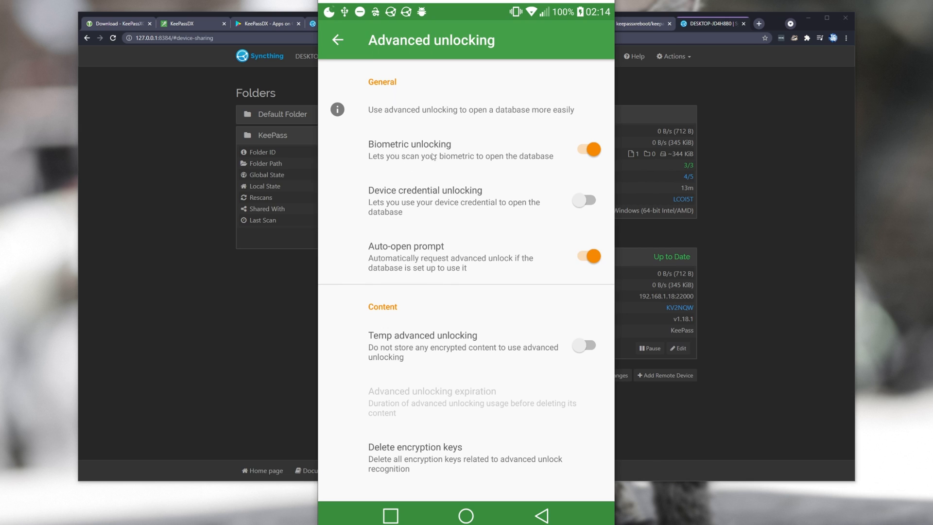
pyautogui.moveTo(446, 205)
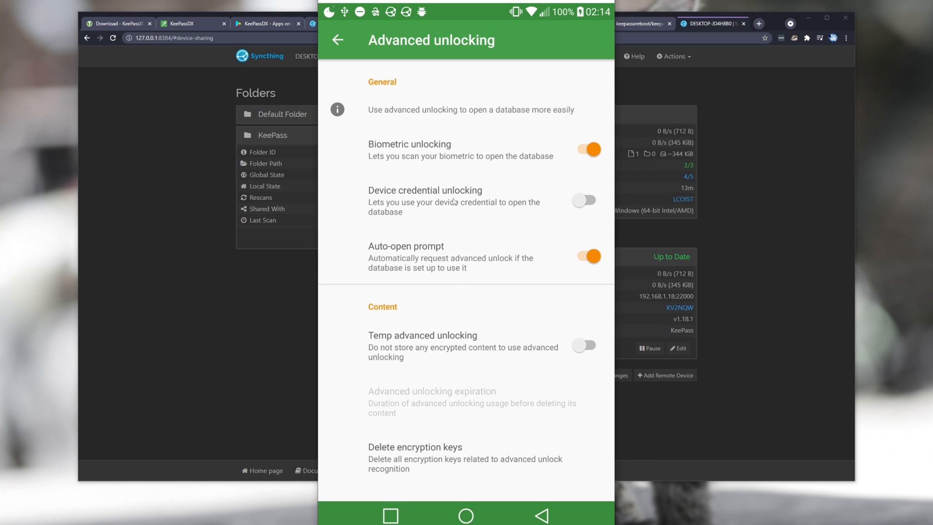
pyautogui.moveTo(468, 216)
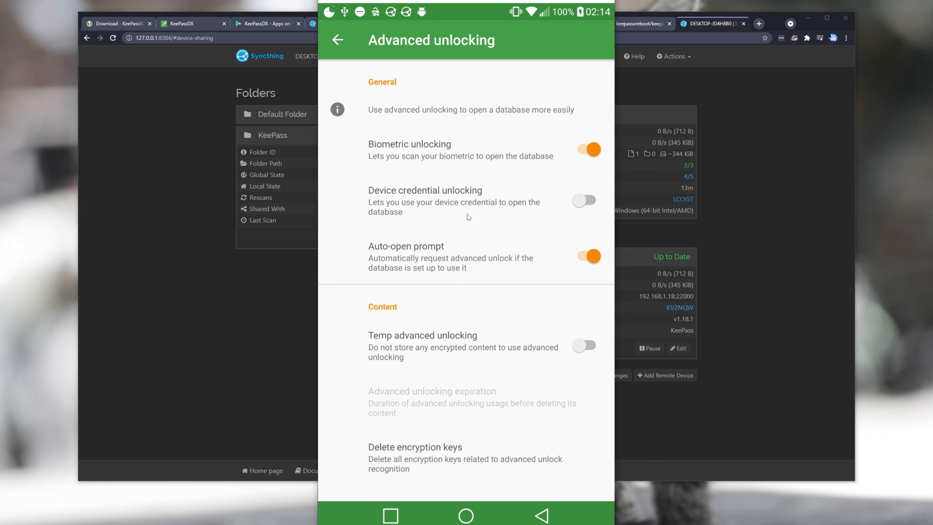
pyautogui.moveTo(479, 216)
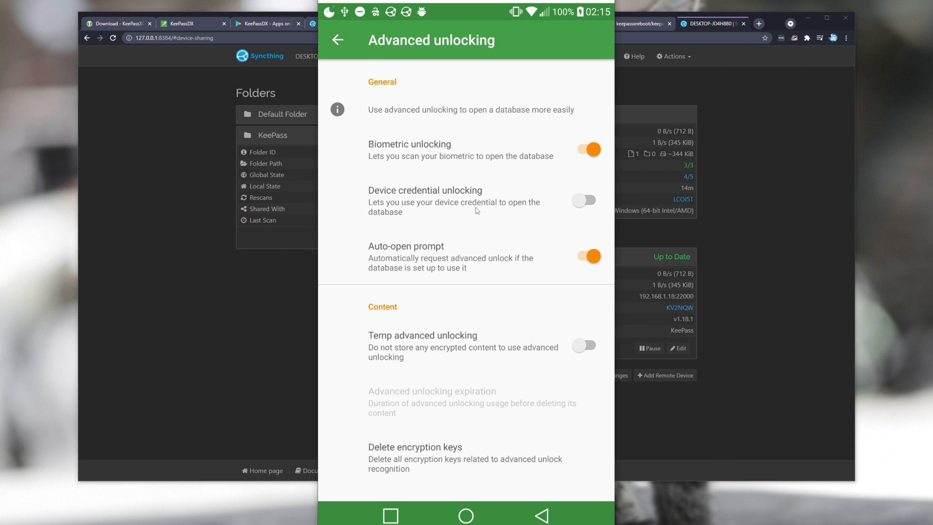
pyautogui.moveTo(454, 207)
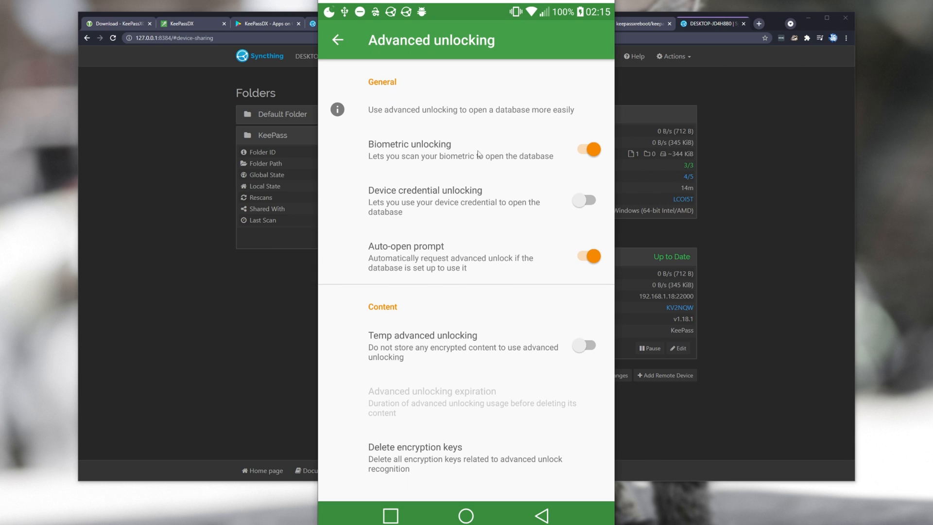
pyautogui.moveTo(452, 144)
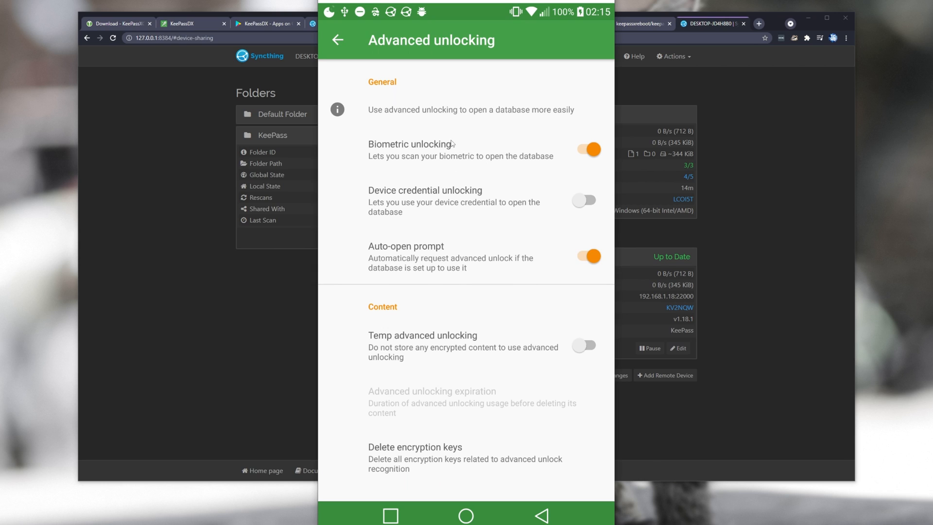
pyautogui.moveTo(372, 77)
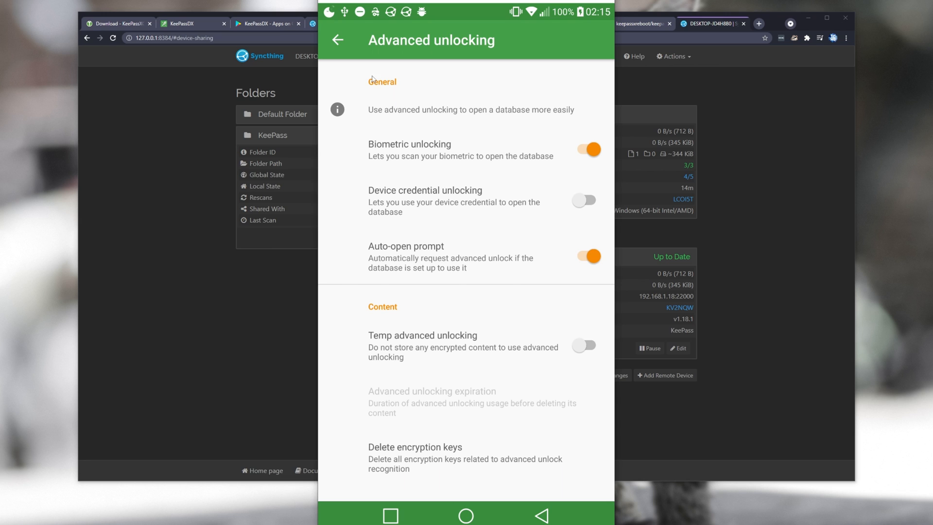
# Leave Advanced unlocking unchanged and return to the main Settings list.
pyautogui.click(337, 40)
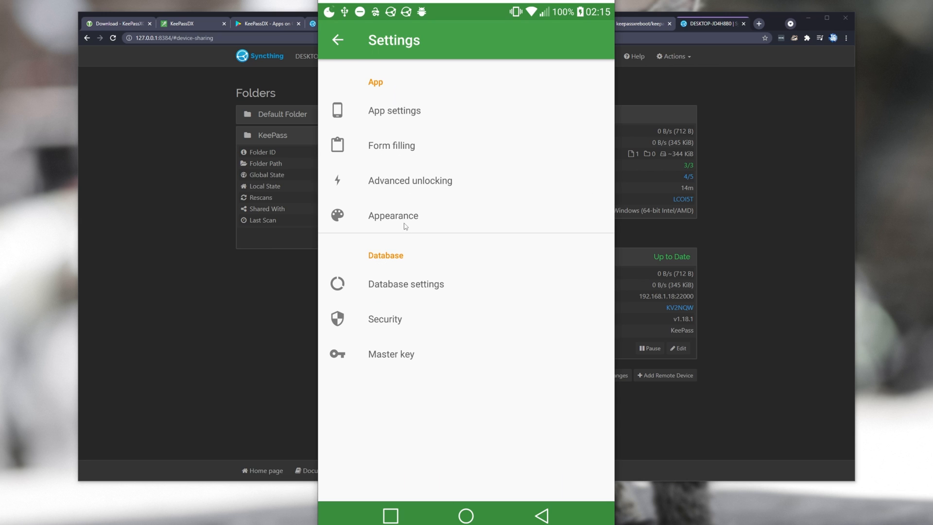
# Switch the app theme to the dark blue-accent theme, dismissing the pro-version notice, and return to the database.
pyautogui.click(393, 216)
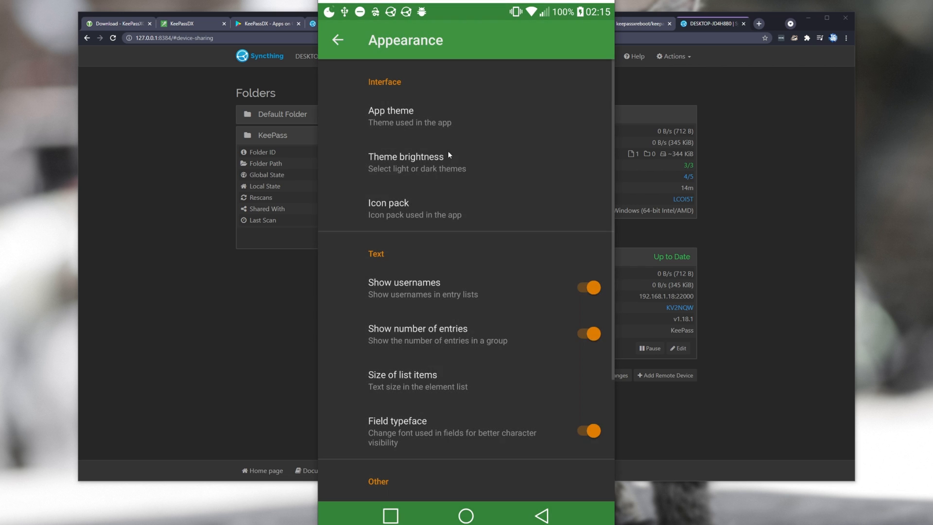
pyautogui.click(390, 115)
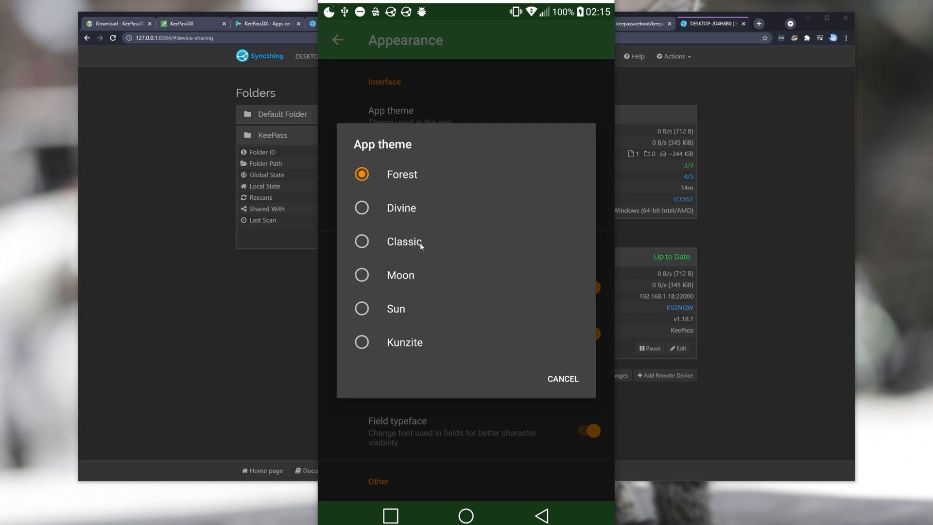
pyautogui.click(362, 241)
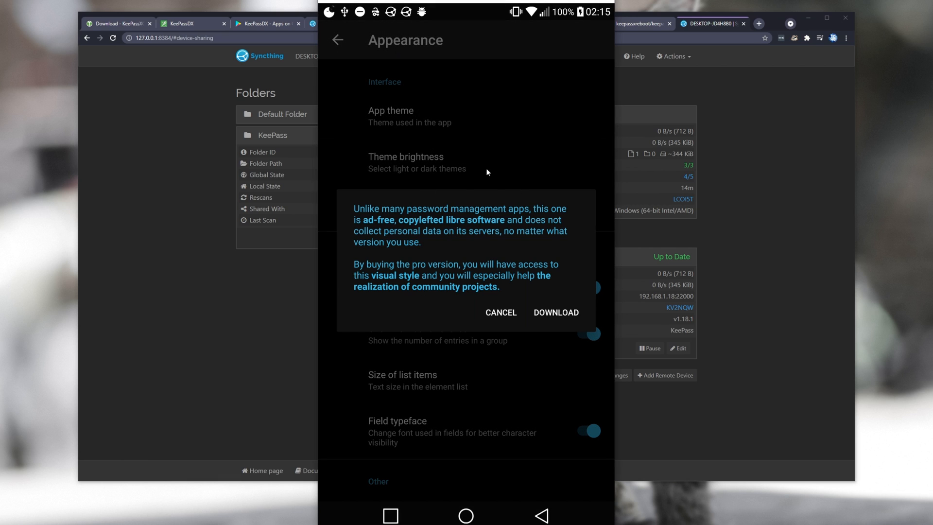
pyautogui.click(500, 312)
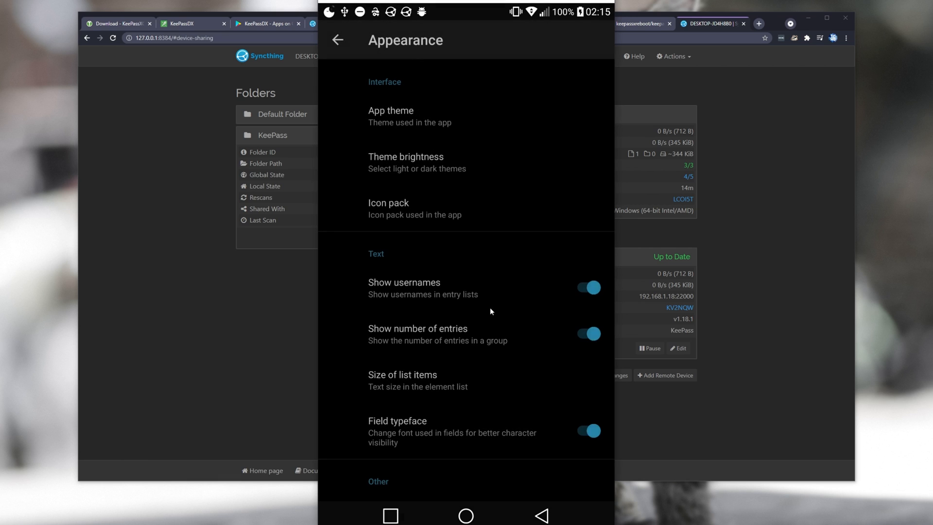
pyautogui.moveTo(448, 253)
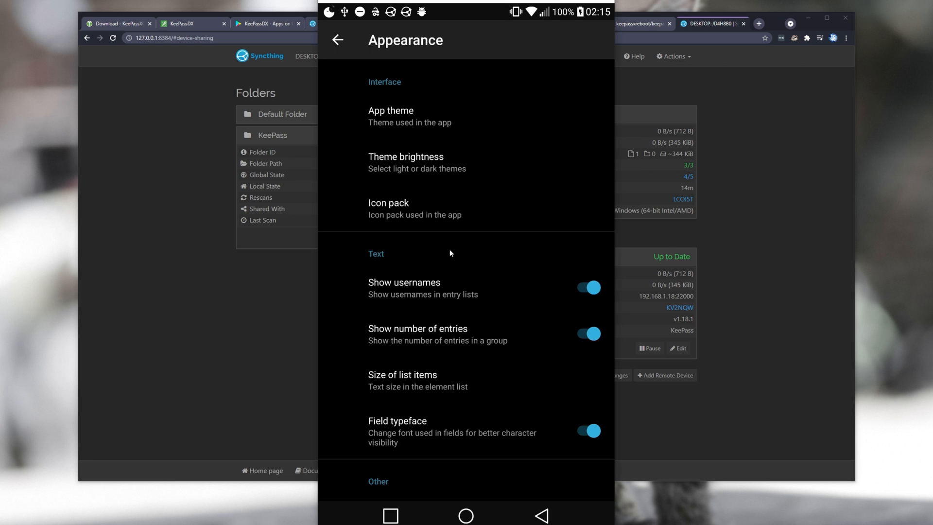
pyautogui.scroll(-3)
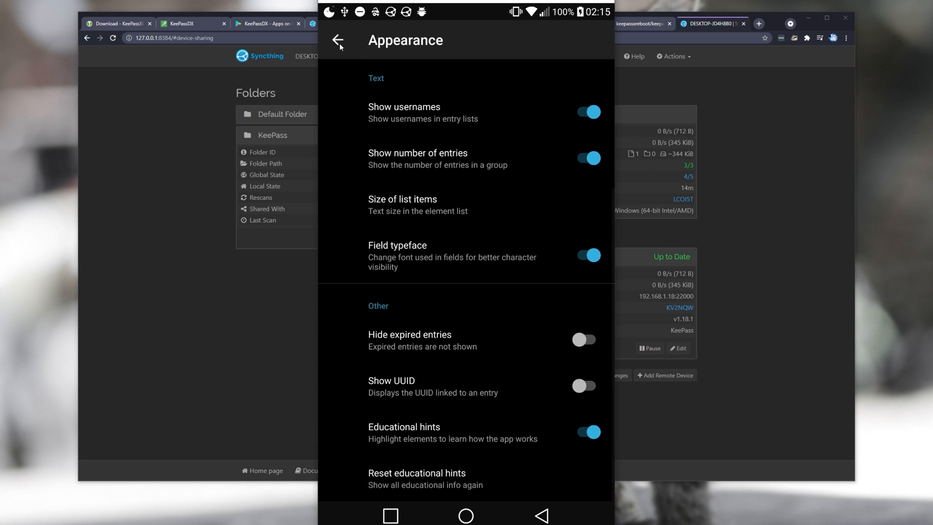
pyautogui.click(338, 40)
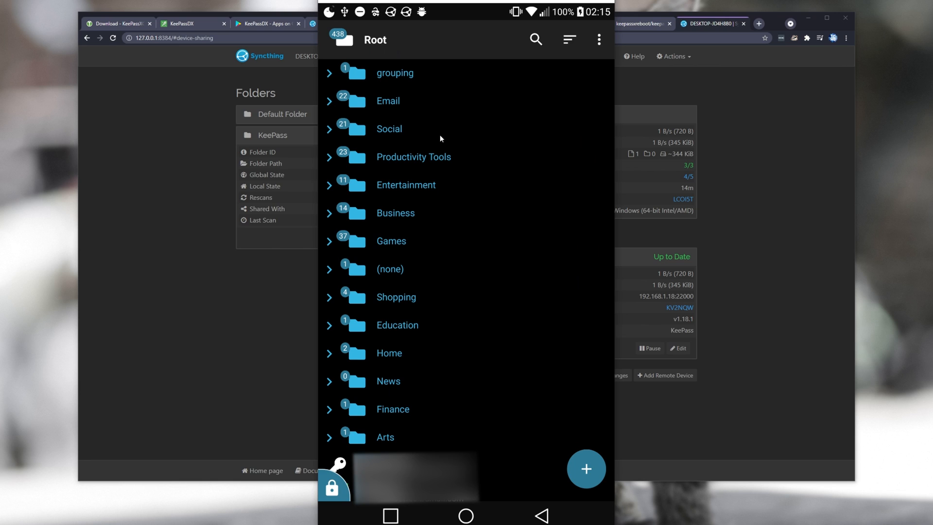
pyautogui.moveTo(435, 153)
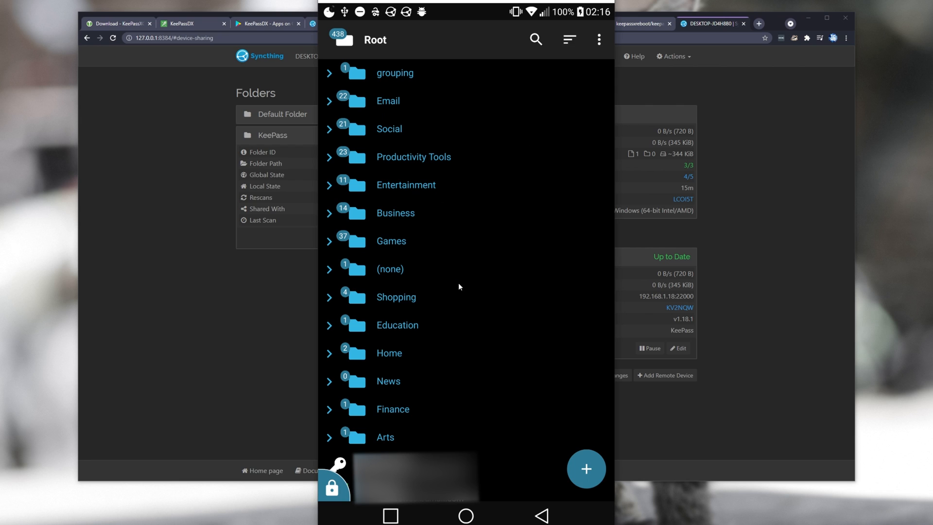
pyautogui.moveTo(509, 150)
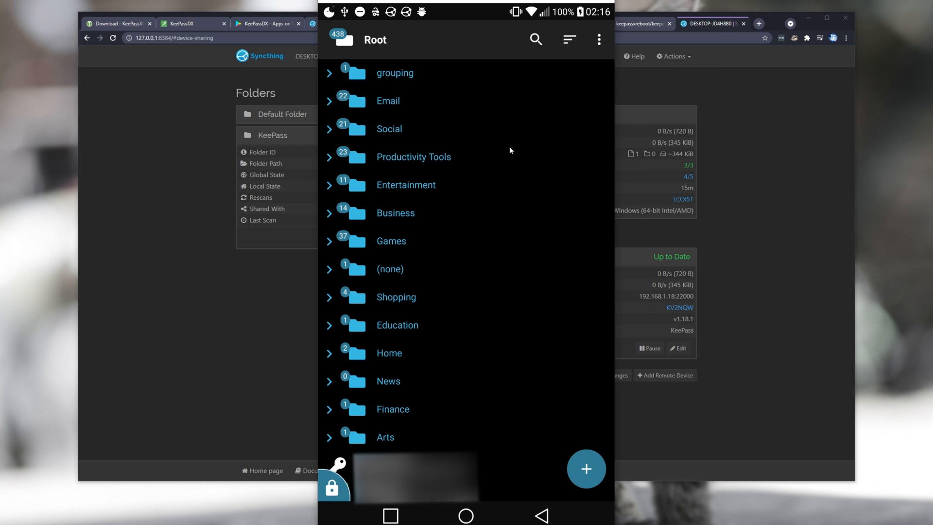
# Search the database for 'twitch' and open the twitch.tv entry for editing.
pyautogui.click(534, 40)
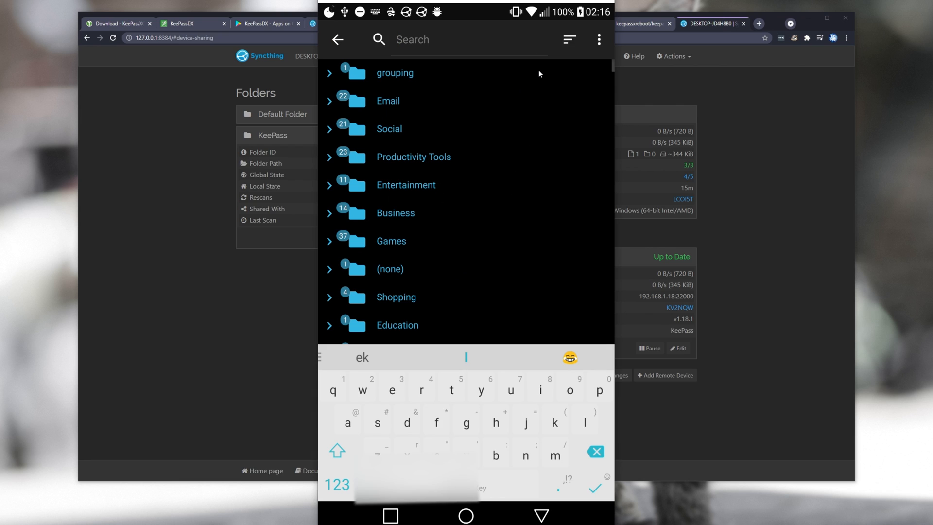
pyautogui.write('twitch')
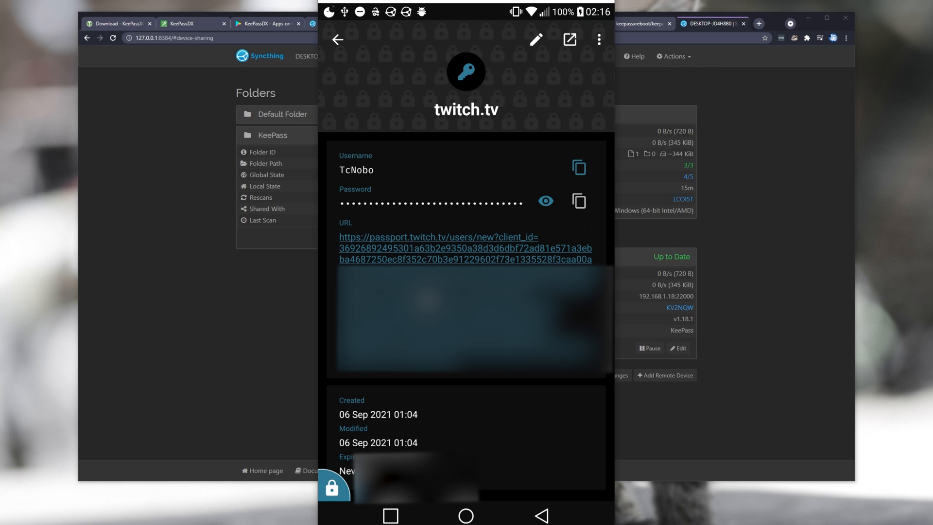
pyautogui.moveTo(485, 71)
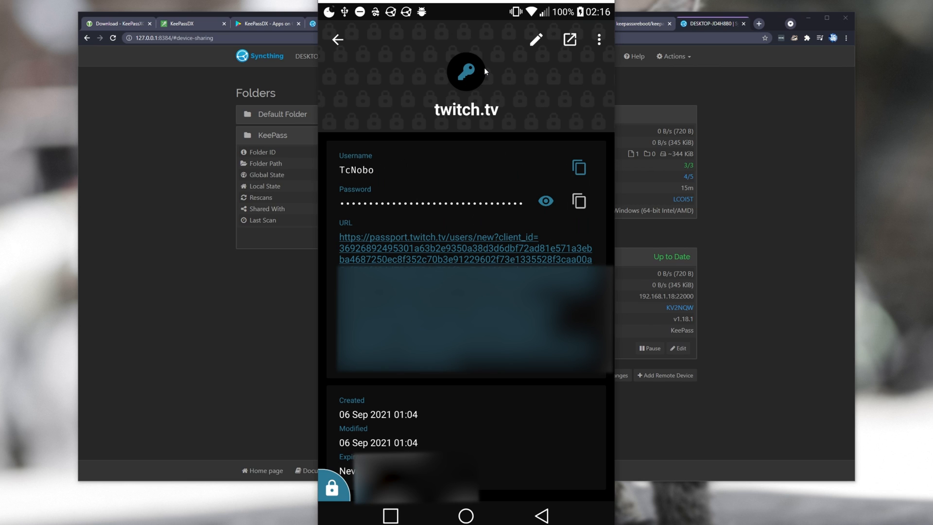
pyautogui.moveTo(534, 39)
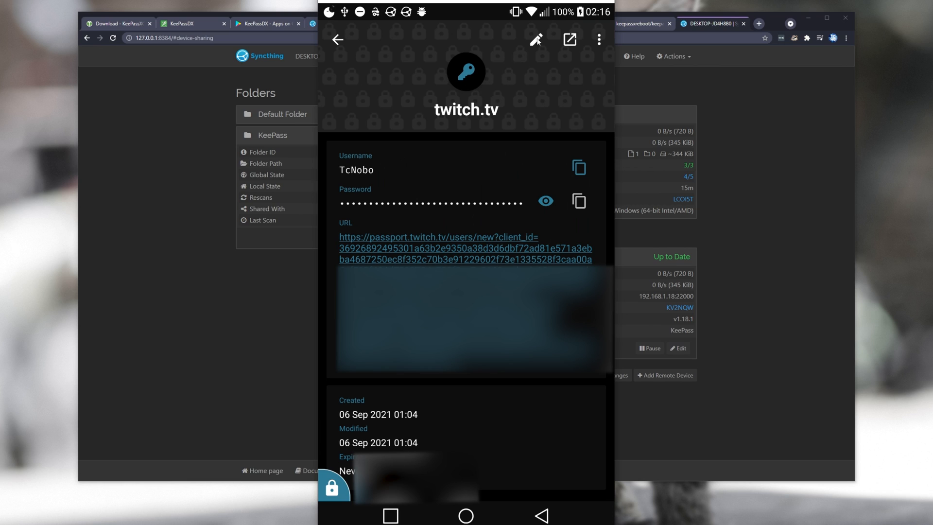
pyautogui.click(534, 39)
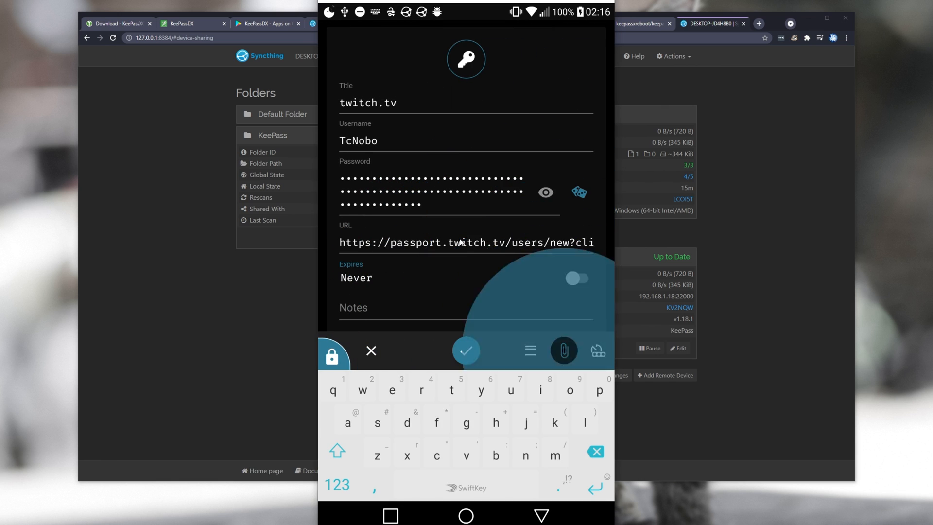
pyautogui.click(396, 241)
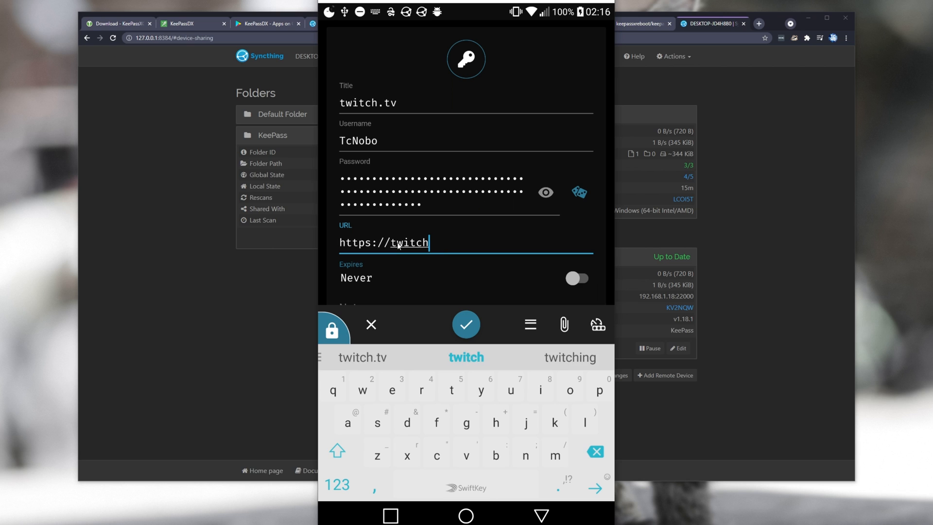
pyautogui.click(465, 356)
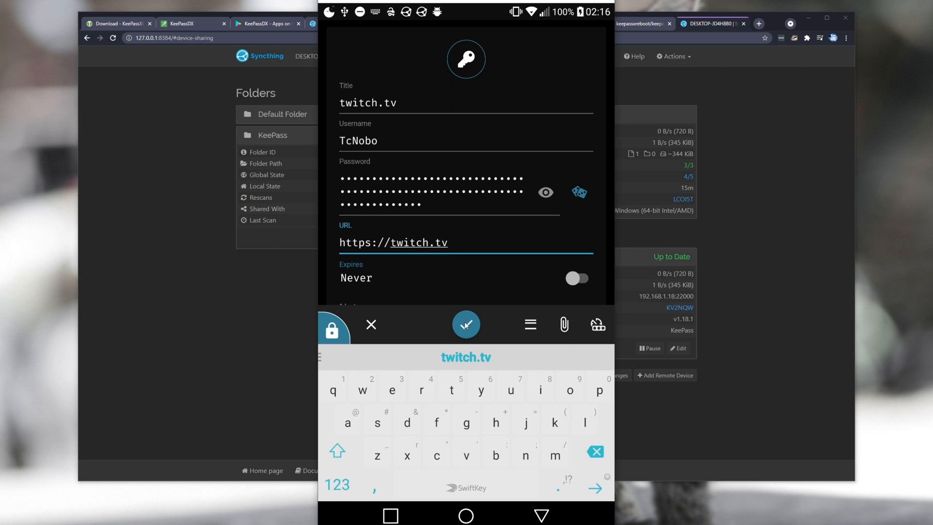
pyautogui.click(466, 324)
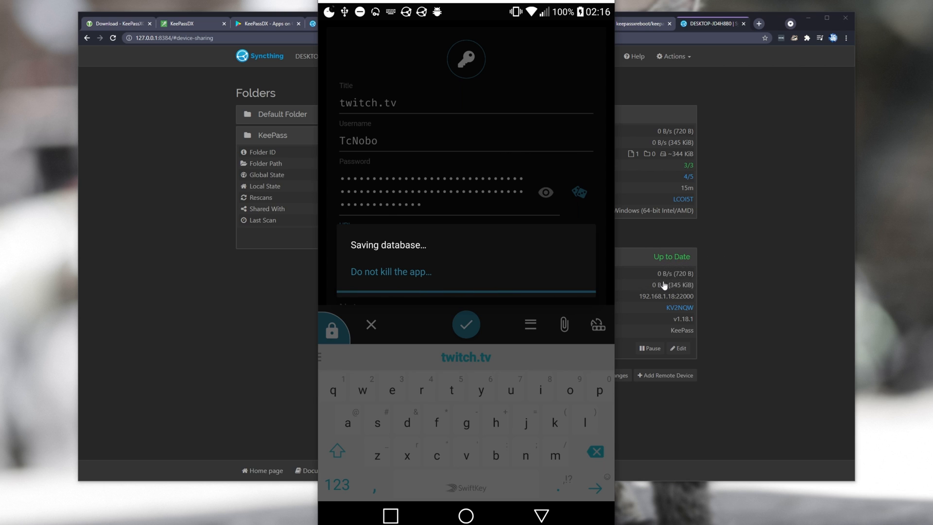
pyautogui.moveTo(683, 268)
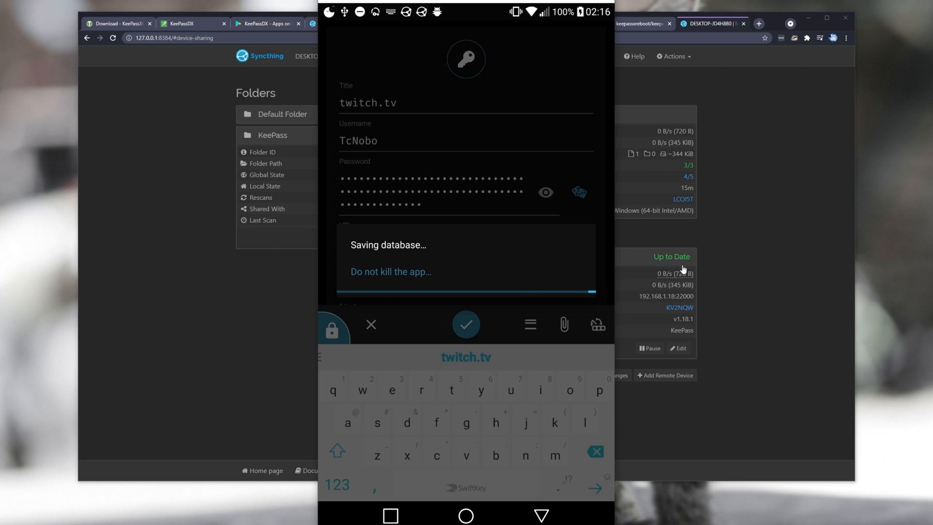
pyautogui.click(465, 325)
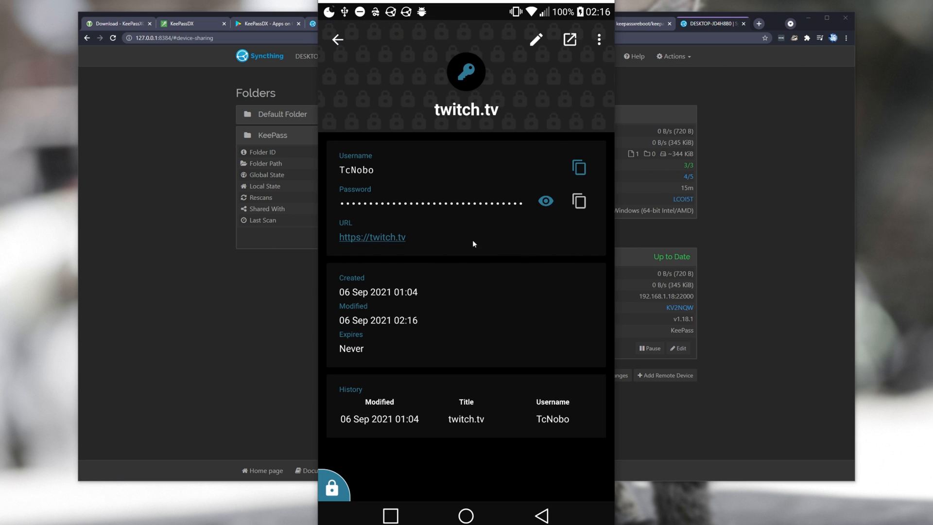
pyautogui.moveTo(721, 271)
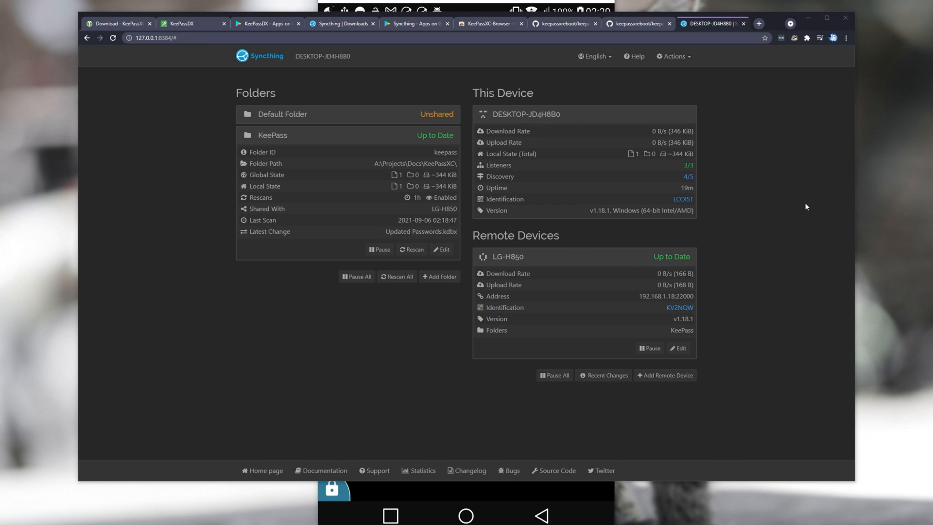
pyautogui.moveTo(791, 211)
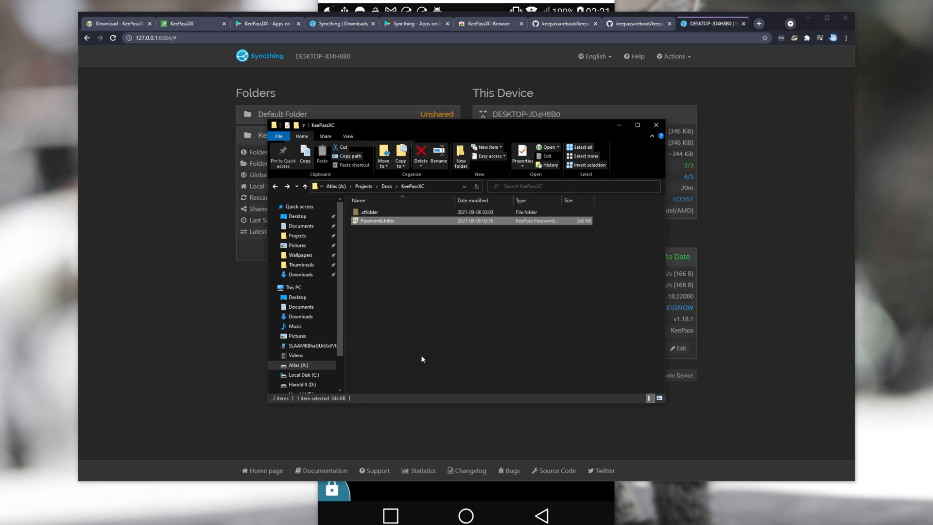
# Open and unlock the synced Passwords.kdbx in KeePassXC.
pyautogui.doubleClick(377, 221)
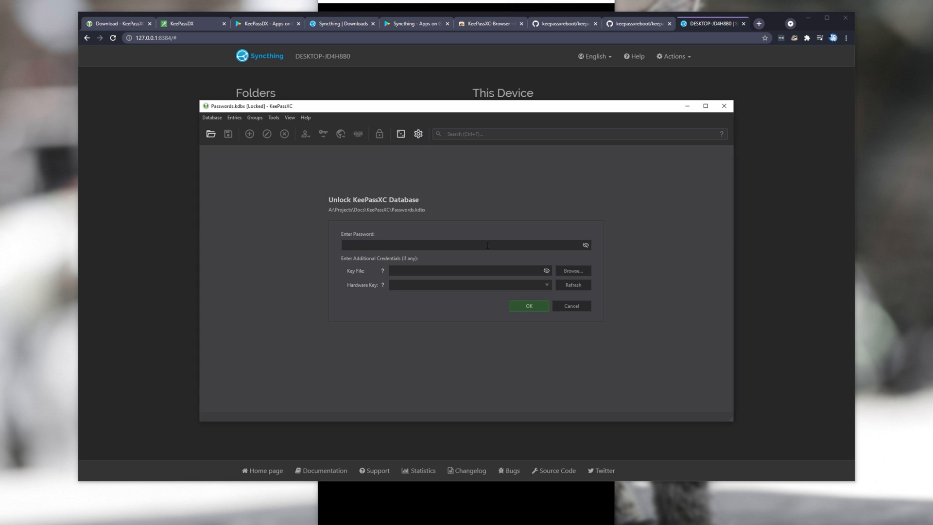
pyautogui.click(528, 305)
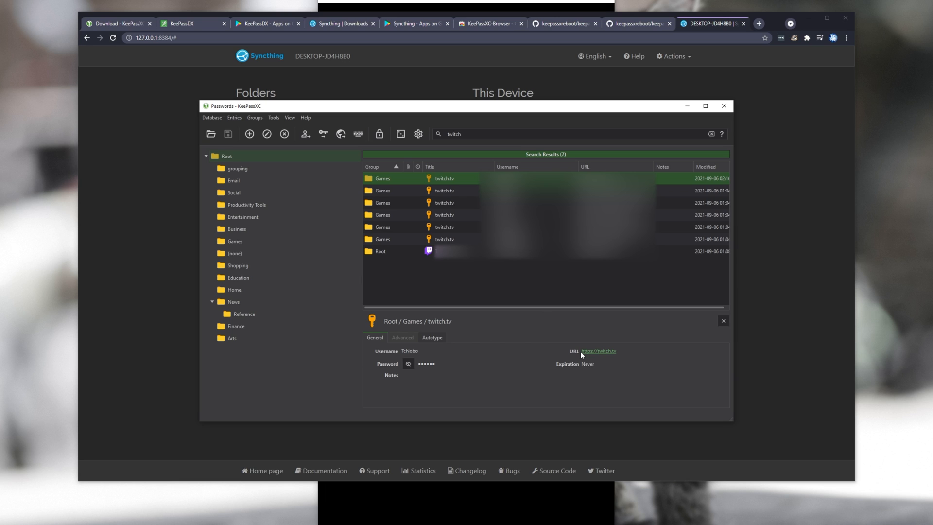
pyautogui.moveTo(576, 331)
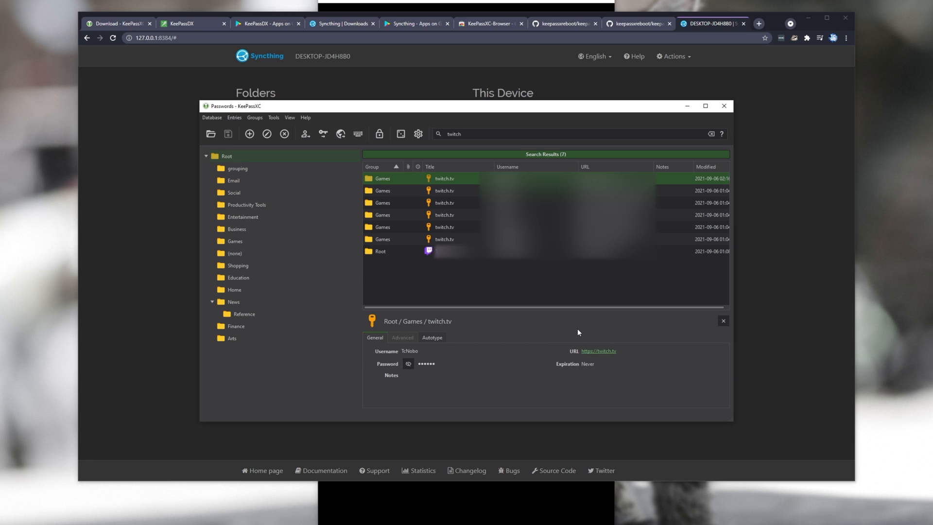
pyautogui.moveTo(430, 180)
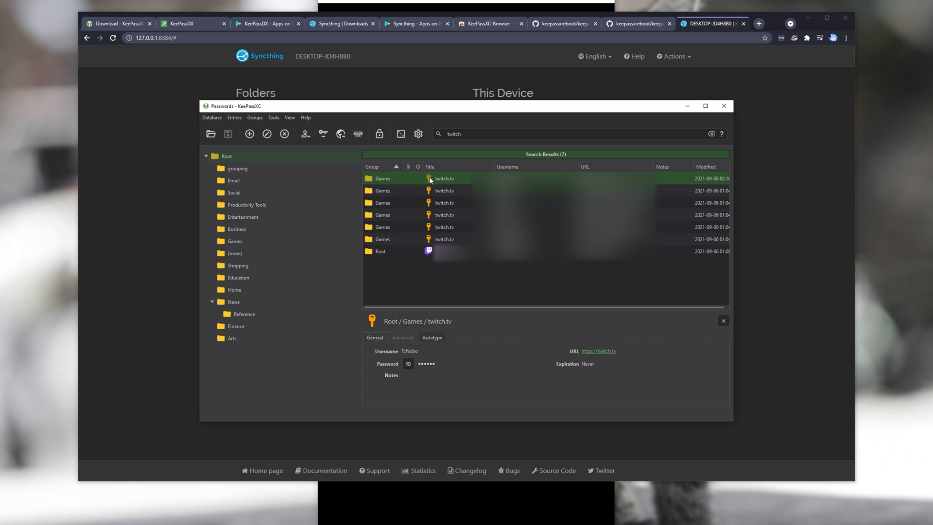
# Download Twitch favicons for the twitch.tv entries and delete the unwanted one.
pyautogui.rightClick(443, 179)
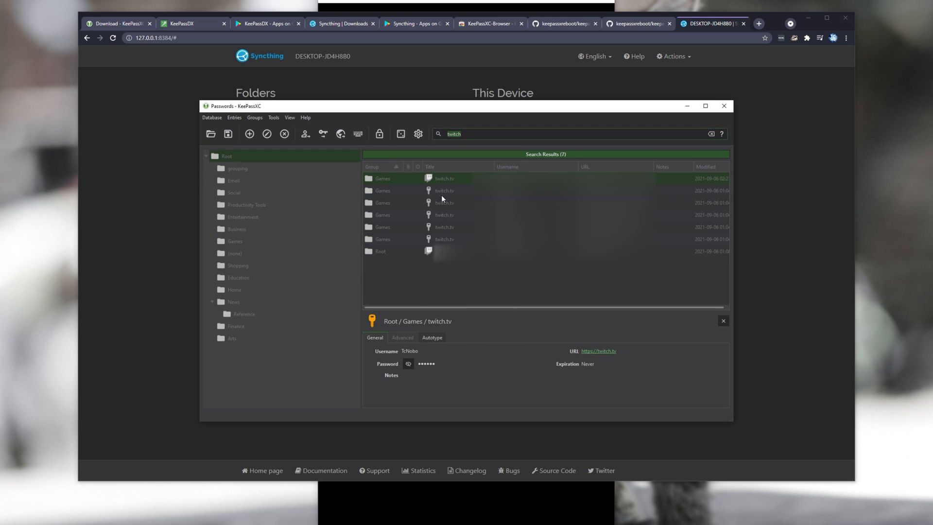
pyautogui.click(443, 190)
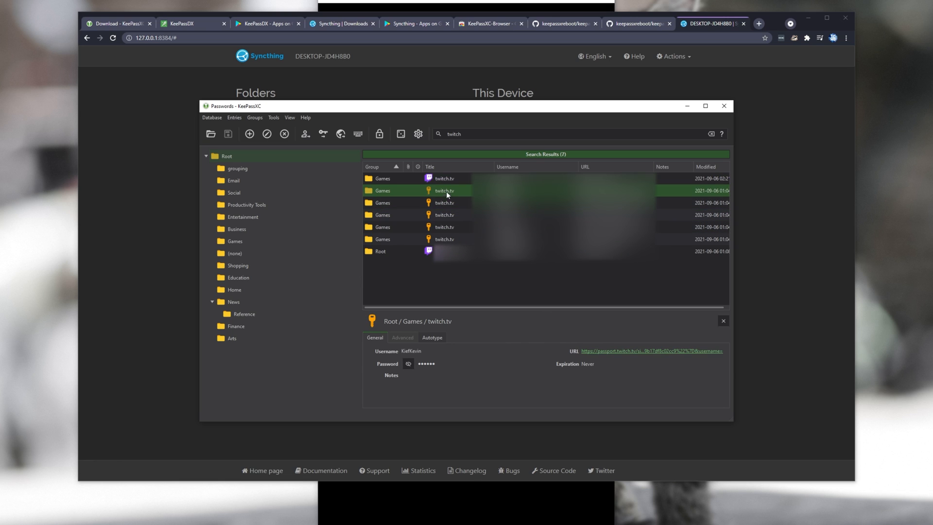
pyautogui.rightClick(445, 191)
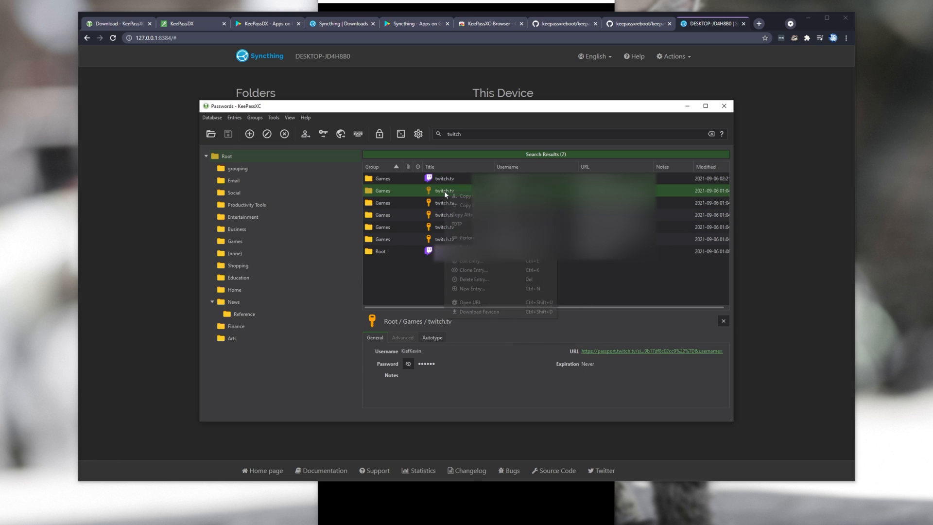
pyautogui.click(470, 261)
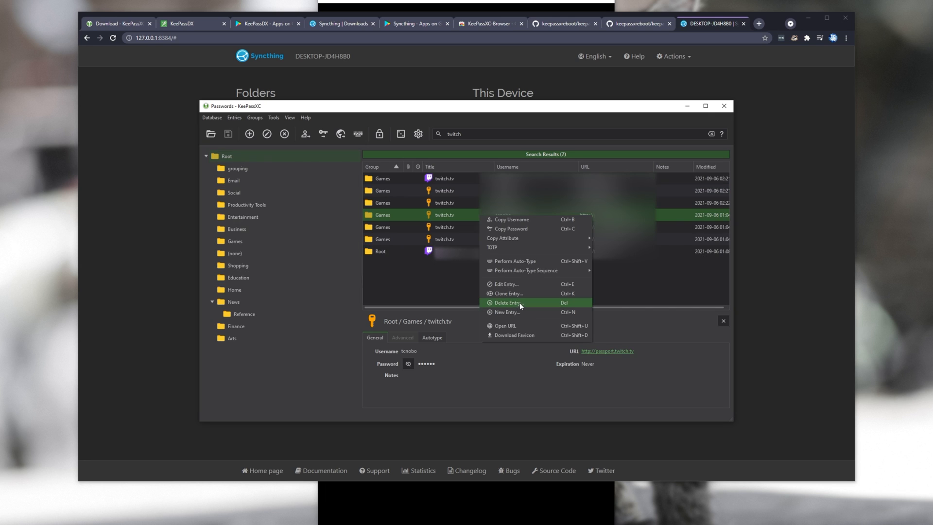
pyautogui.click(505, 303)
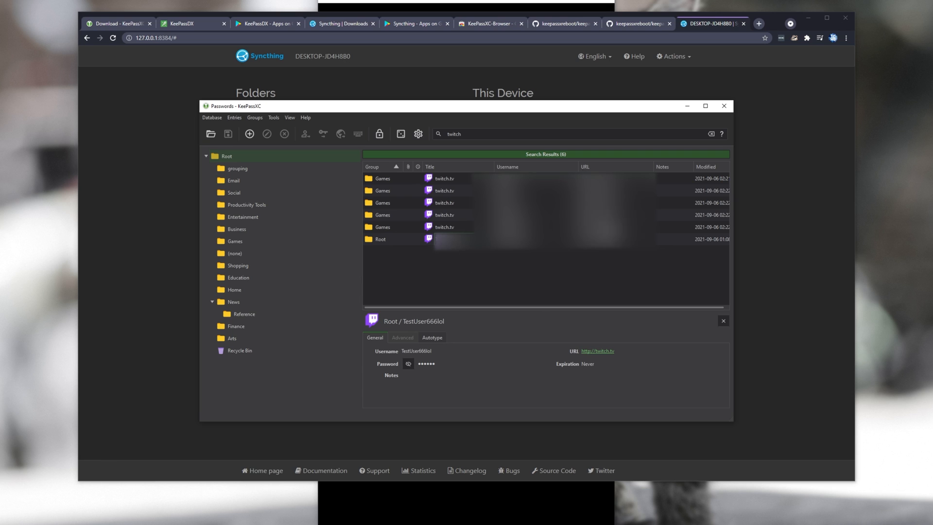
pyautogui.click(722, 106)
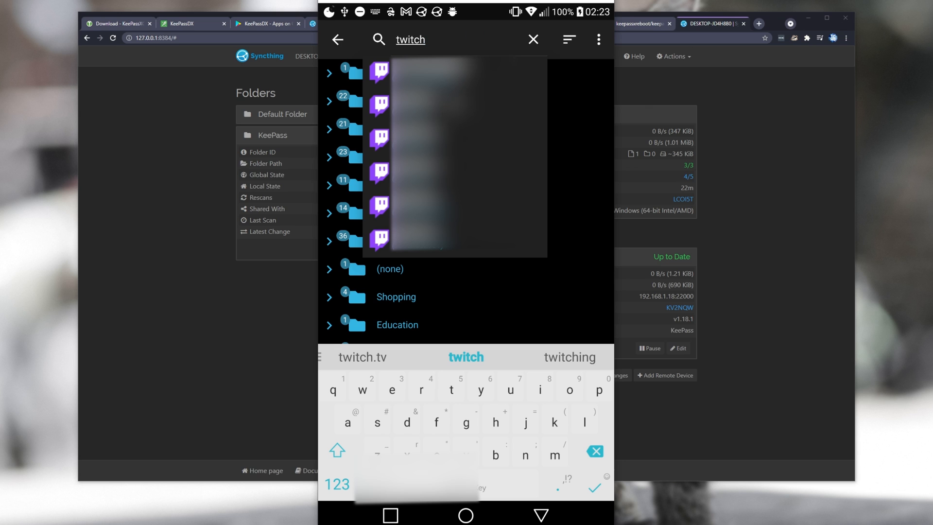
# Open the Twitch entry's URL from KeePassDX in the browser.
pyautogui.click(361, 357)
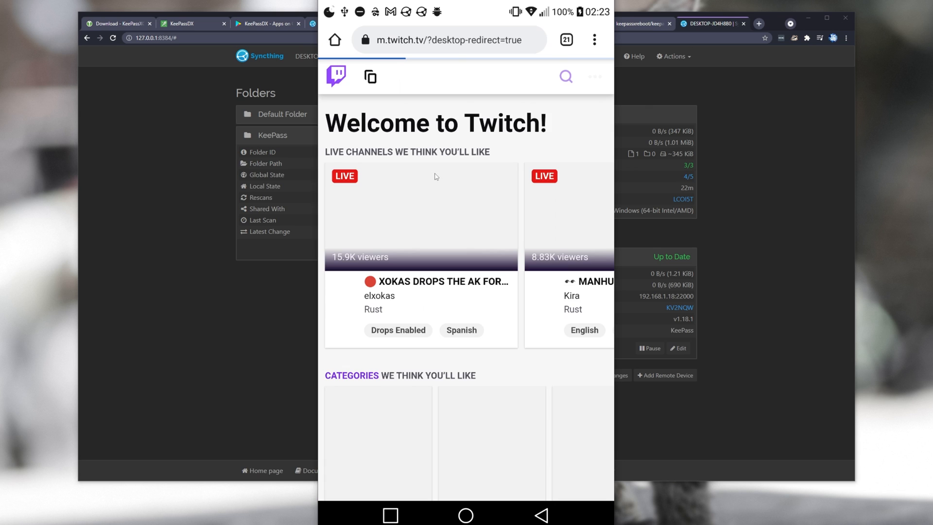
# Load the desktop twitch.tv page in Chrome on the phone.
pyautogui.click(594, 76)
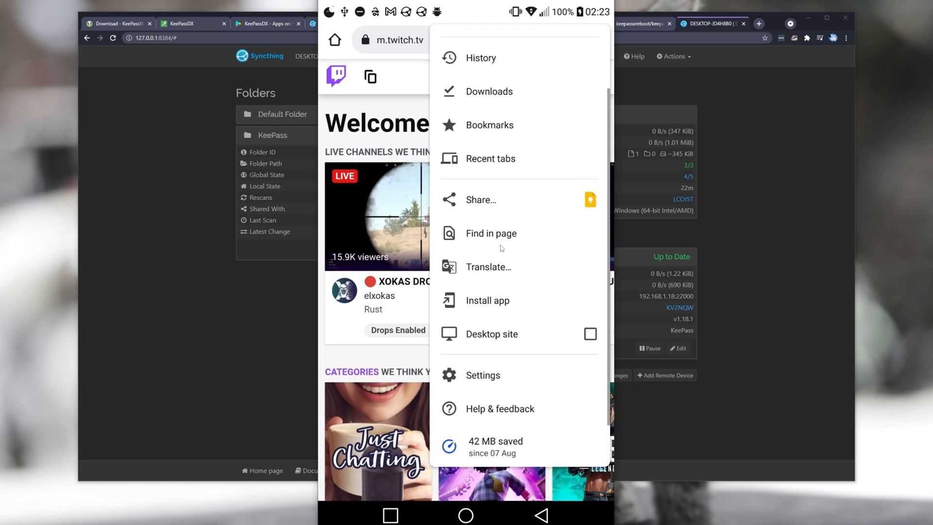
pyautogui.click(395, 40)
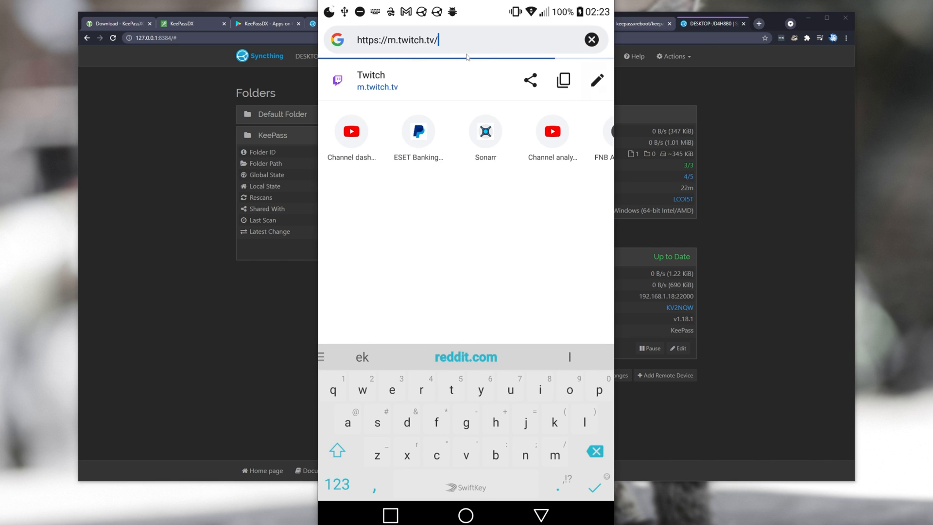
pyautogui.press('Enter')
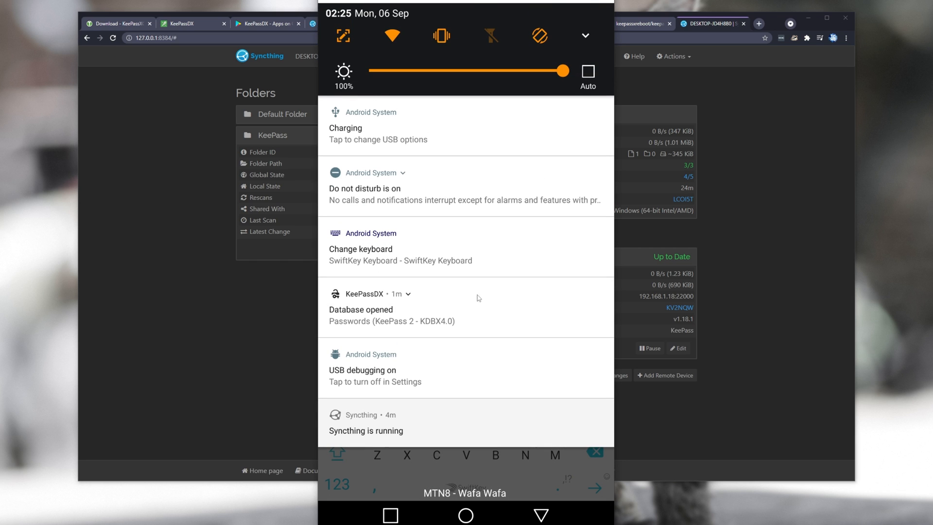
pyautogui.click(360, 248)
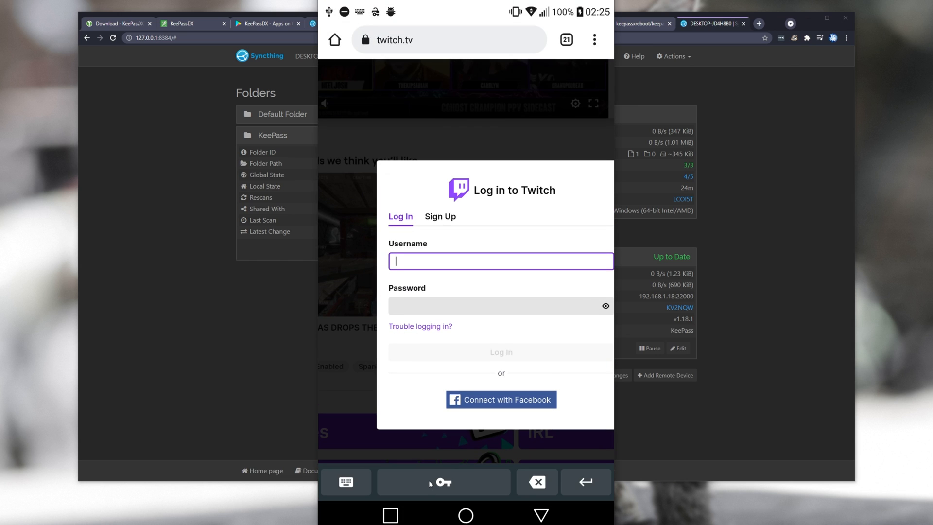
pyautogui.click(443, 482)
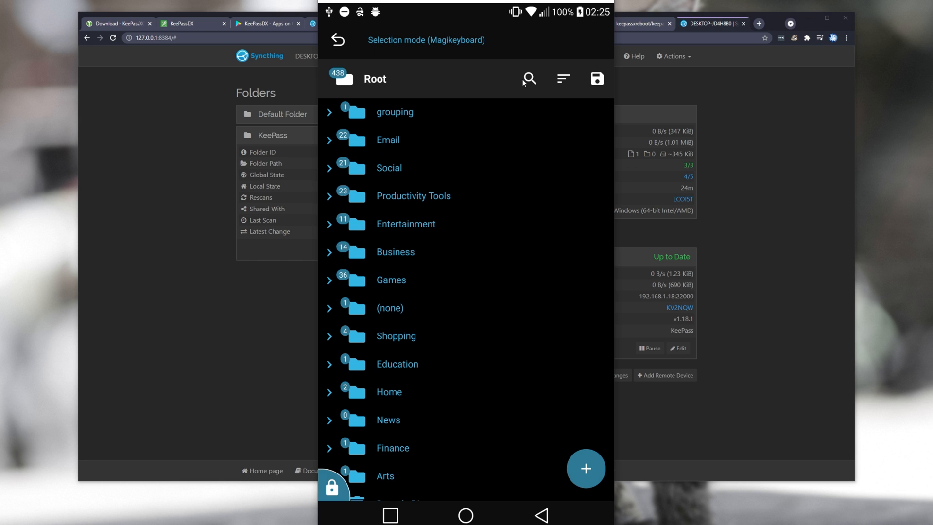
pyautogui.write('twitch.tv')
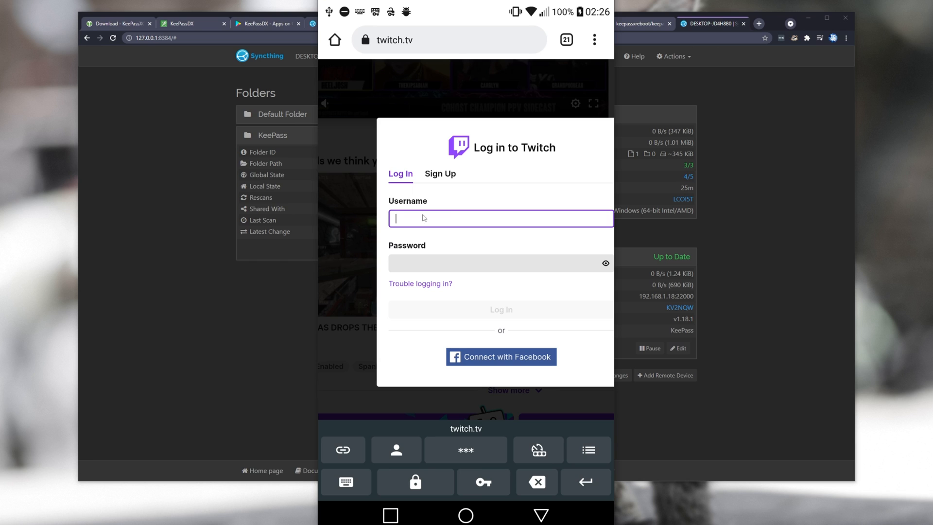
pyautogui.moveTo(395, 450)
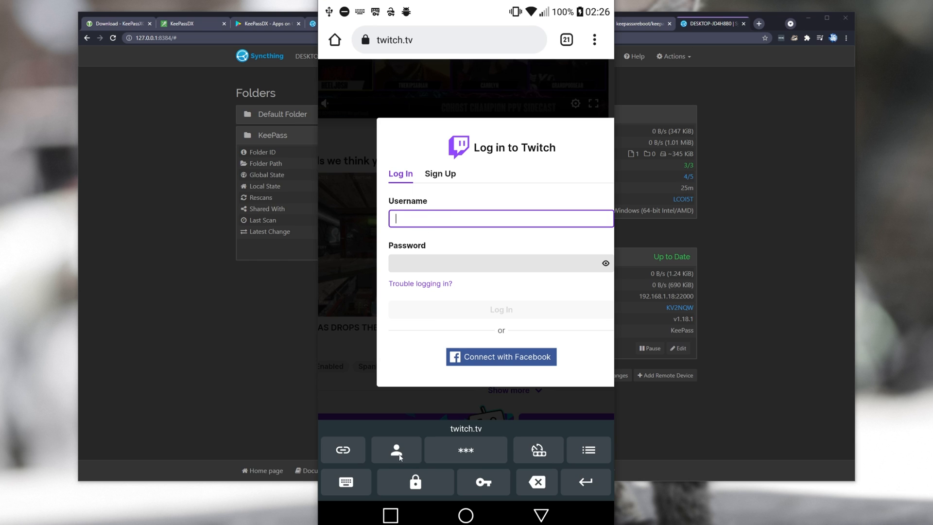
pyautogui.click(396, 450)
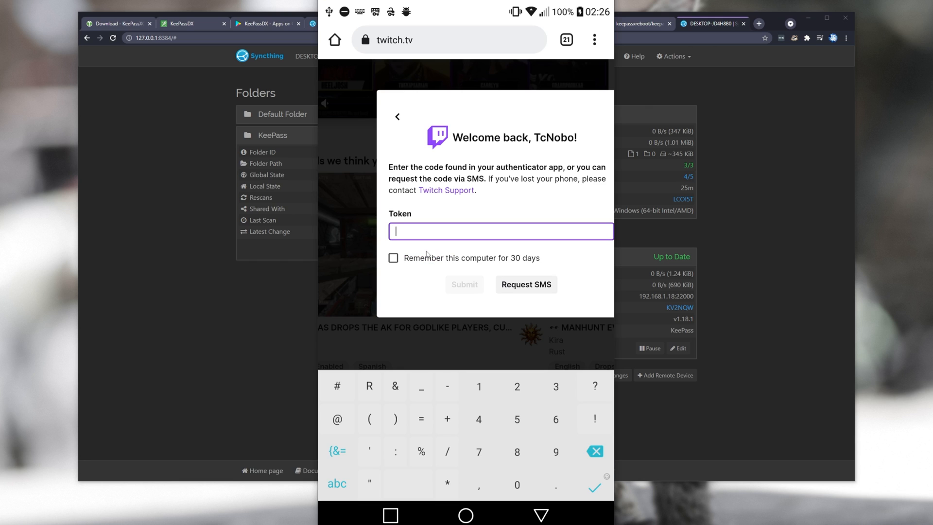
pyautogui.moveTo(456, 203)
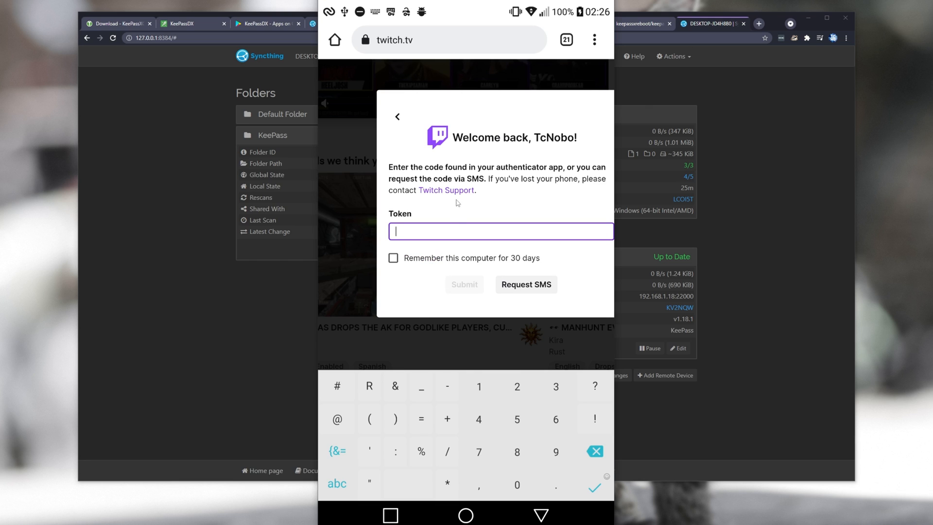
pyautogui.moveTo(482, 248)
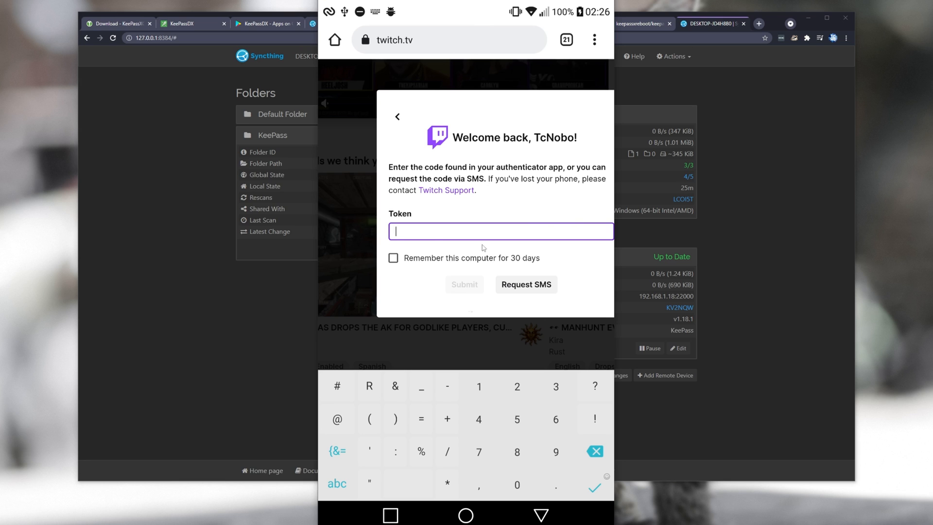
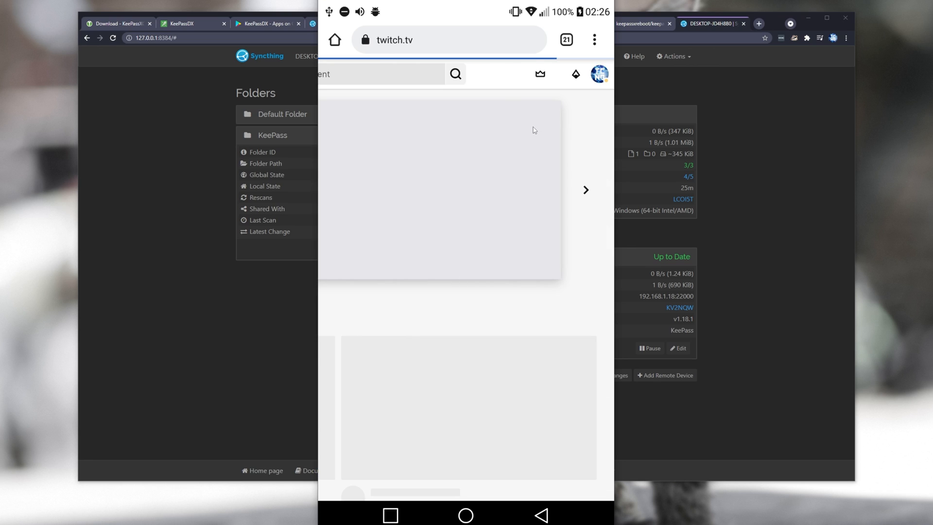
pyautogui.moveTo(510, 105)
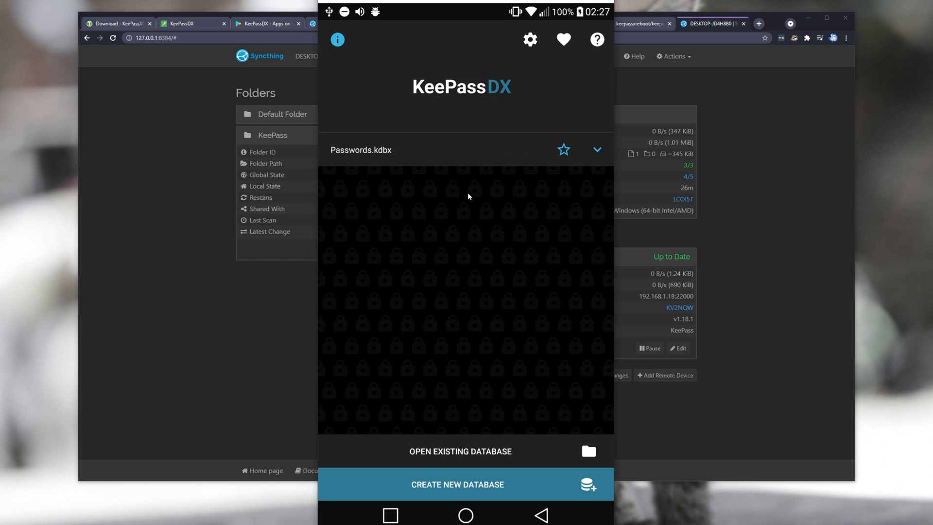
pyautogui.moveTo(456, 201)
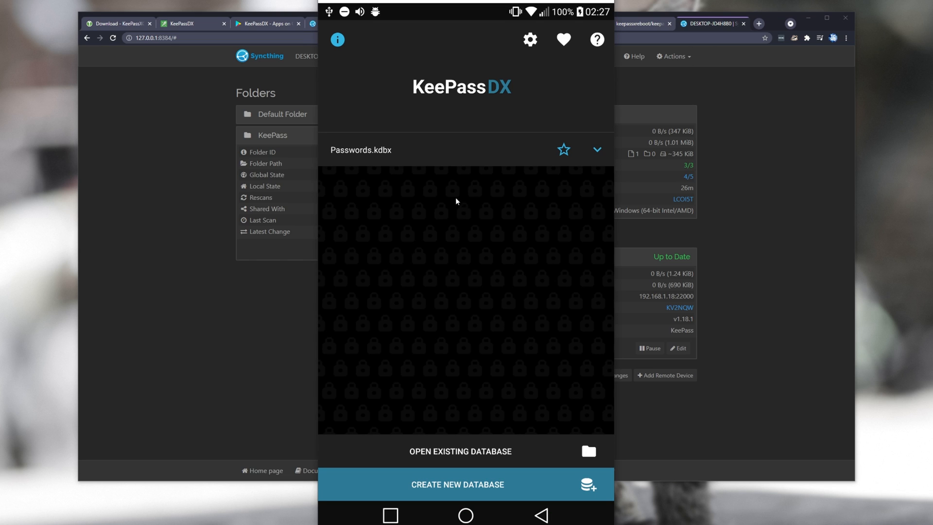
pyautogui.moveTo(410, 158)
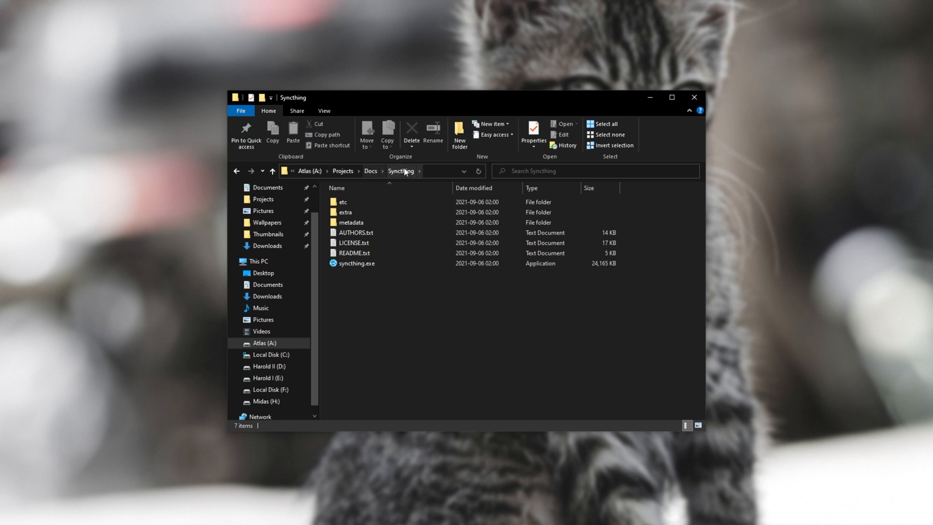
# Create a shortcut to syncthing.exe in its folder and rename it Syncthing.
pyautogui.click(355, 263)
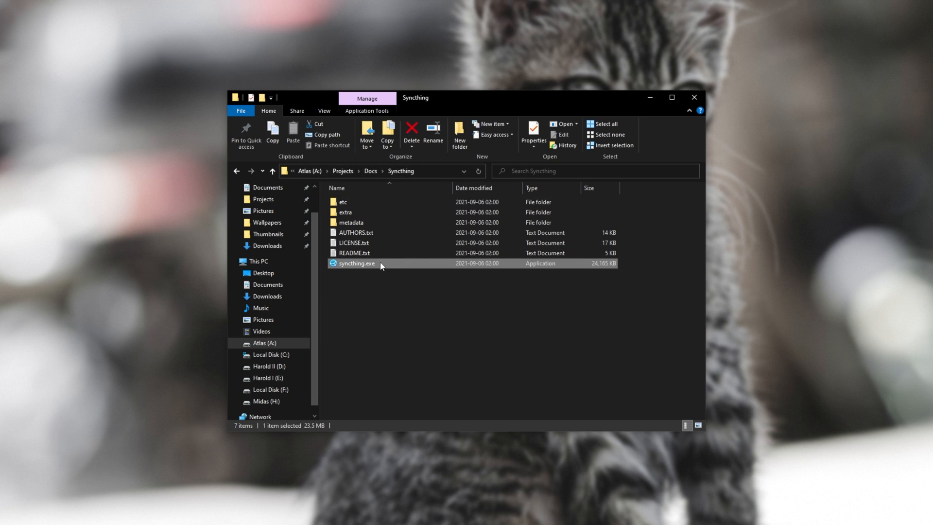
pyautogui.rightClick(355, 263)
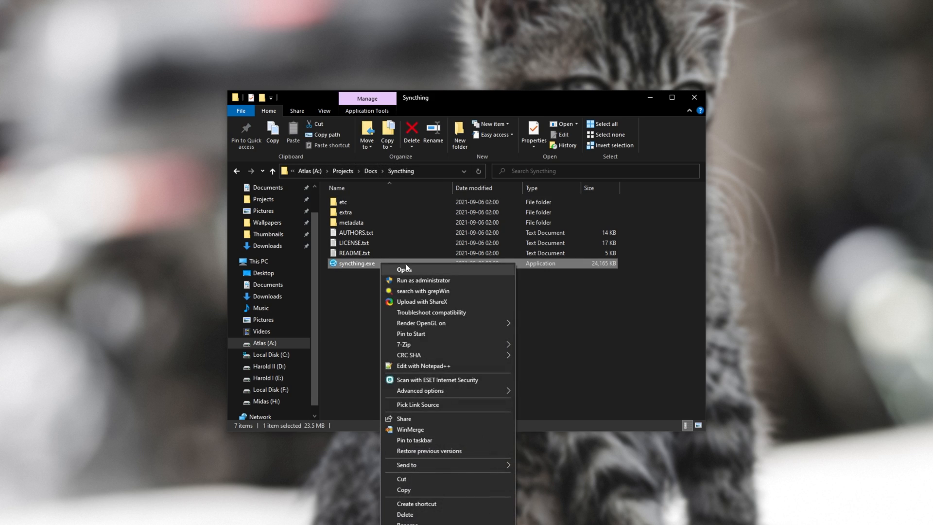
pyautogui.click(417, 503)
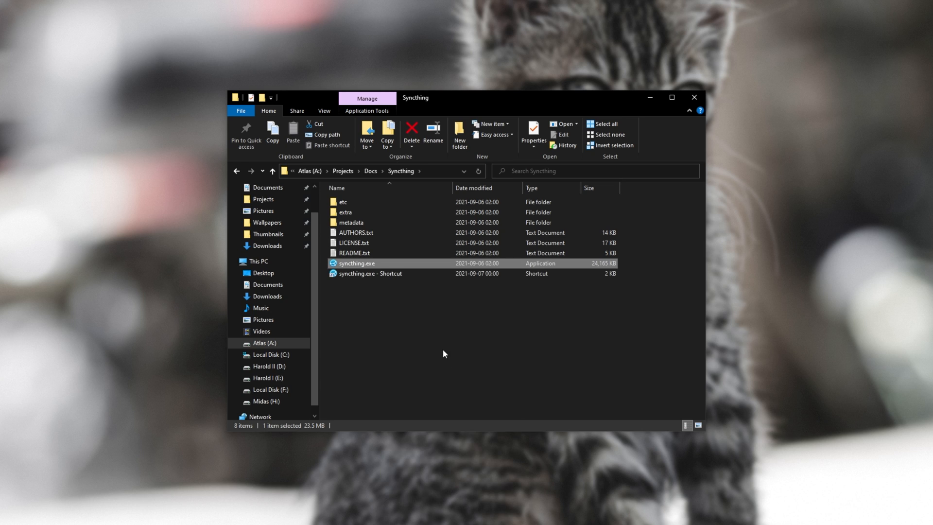
pyautogui.click(369, 273)
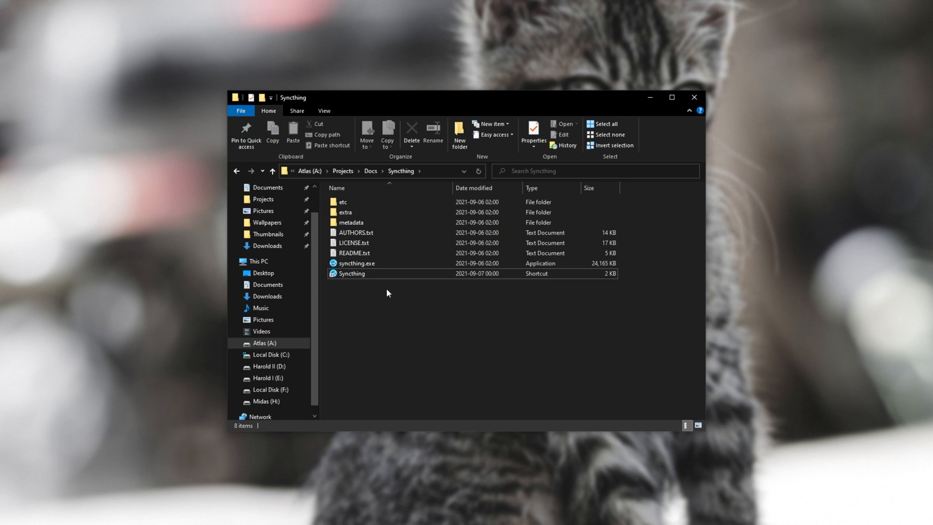
pyautogui.moveTo(393, 305)
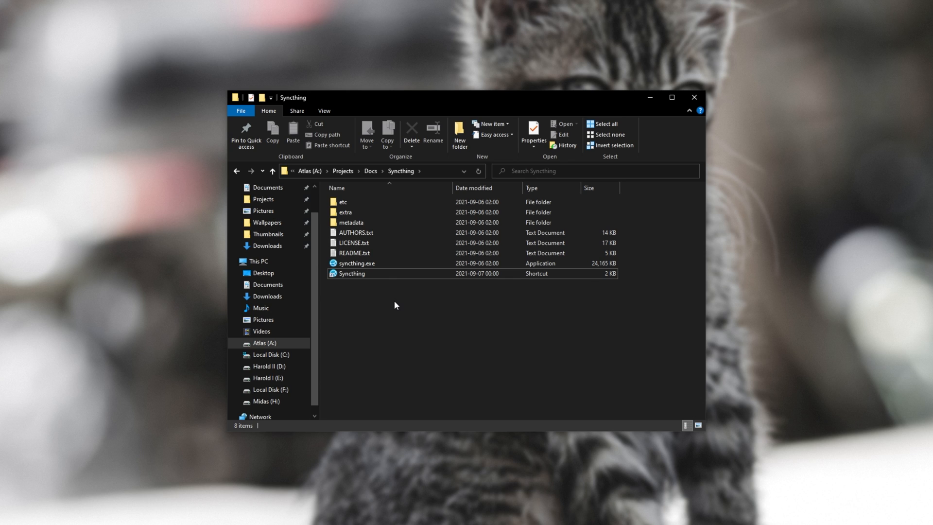
pyautogui.click(357, 252)
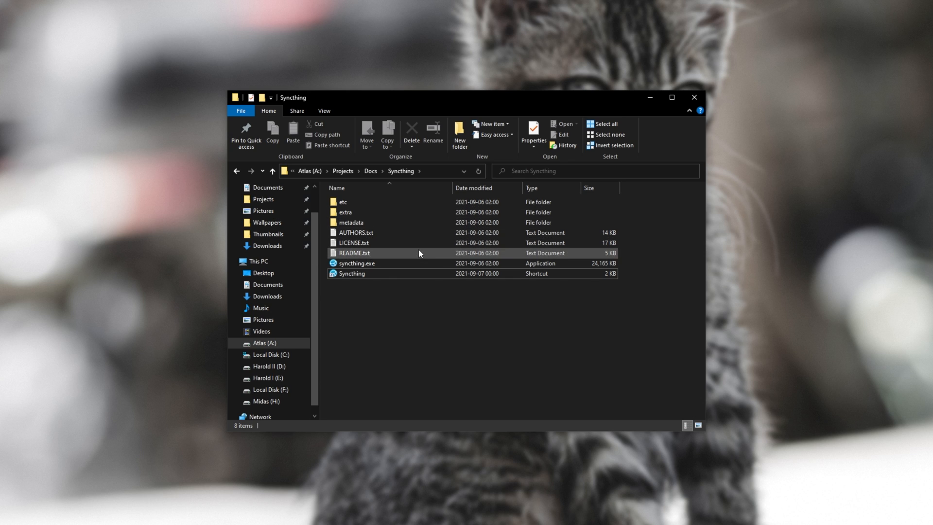
# Reach the Start Menu Programs folder via an app shortcut's file location.
pyautogui.click(12, 513)
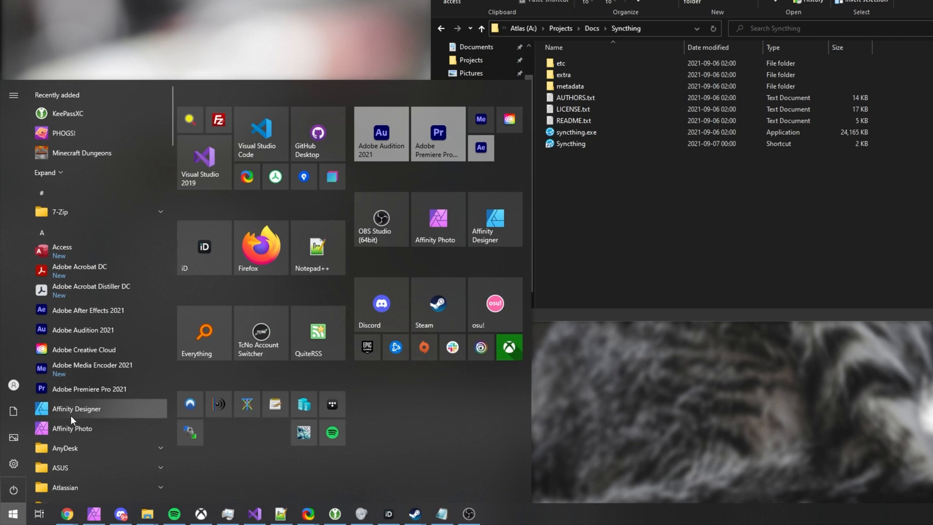
pyautogui.moveTo(133, 282)
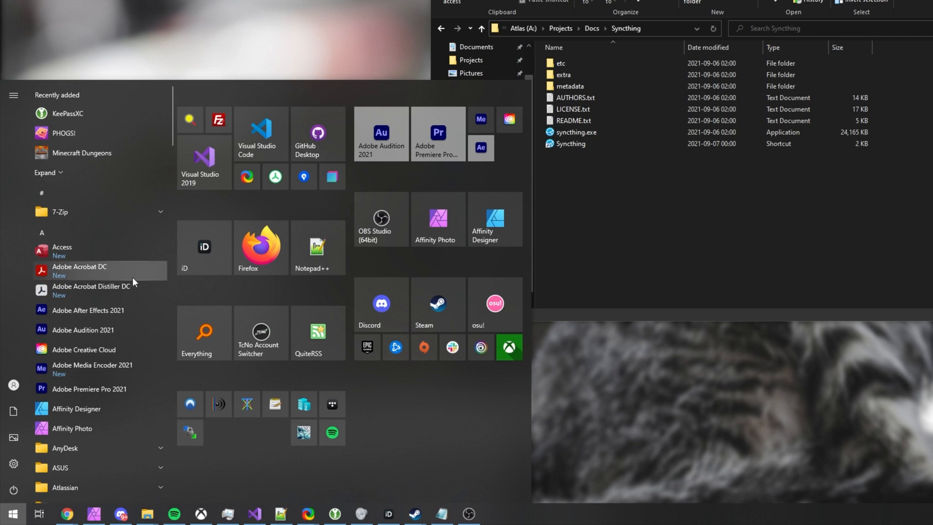
pyautogui.moveTo(77, 147)
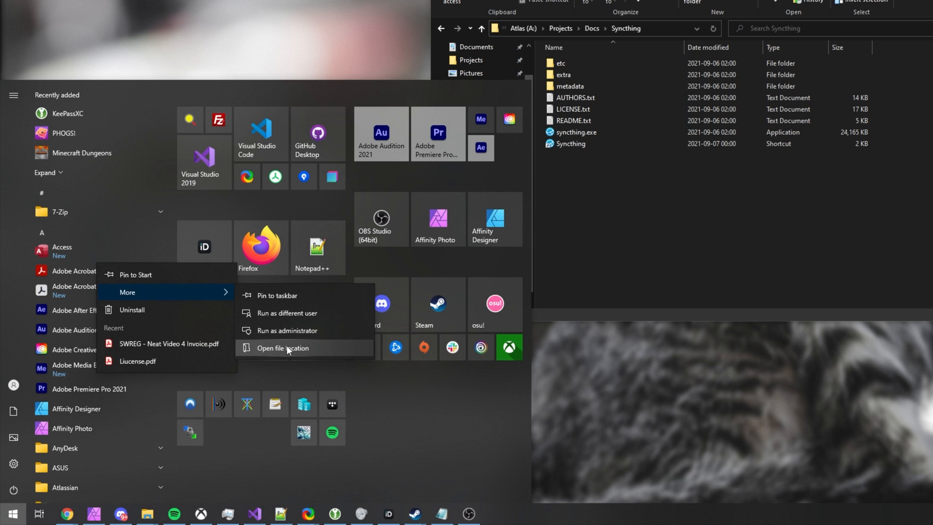
pyautogui.click(281, 348)
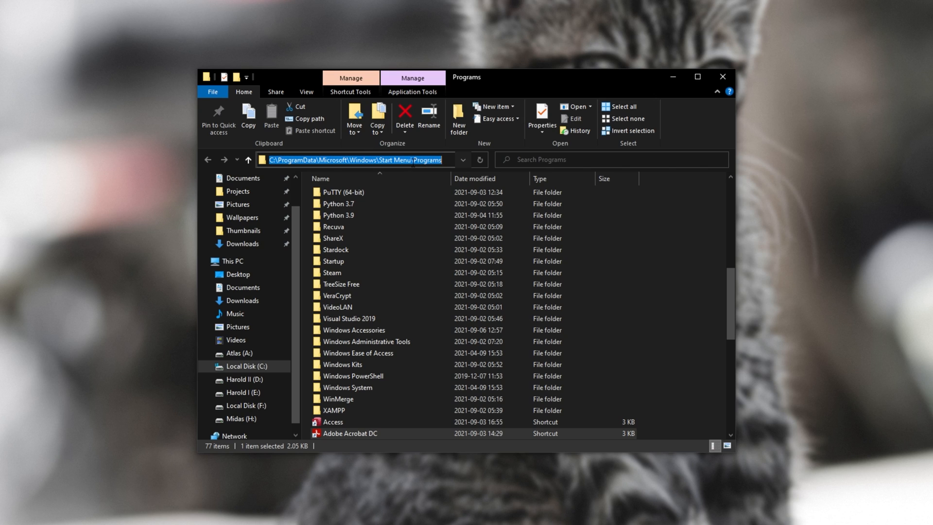
# Navigate from the Start Menu folder into Programs > Startup.
pyautogui.click(247, 159)
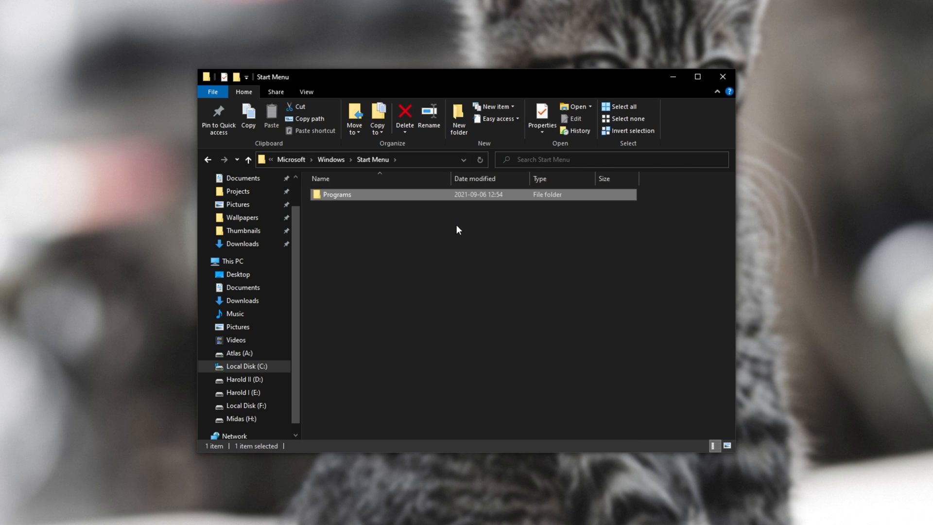
pyautogui.doubleClick(337, 194)
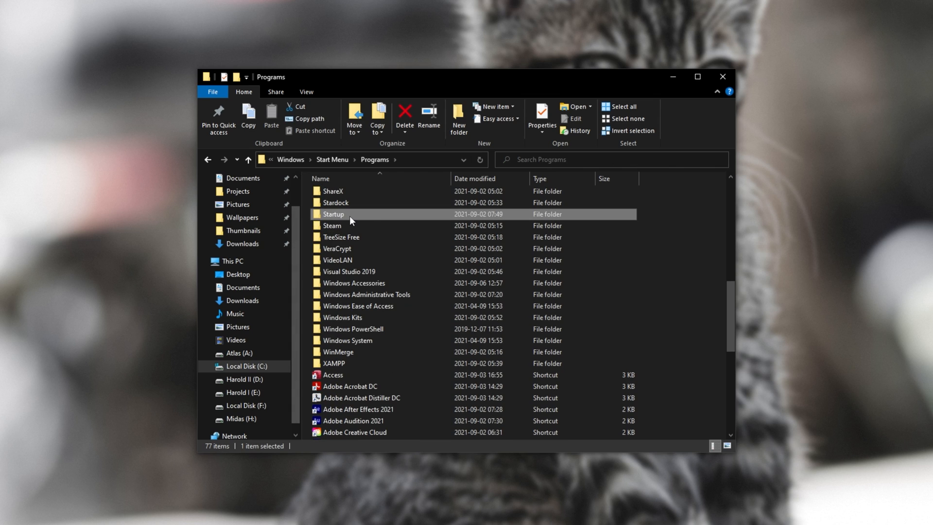
pyautogui.doubleClick(334, 213)
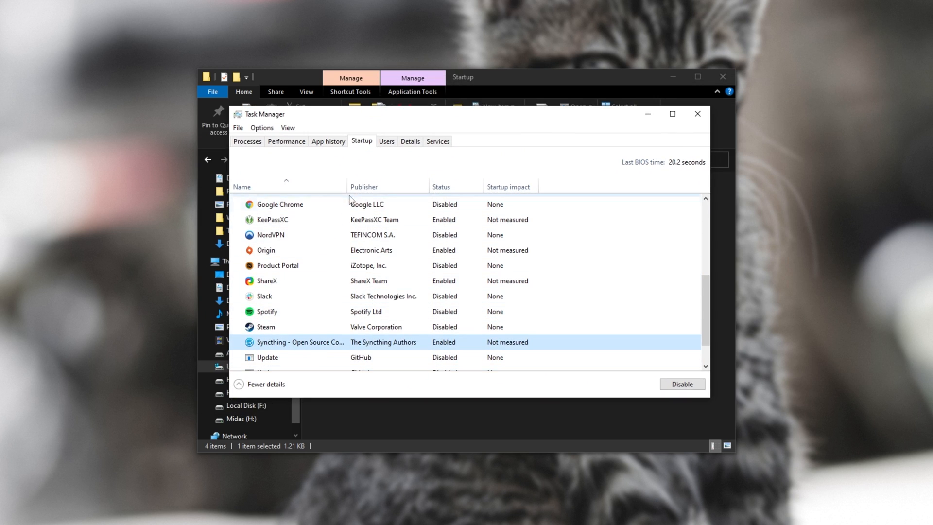
pyautogui.scroll(-3)
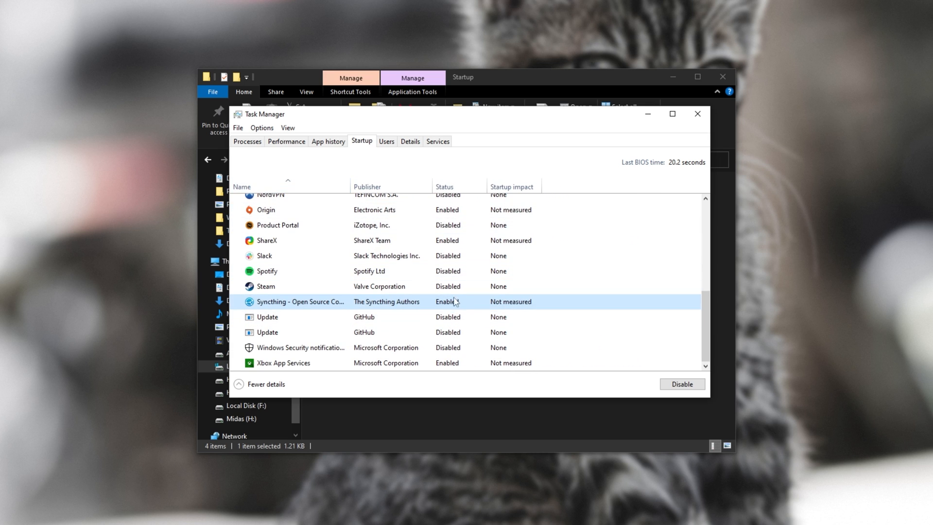
pyautogui.click(695, 113)
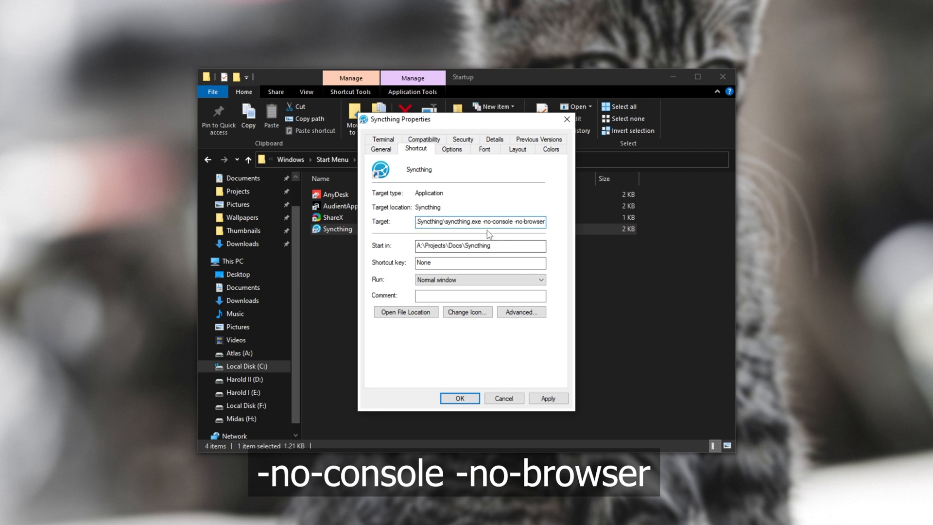
# Append -no-console -no-browser to the Syncthing shortcut's Target and save with admin permission.
pyautogui.click(481, 222)
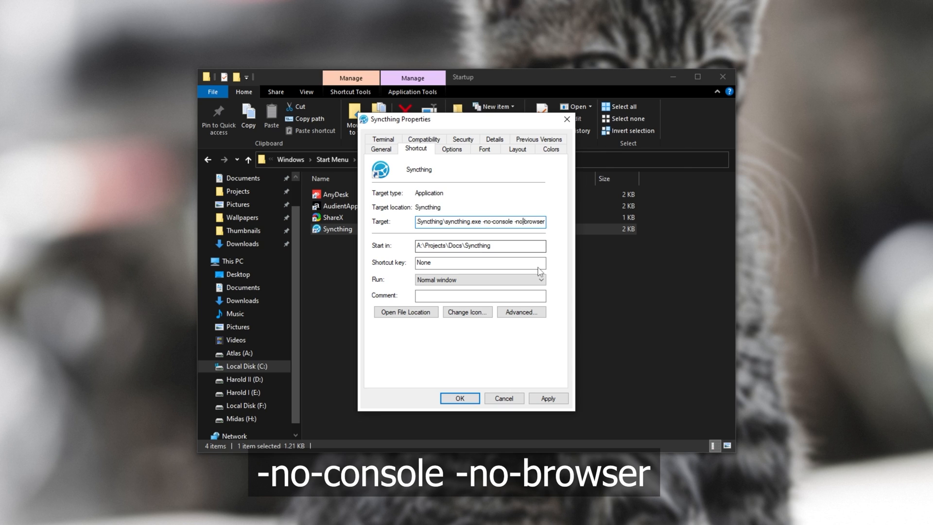
pyautogui.click(458, 399)
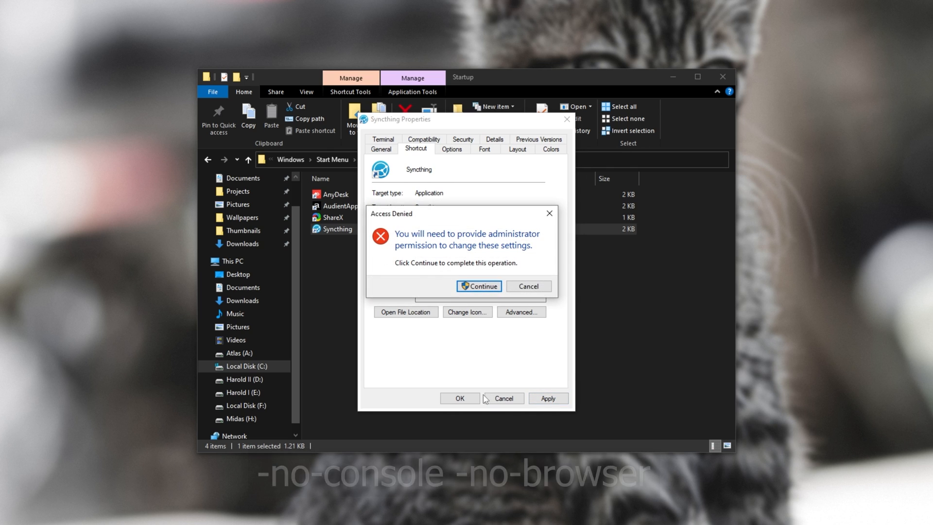
pyautogui.click(478, 285)
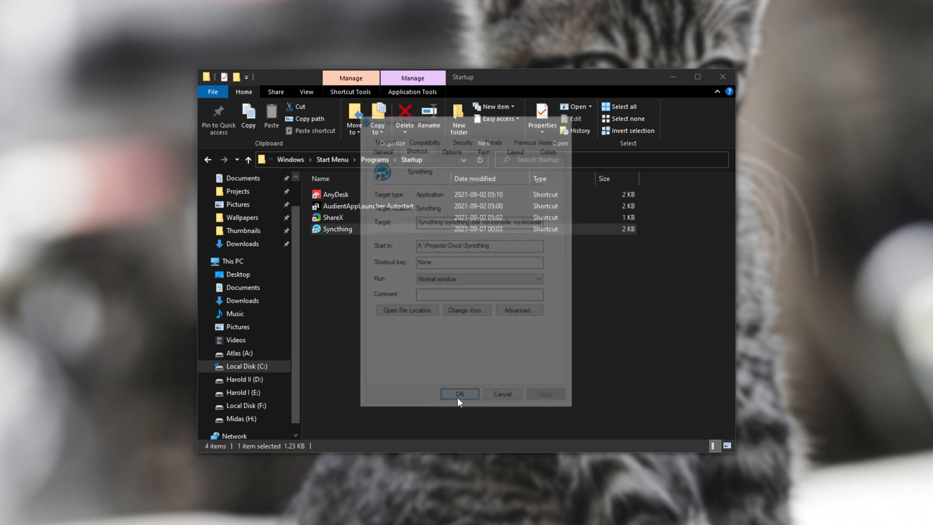
pyautogui.click(459, 394)
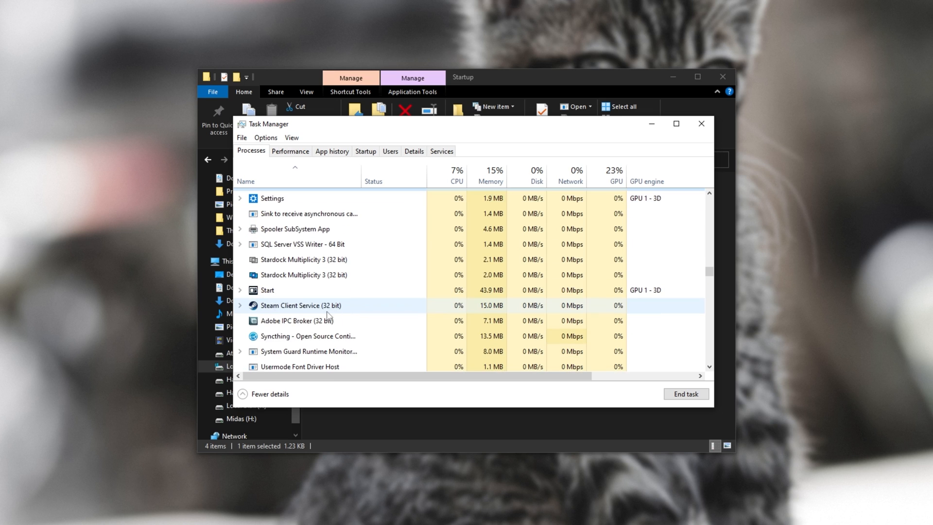
# Select the running Syncthing process in Task Manager's Processes list.
pyautogui.click(308, 335)
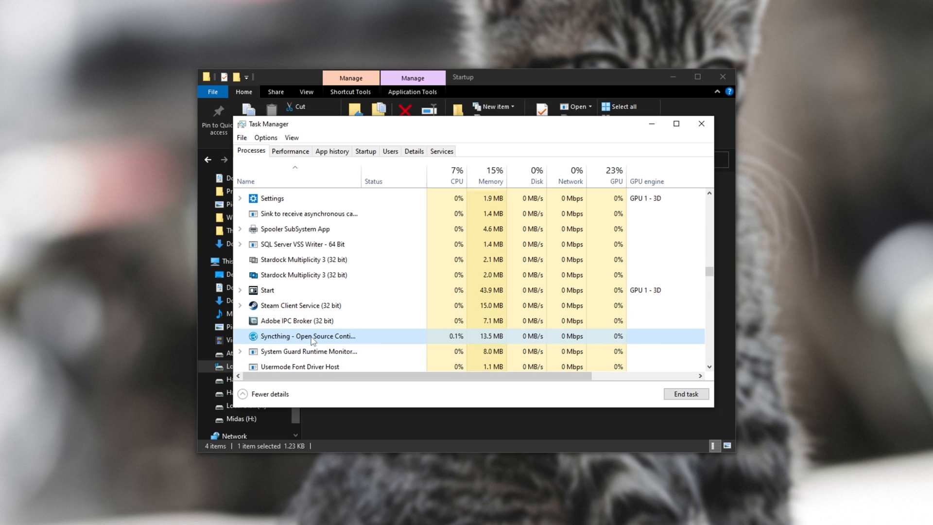
pyautogui.moveTo(504, 119)
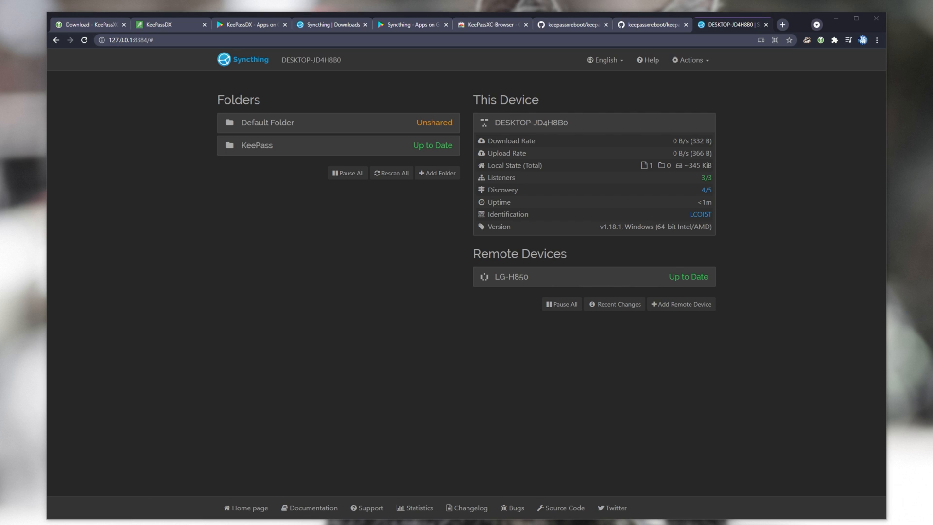
pyautogui.moveTo(252, 208)
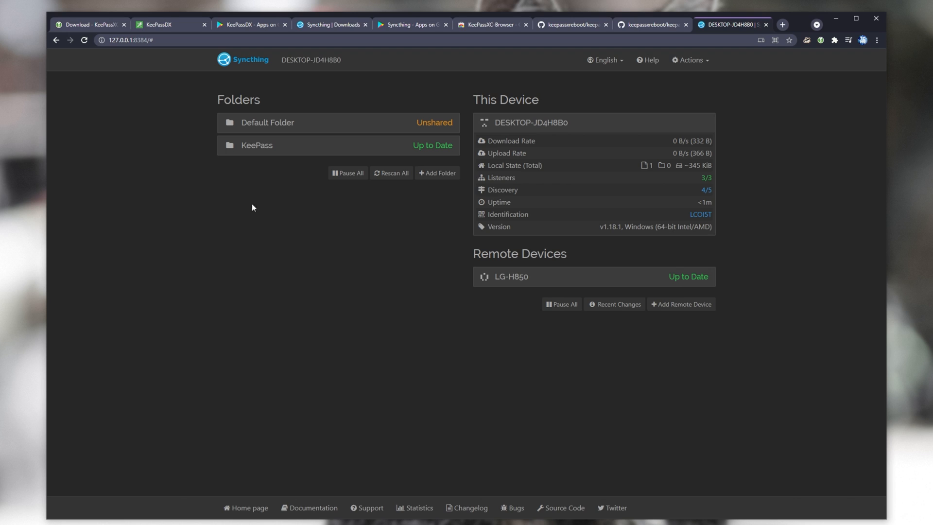
pyautogui.moveTo(378, 188)
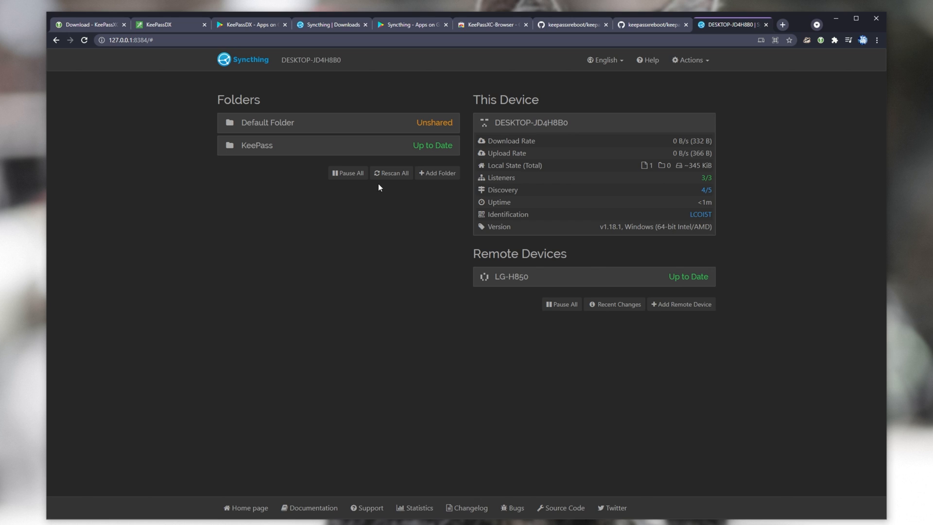
pyautogui.moveTo(352, 192)
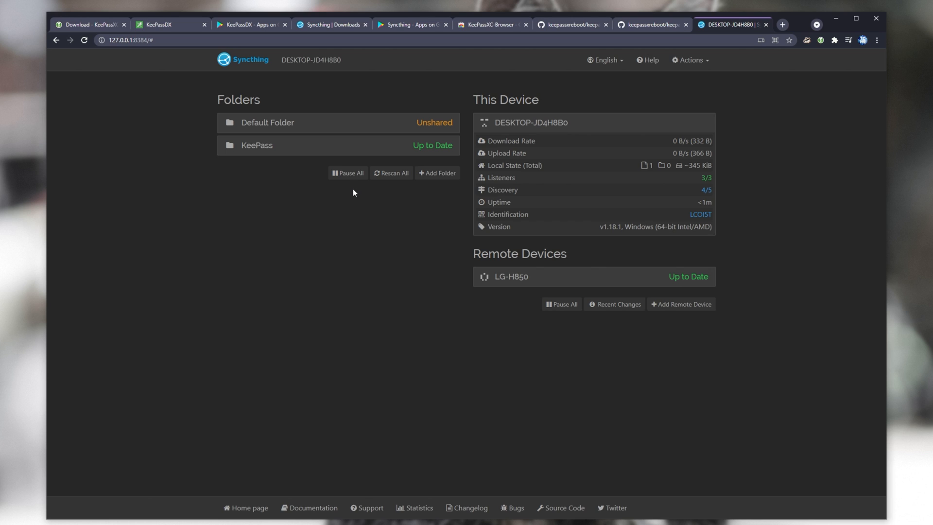
pyautogui.moveTo(333, 139)
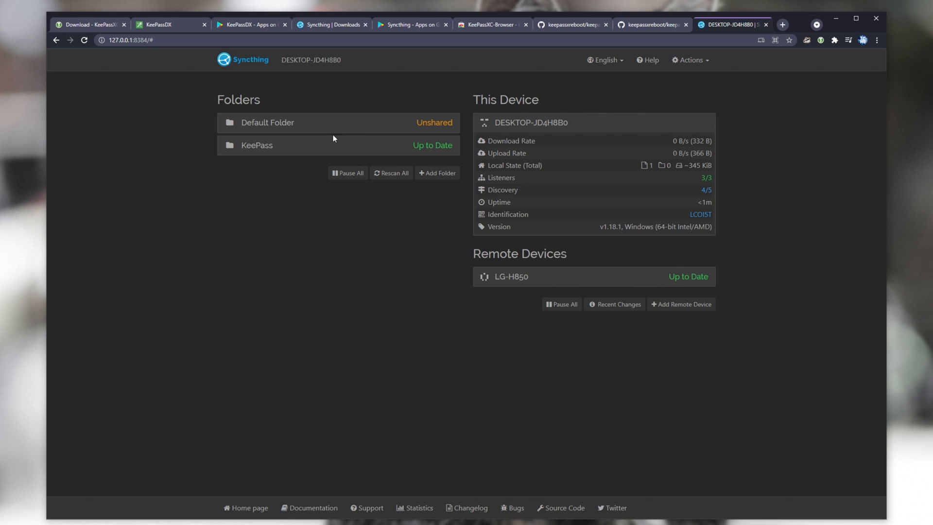
pyautogui.moveTo(323, 133)
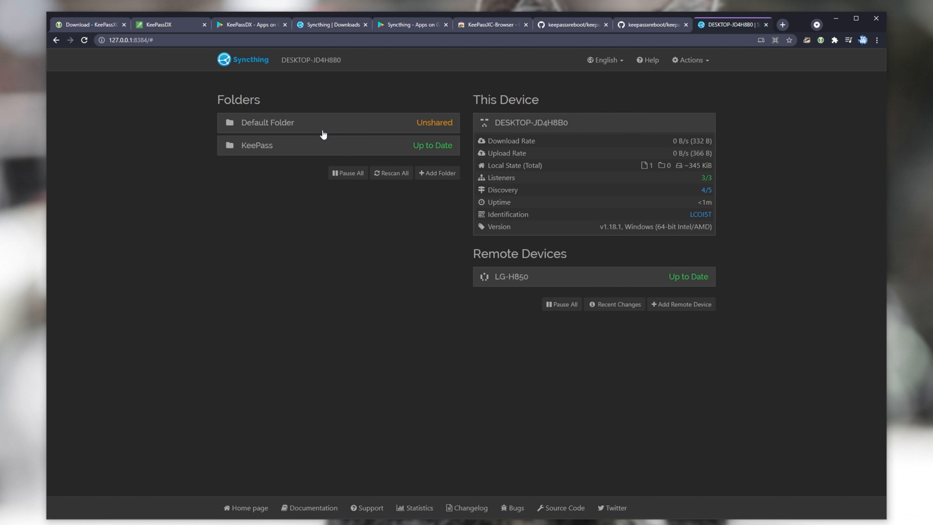
pyautogui.moveTo(409, 244)
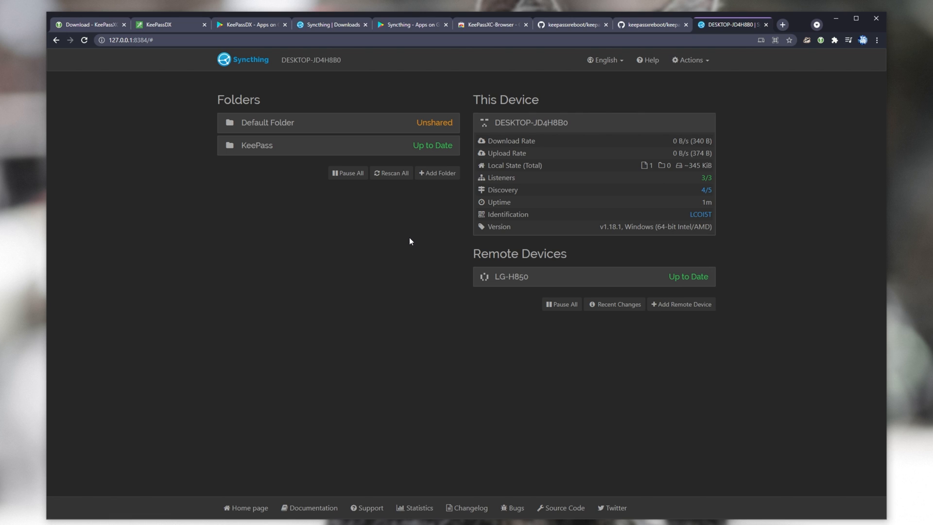
# Expand the Syncthing web GUI Actions list showing shutdown and restart.
pyautogui.click(689, 59)
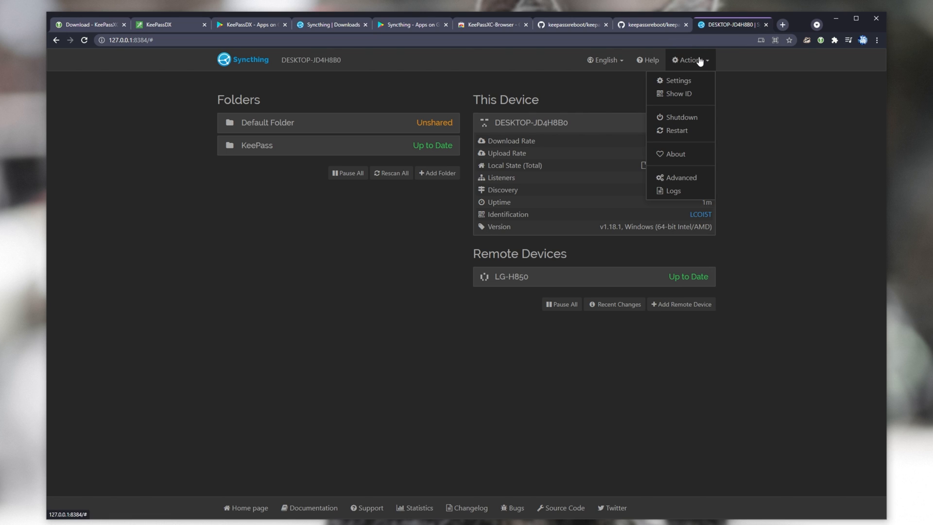
pyautogui.moveTo(676, 133)
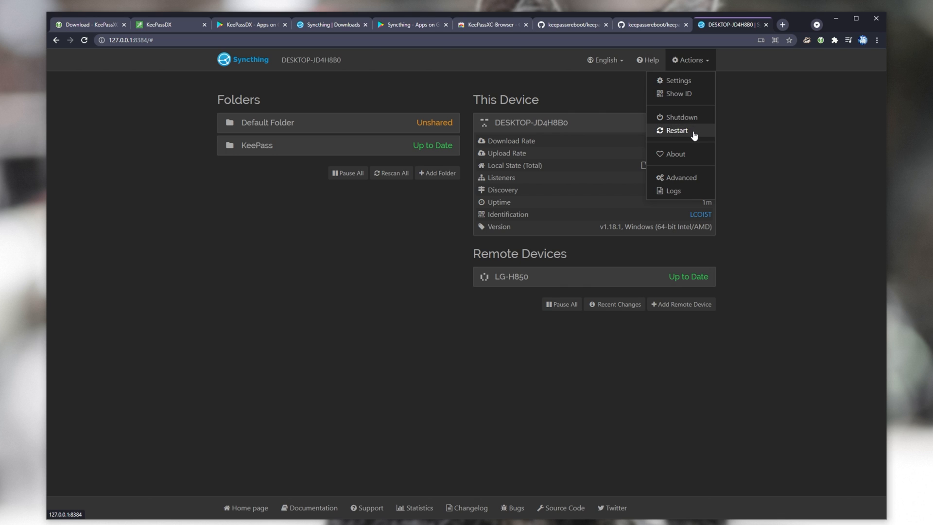
pyautogui.moveTo(741, 130)
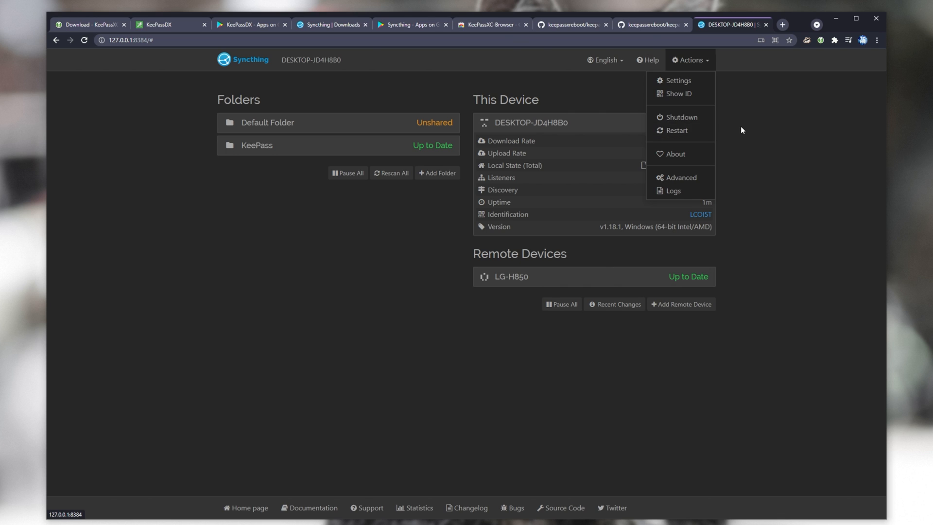